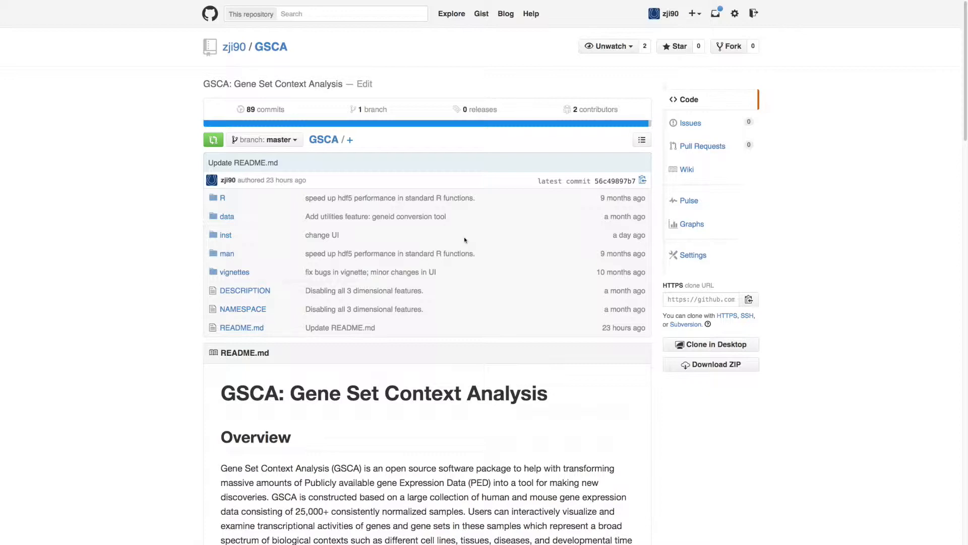
# Scroll the GSCA README down to the Install Data Packages R commands
pyautogui.scroll(-3)
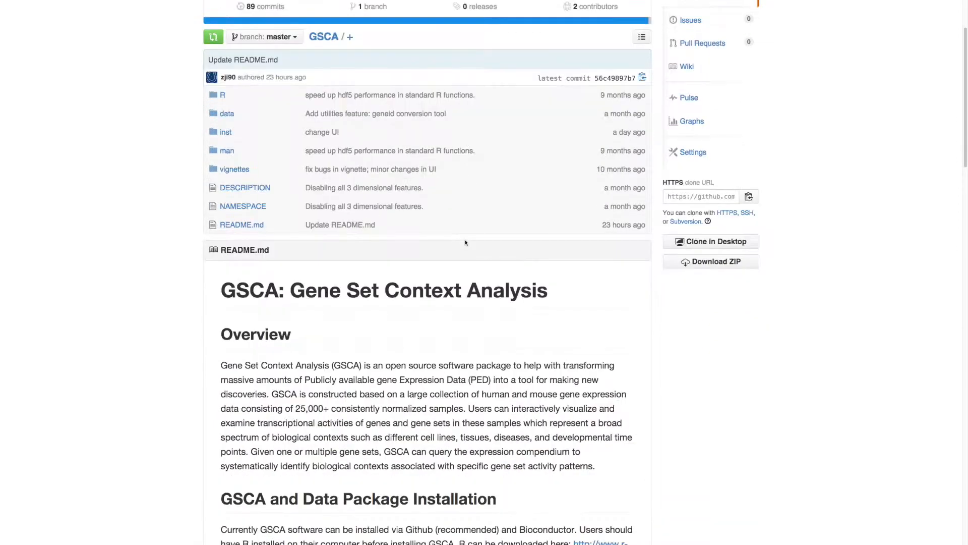
pyautogui.scroll(-3)
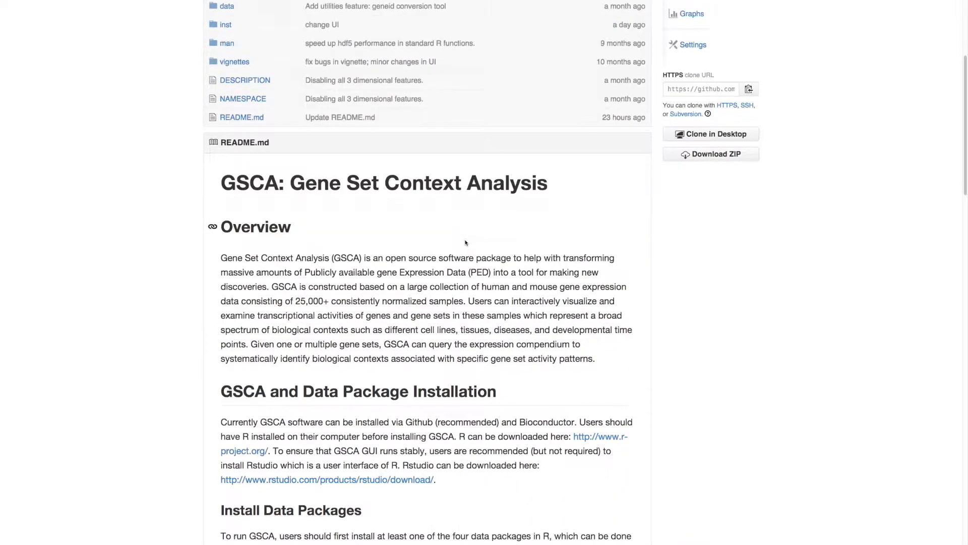
pyautogui.scroll(-3)
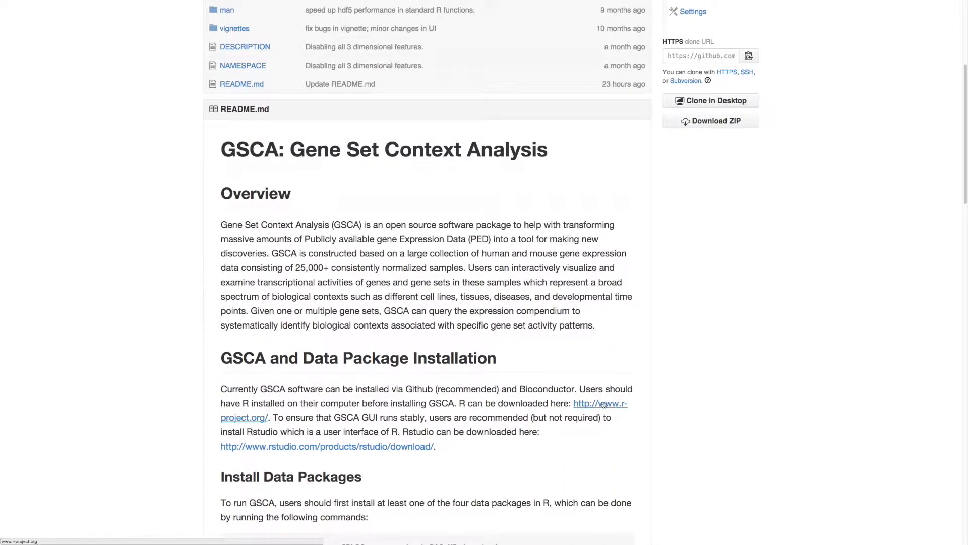
pyautogui.click(603, 403)
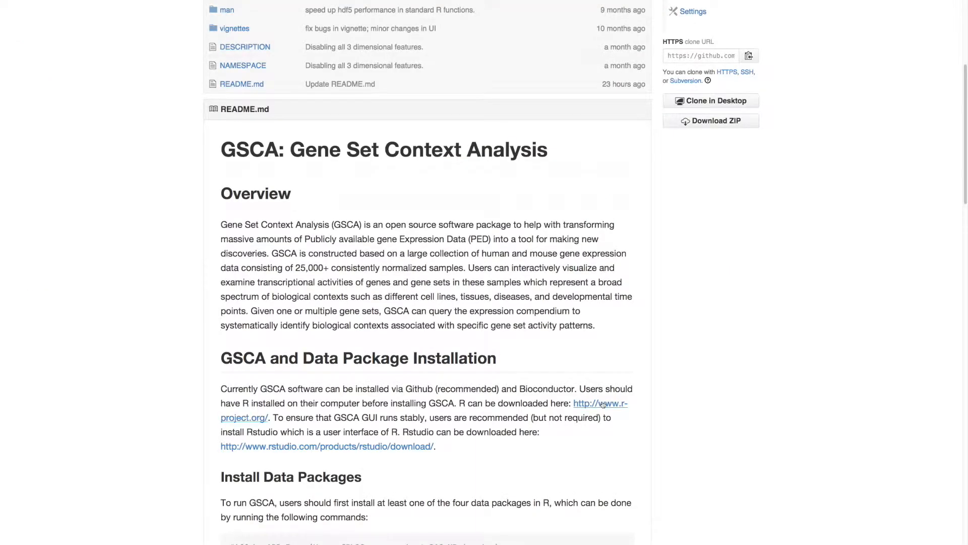
pyautogui.moveTo(419, 449)
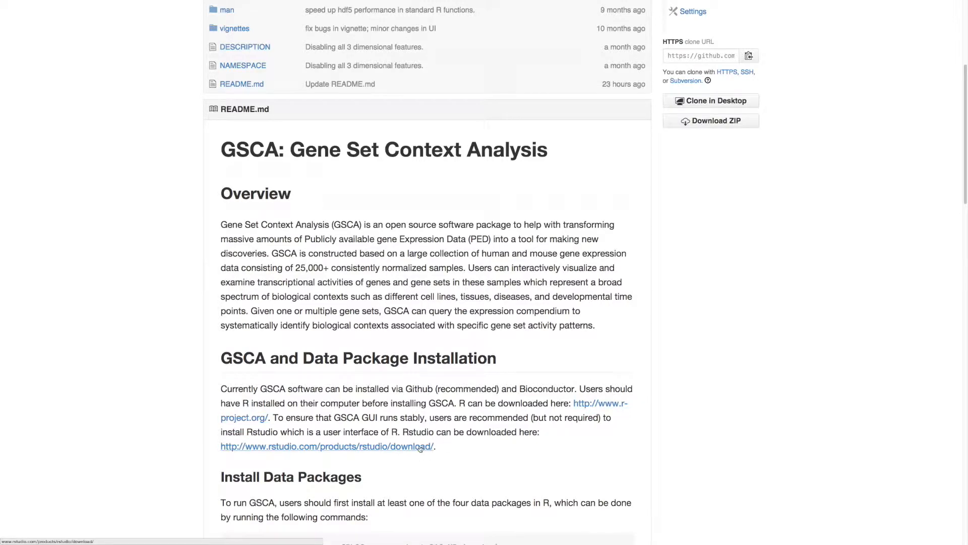
pyautogui.click(327, 446)
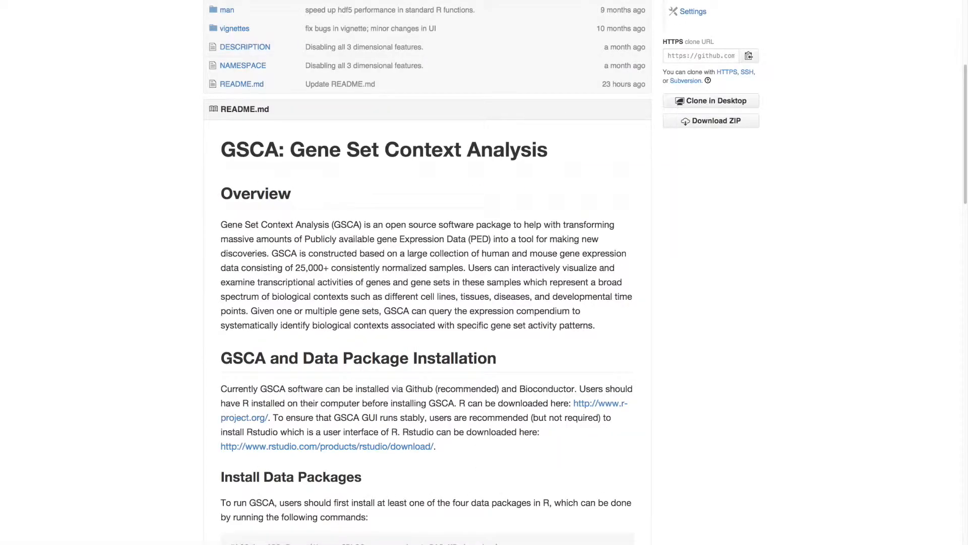
pyautogui.scroll(-3)
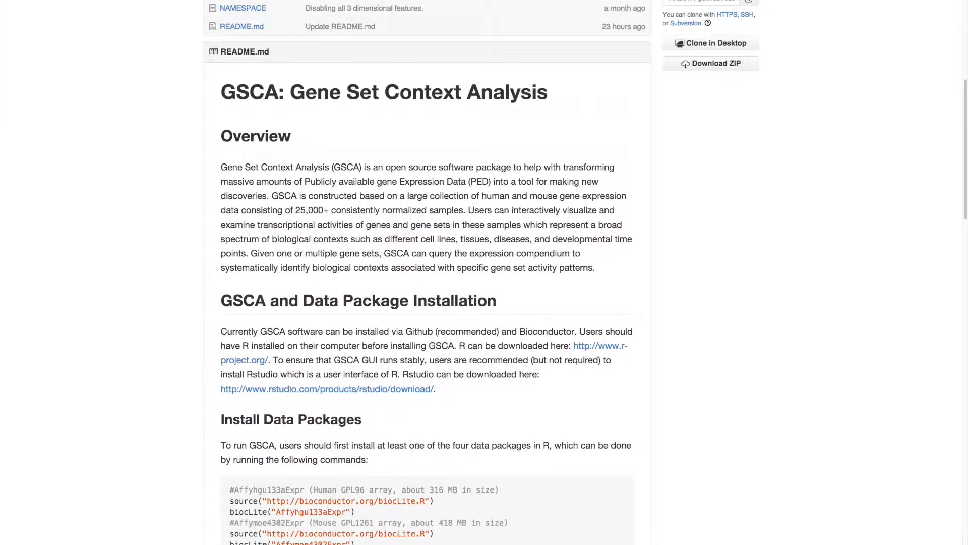
pyautogui.scroll(-3)
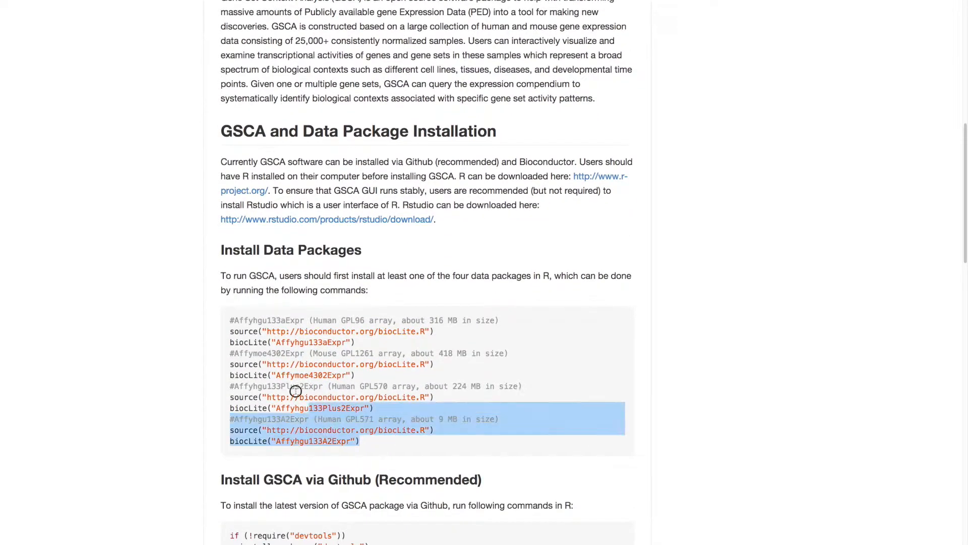
# Highlight the Affyhgu133A2Expr install commands and scroll to the devtools install_github commands
pyautogui.moveTo(295, 390); pyautogui.dragTo(224, 319)
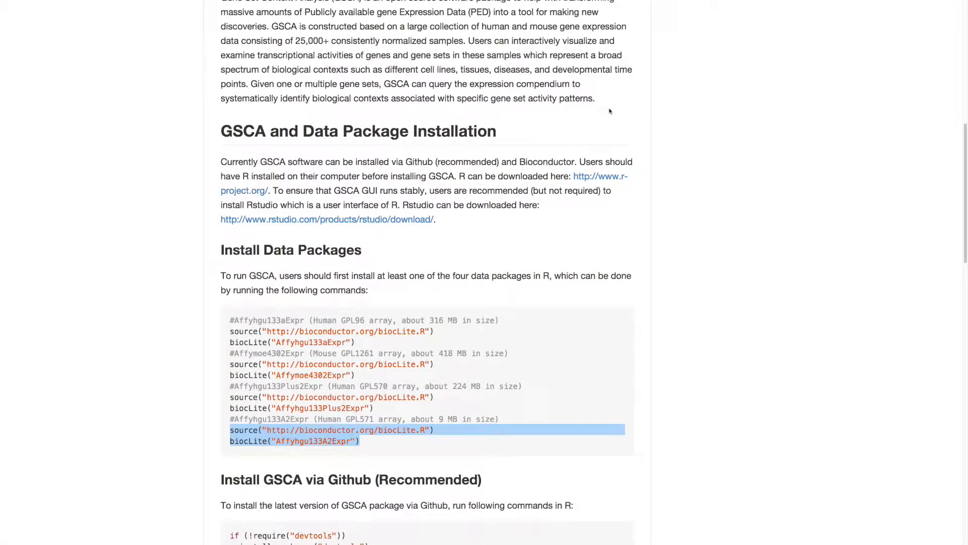
pyautogui.scroll(-3)
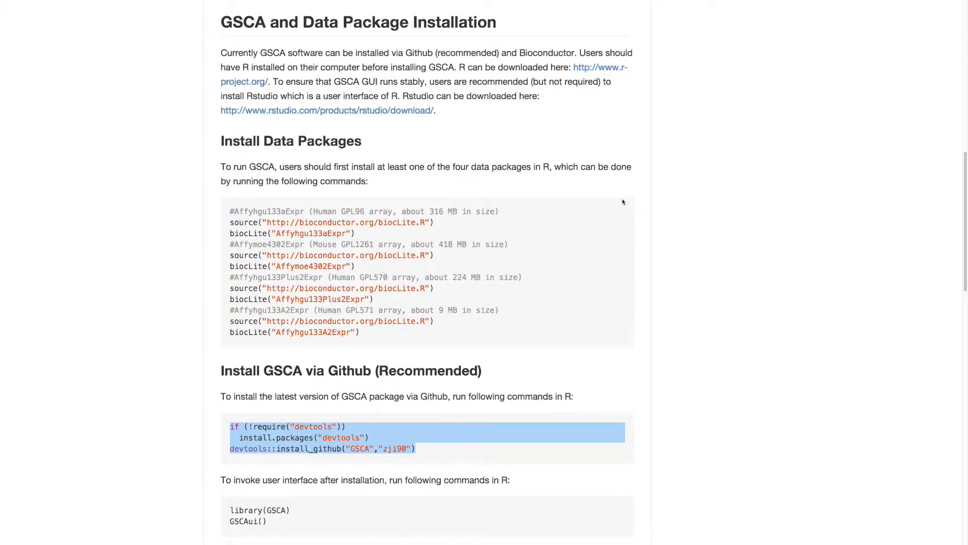
pyautogui.scroll(-3)
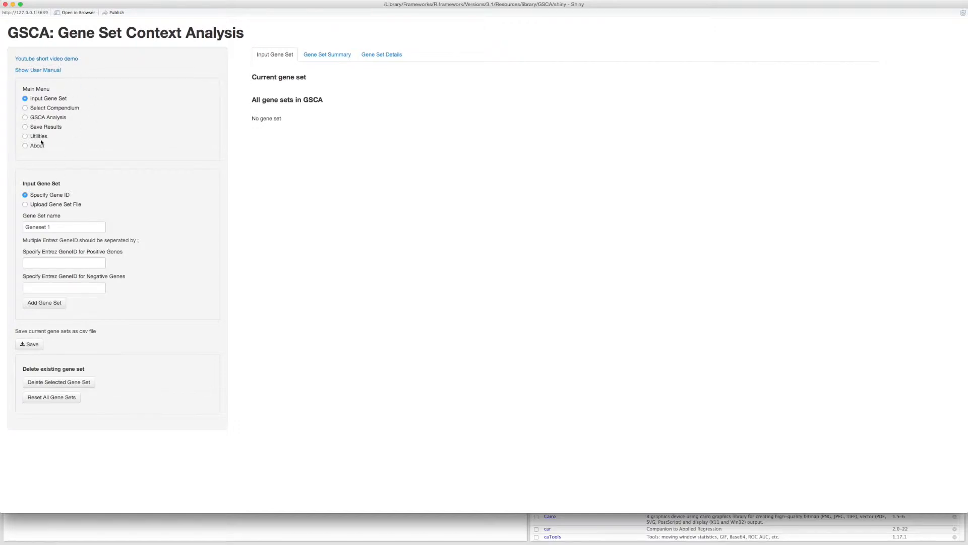
pyautogui.moveTo(49, 98)
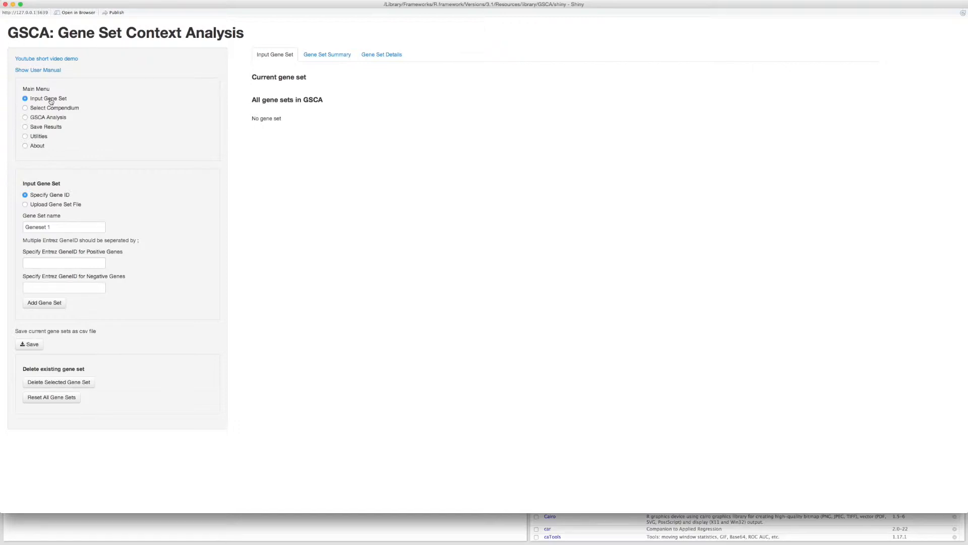
pyautogui.moveTo(114, 436)
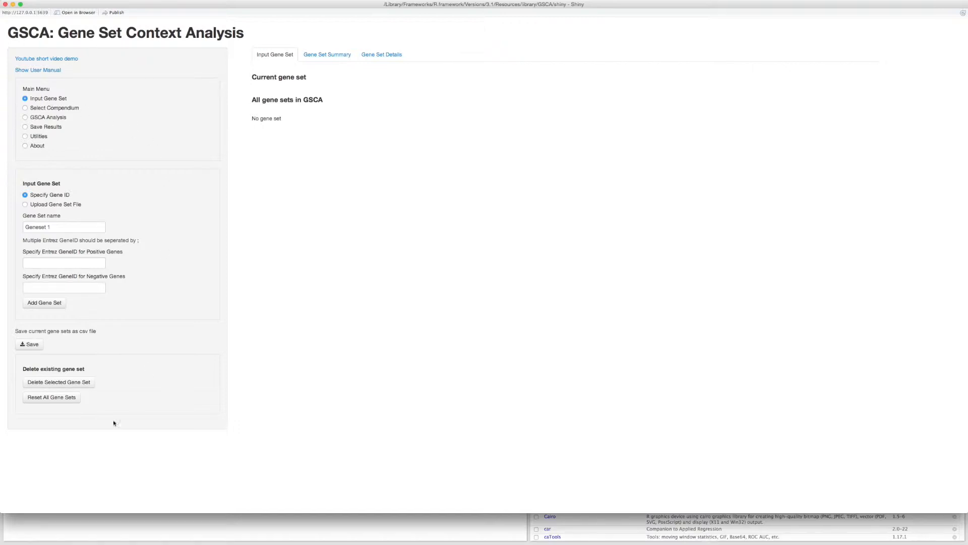
pyautogui.moveTo(351, 226)
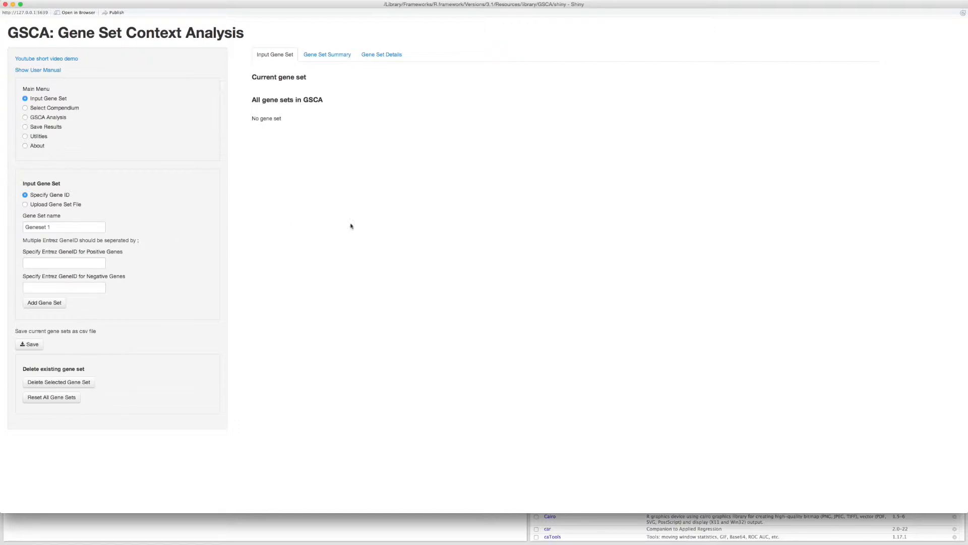
pyautogui.moveTo(609, 301)
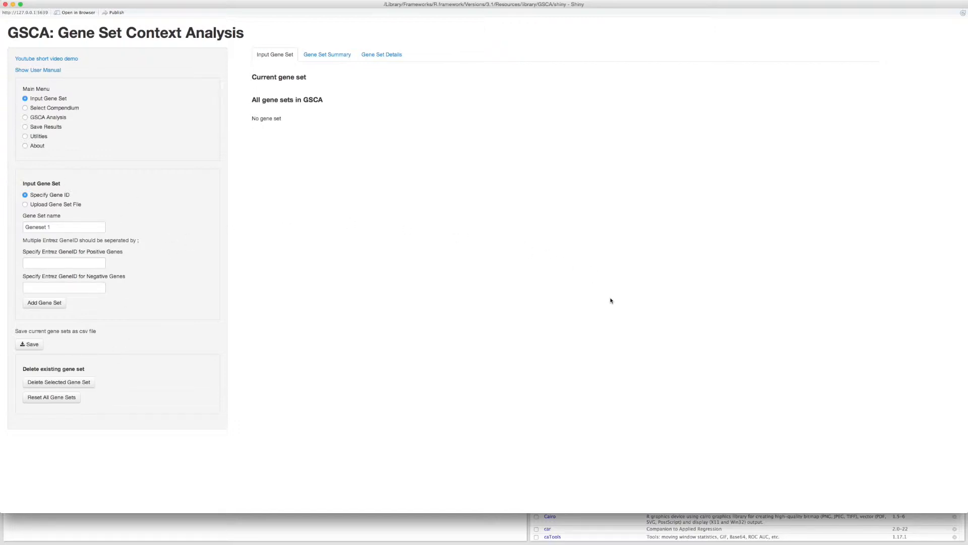
pyautogui.moveTo(395, 135)
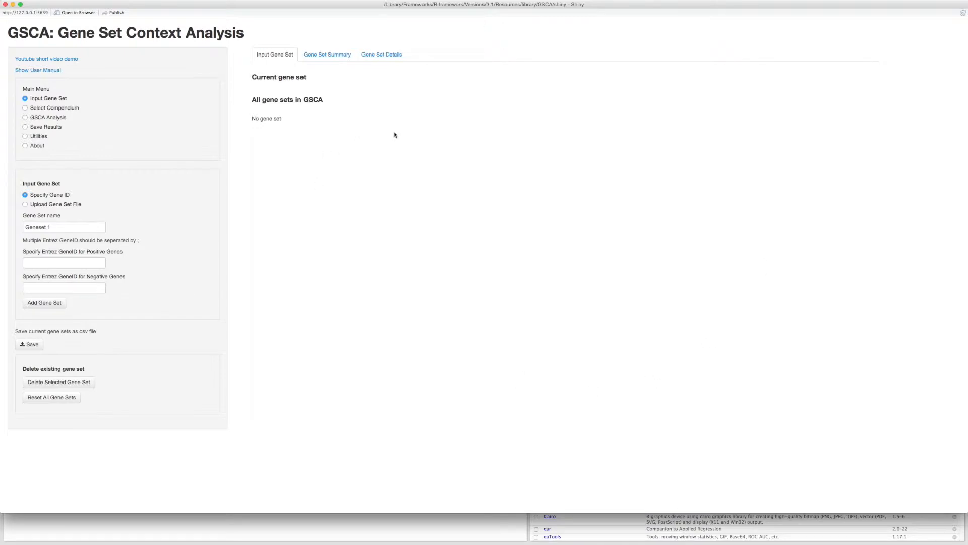
pyautogui.moveTo(470, 140)
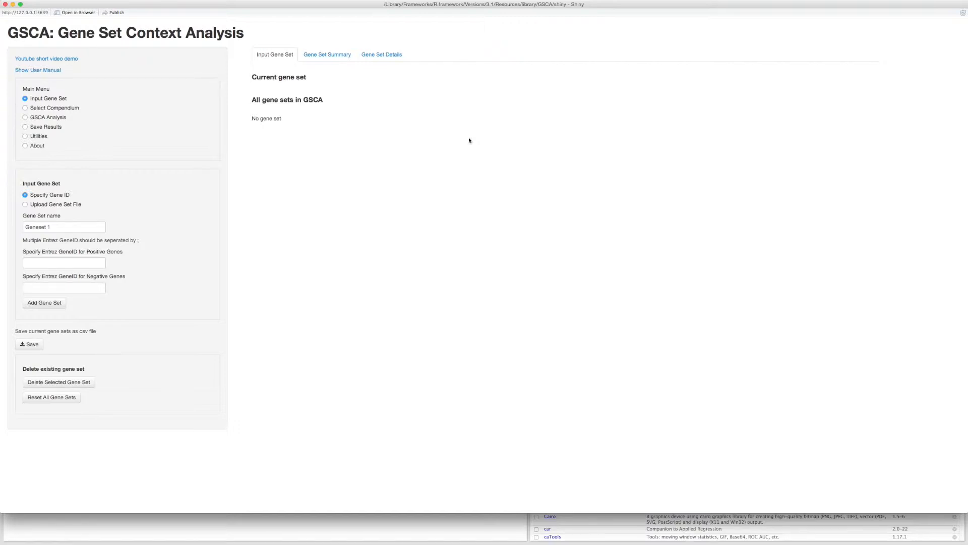
pyautogui.moveTo(414, 159)
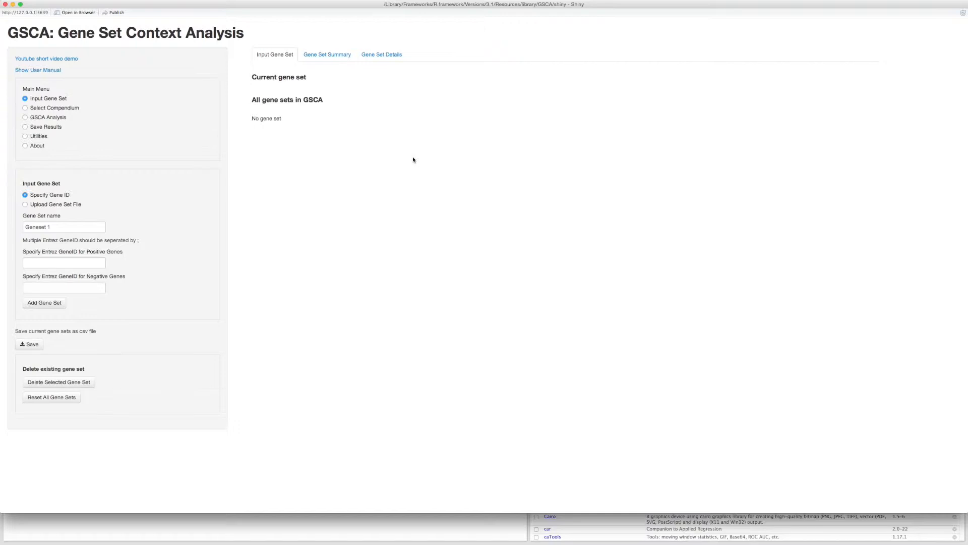
# Add a gene set named MYC with positive gene Entrez ID 4609
pyautogui.click(62, 226)
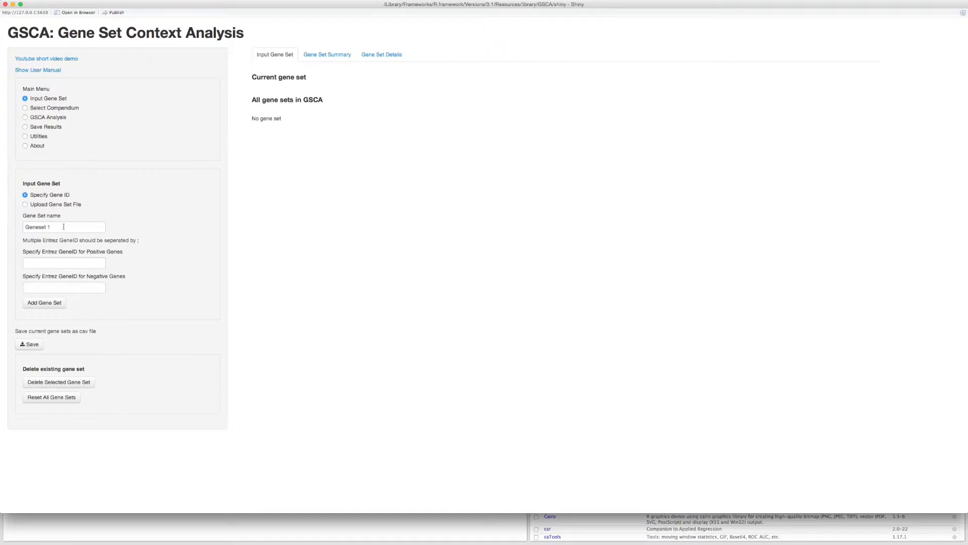
pyautogui.write('M')
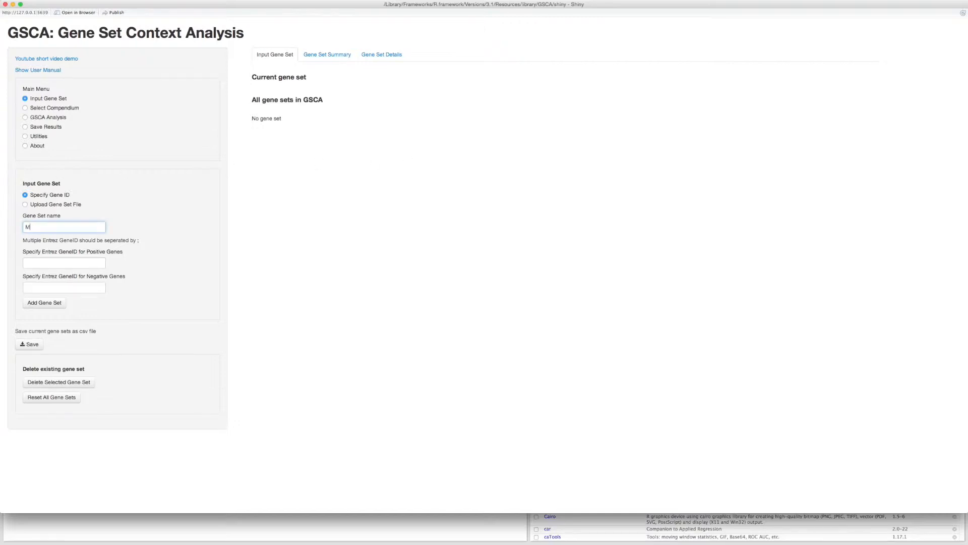
pyautogui.write('YC')
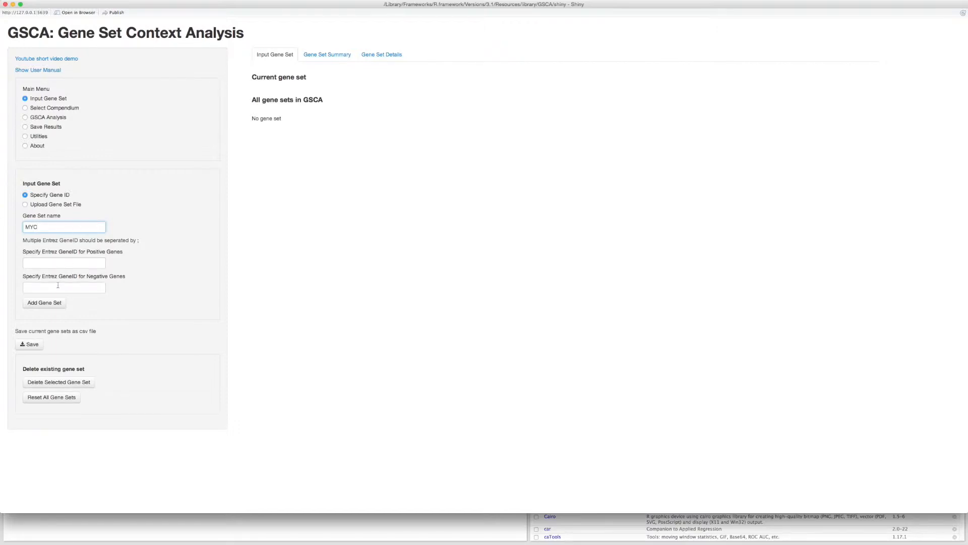
pyautogui.write('4609')
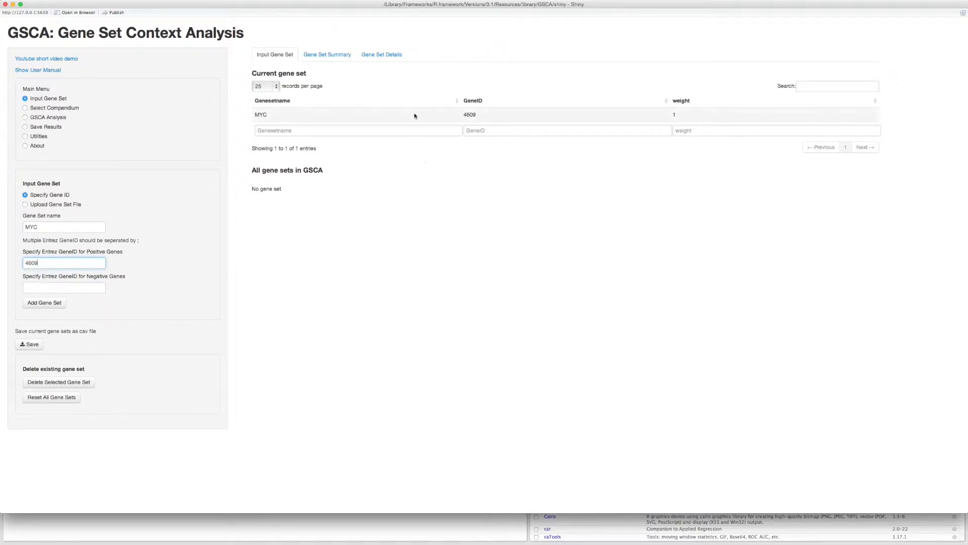
pyautogui.moveTo(468, 213)
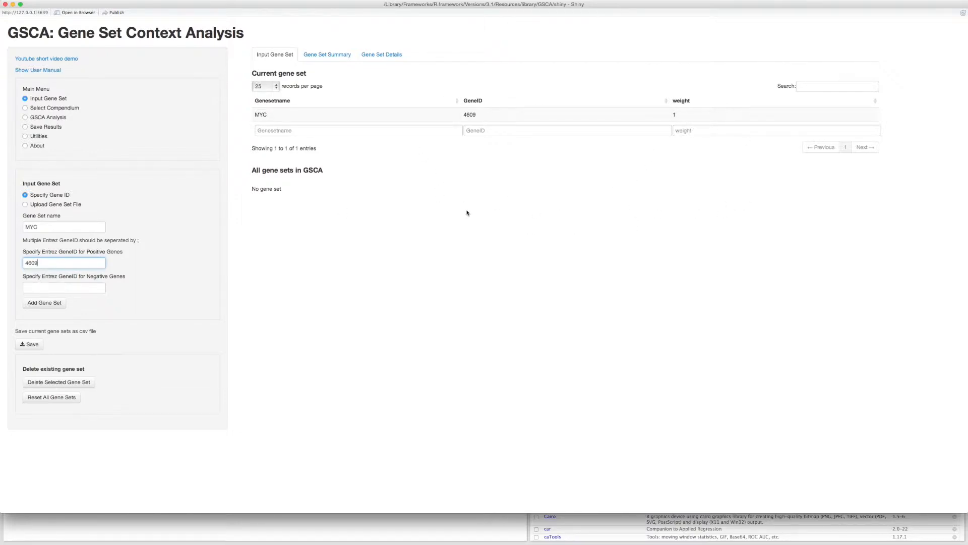
pyautogui.moveTo(82, 310)
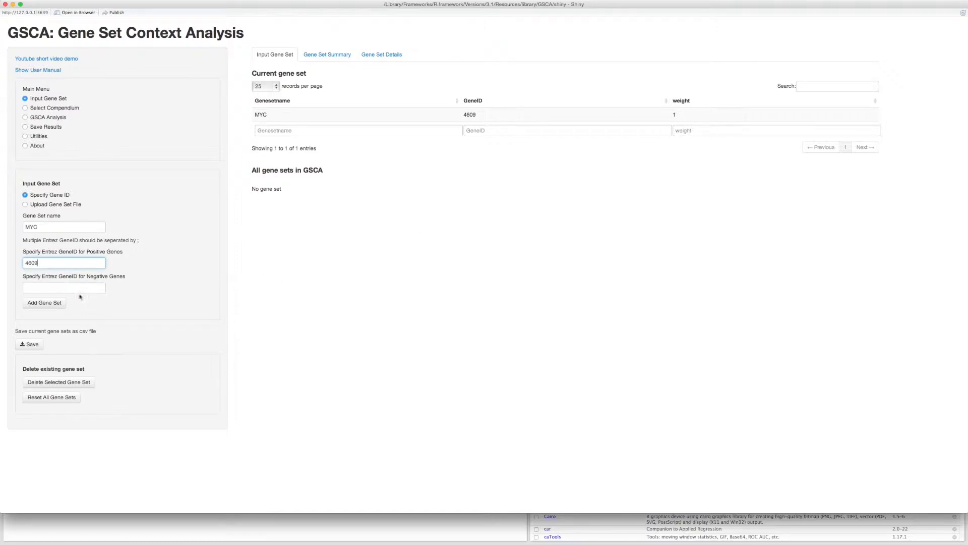
pyautogui.click(45, 303)
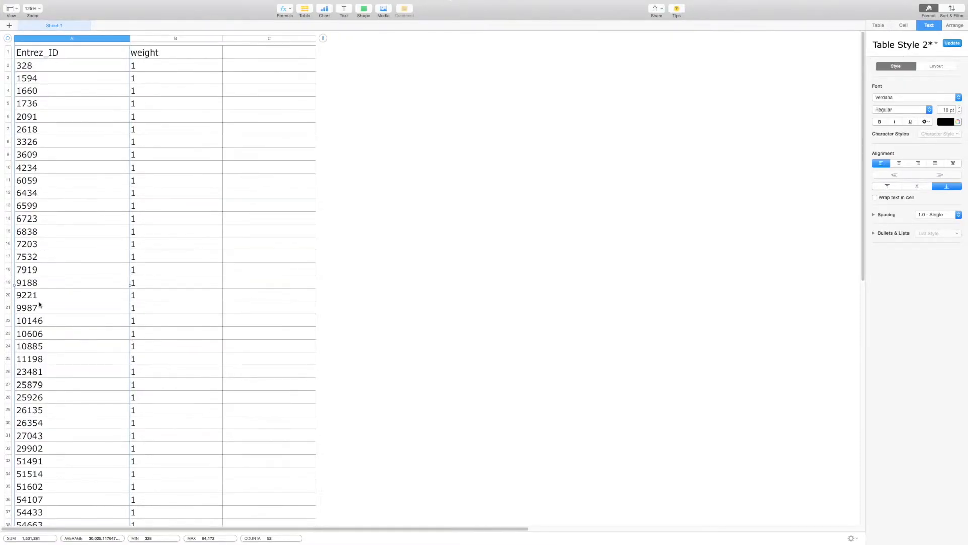
# In Numbers, select the Entrez_ID and weight columns of the gene set table
pyautogui.click(70, 38)
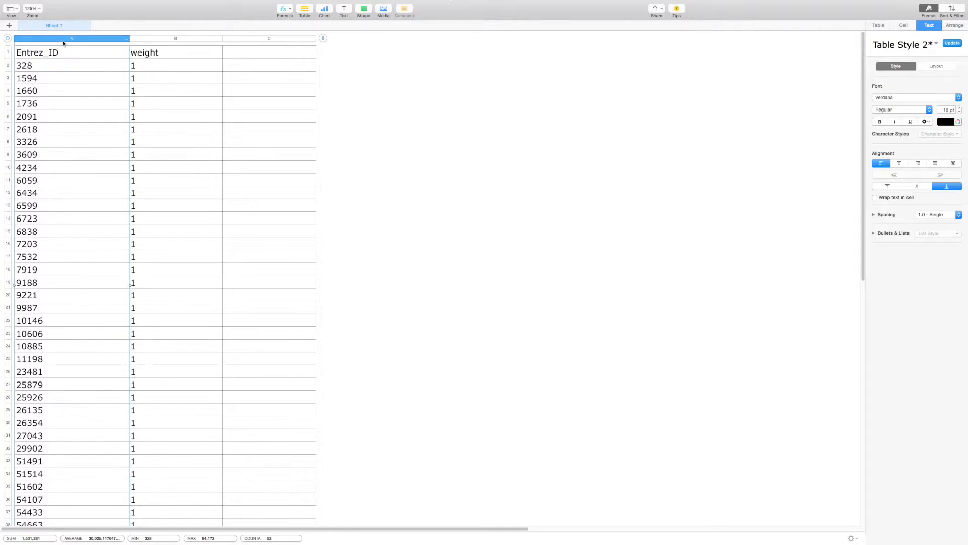
pyautogui.click(175, 39)
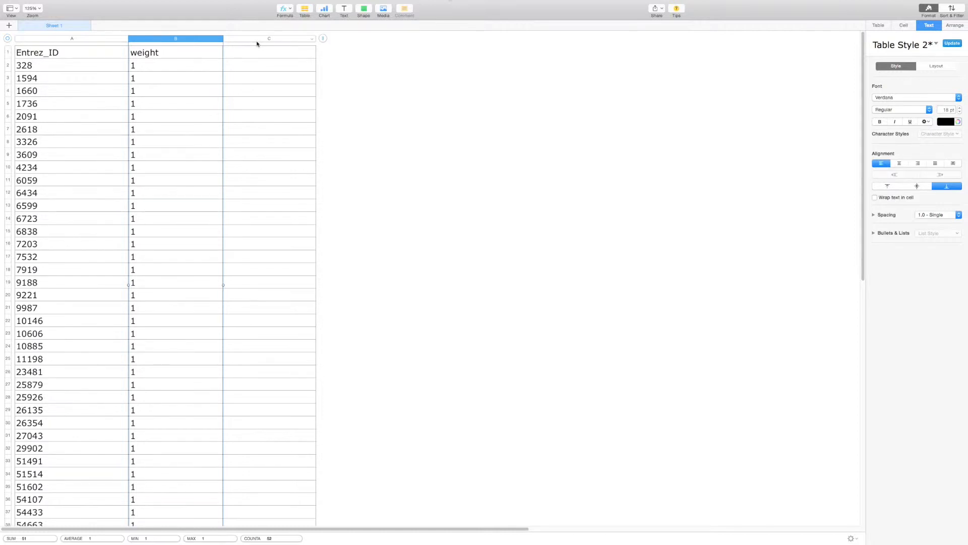
pyautogui.click(269, 39)
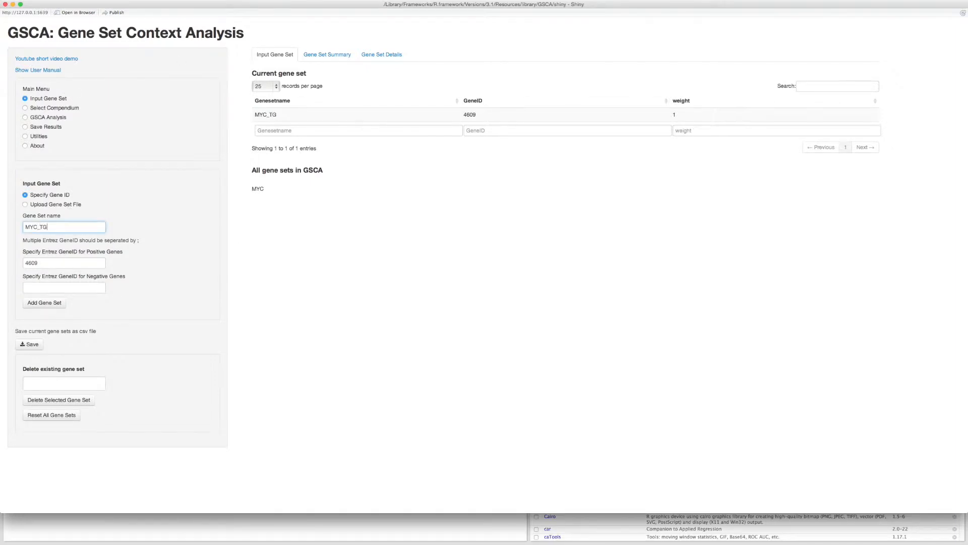
# Upload the MYC_TG csv file with its first row as header and add it as a gene set
pyautogui.click(24, 204)
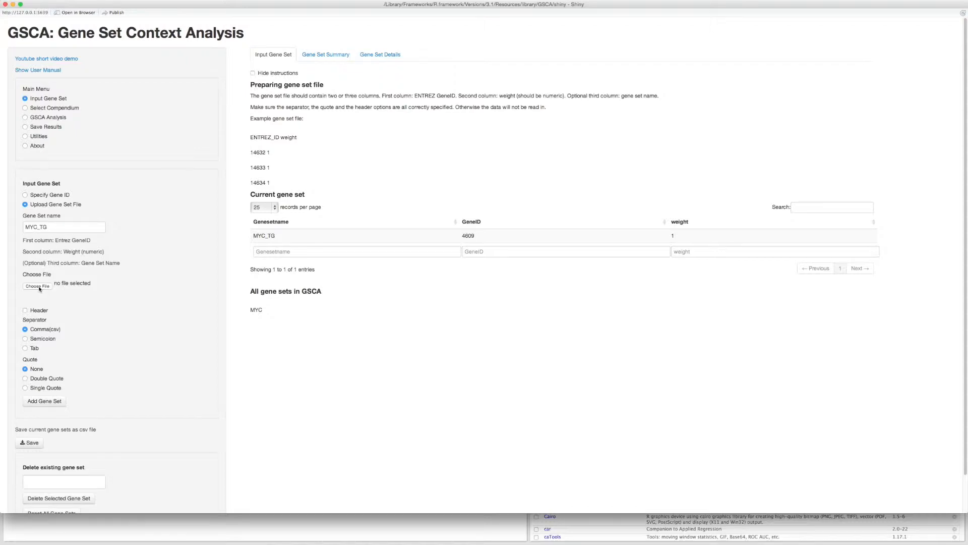
pyautogui.click(37, 286)
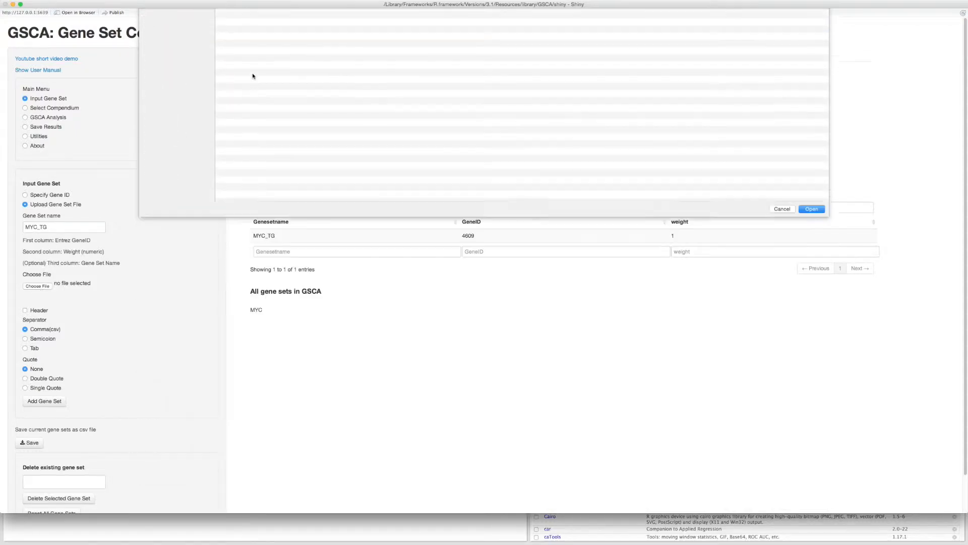
pyautogui.click(812, 208)
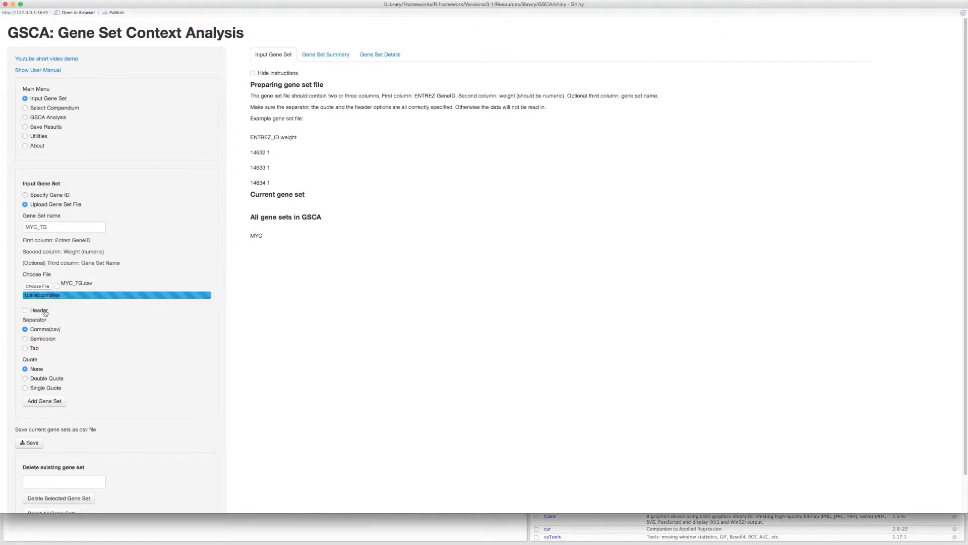
pyautogui.click(26, 310)
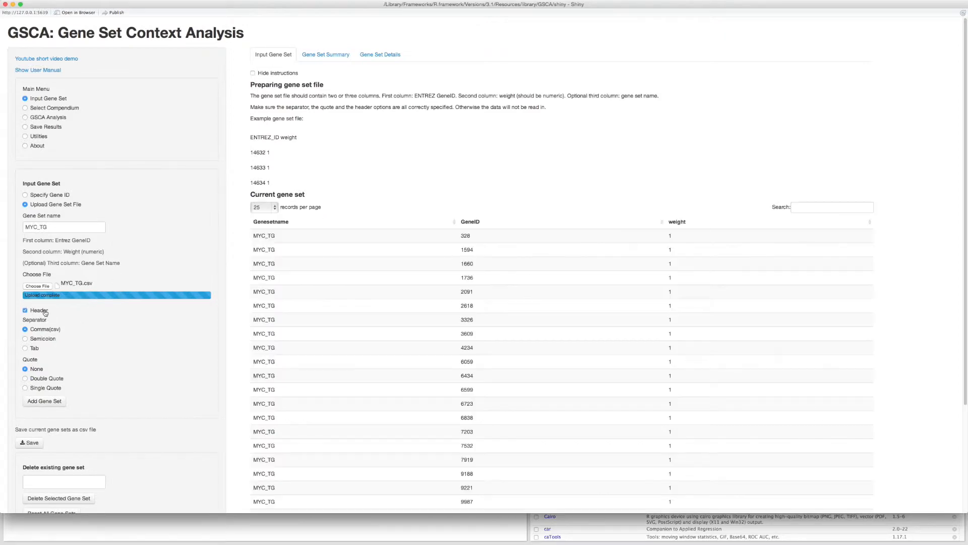
pyautogui.moveTo(43, 311)
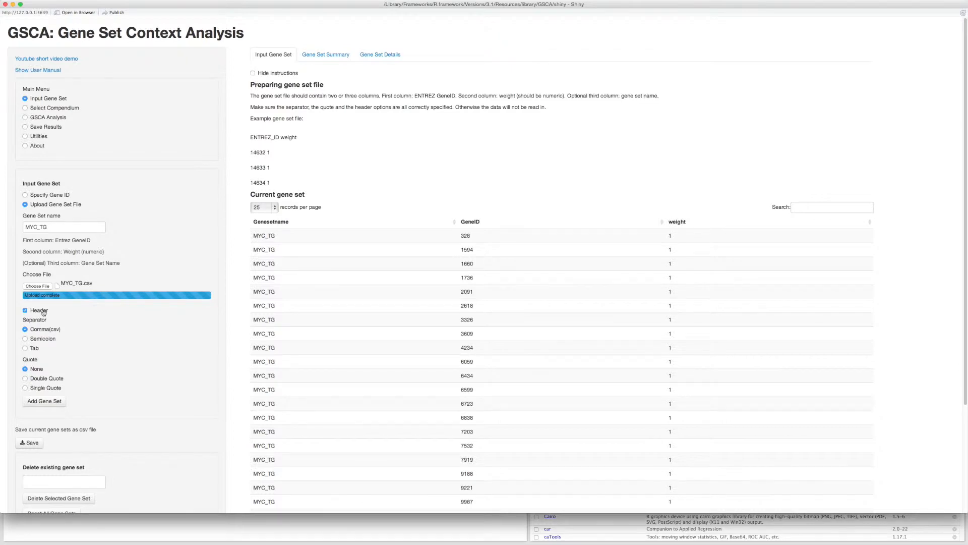
pyautogui.moveTo(107, 345)
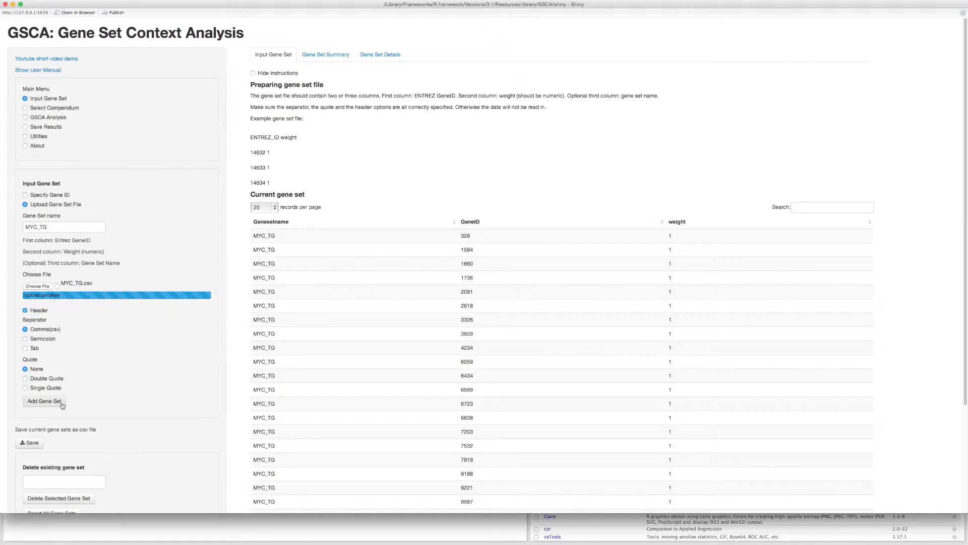
pyautogui.click(45, 415)
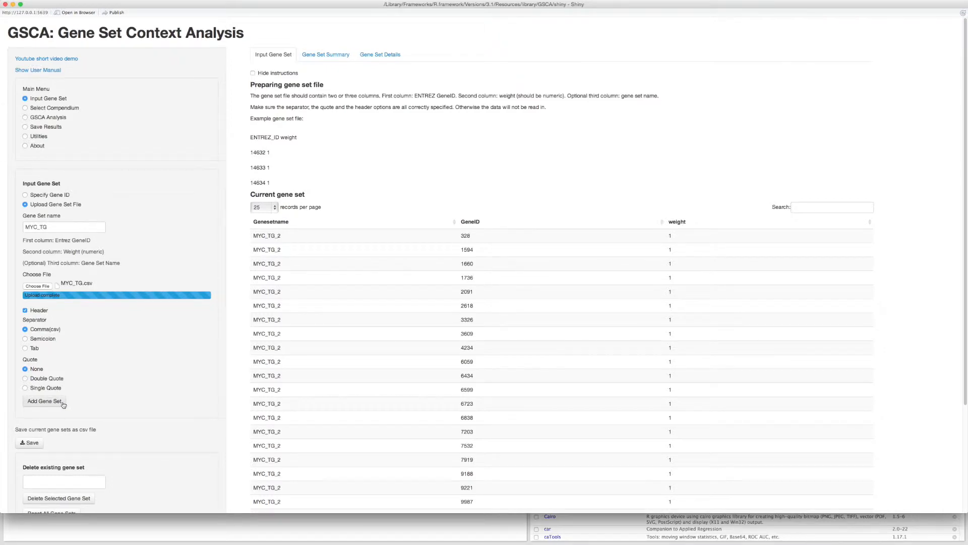
# View the gene set summary, then list the genes of MYC_TG and MYC together in the details
pyautogui.click(324, 55)
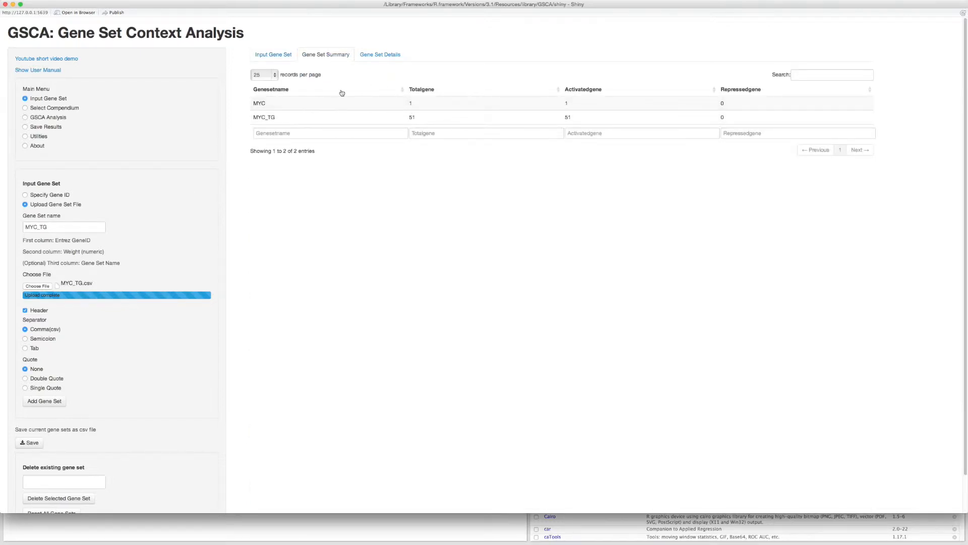
pyautogui.click(379, 54)
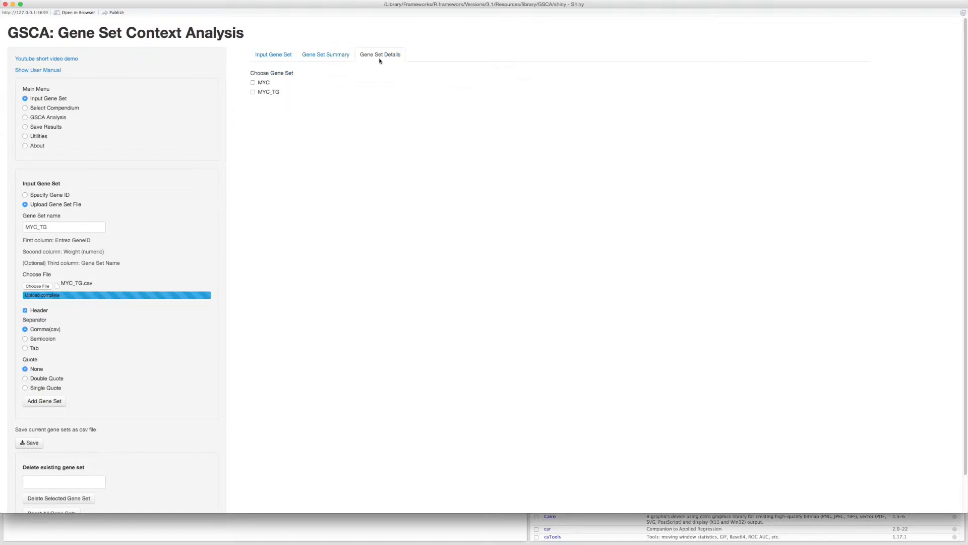
pyautogui.moveTo(268, 82)
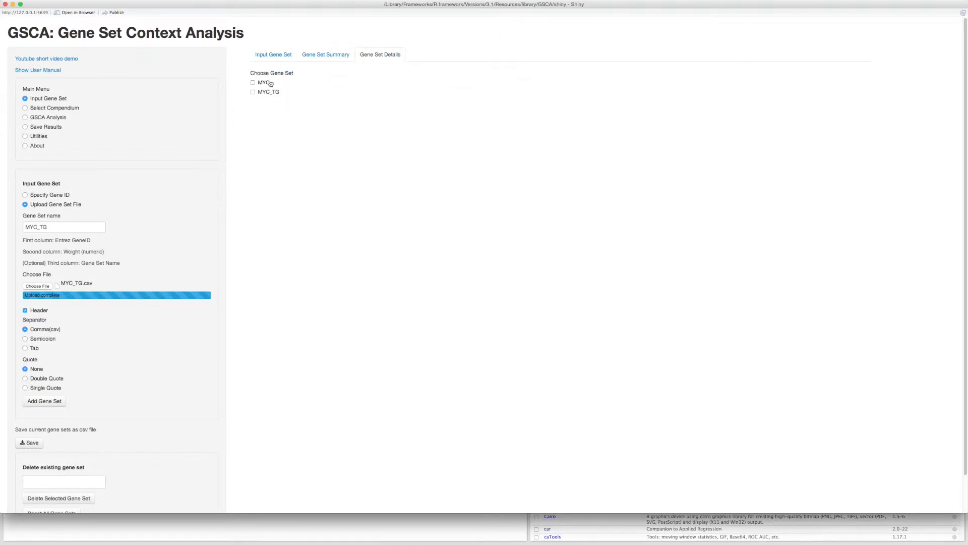
pyautogui.moveTo(278, 97)
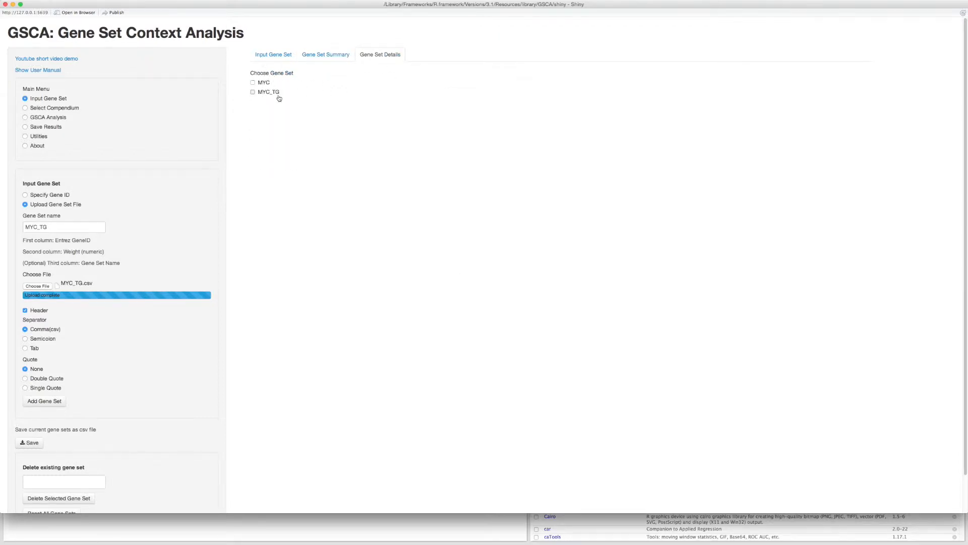
pyautogui.click(252, 92)
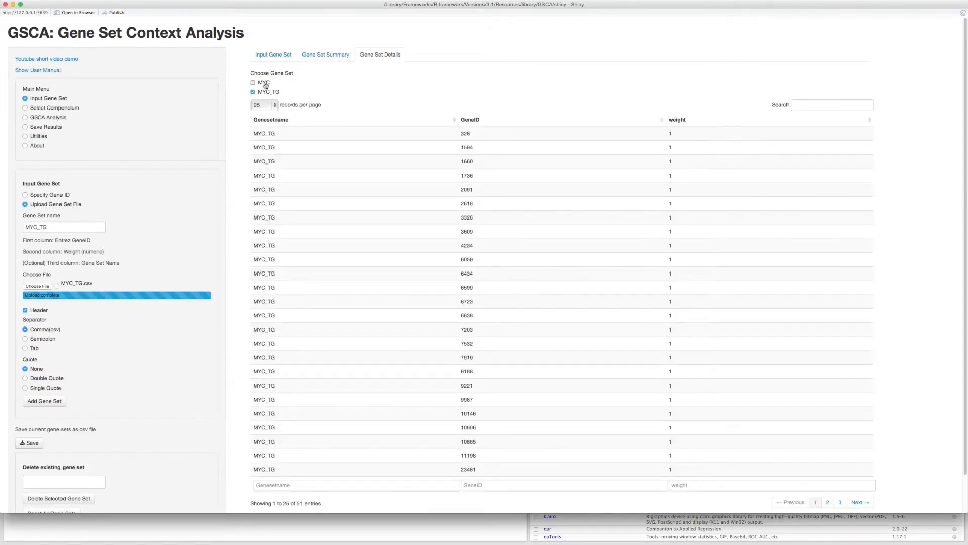
pyautogui.click(252, 83)
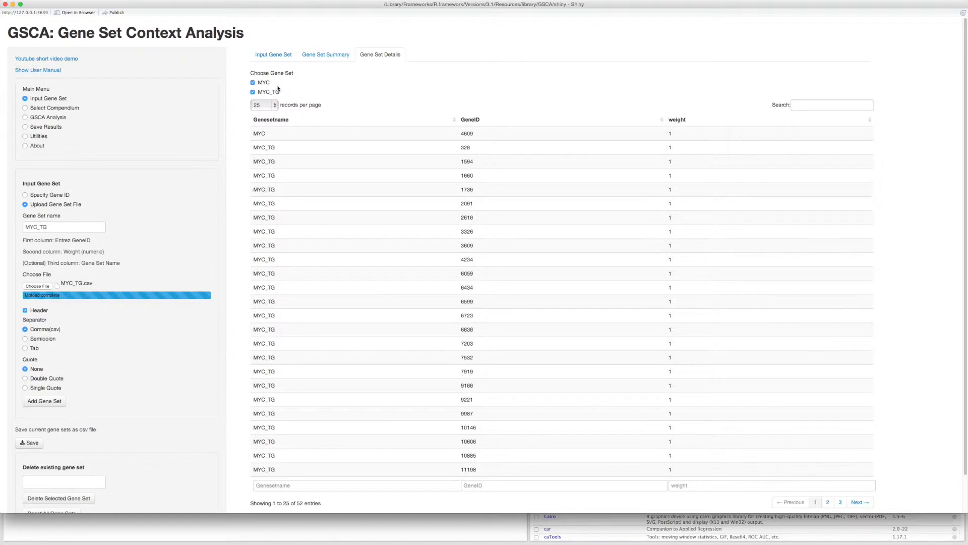
pyautogui.moveTo(88, 91)
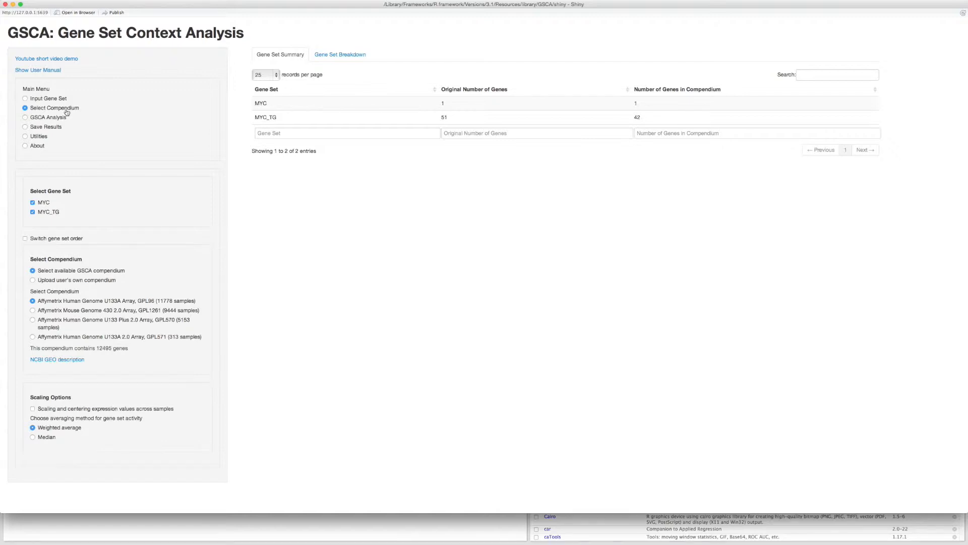
pyautogui.moveTo(56, 212)
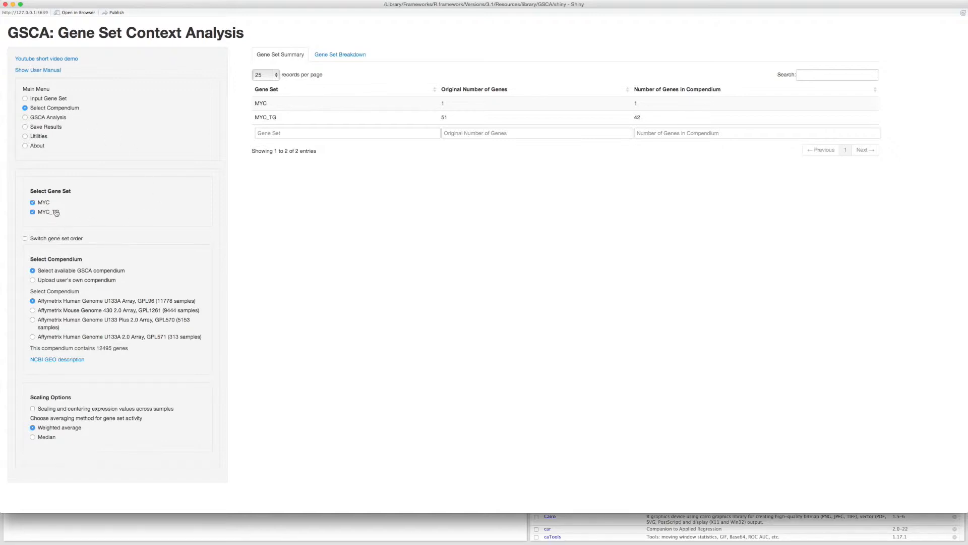
pyautogui.moveTo(72, 213)
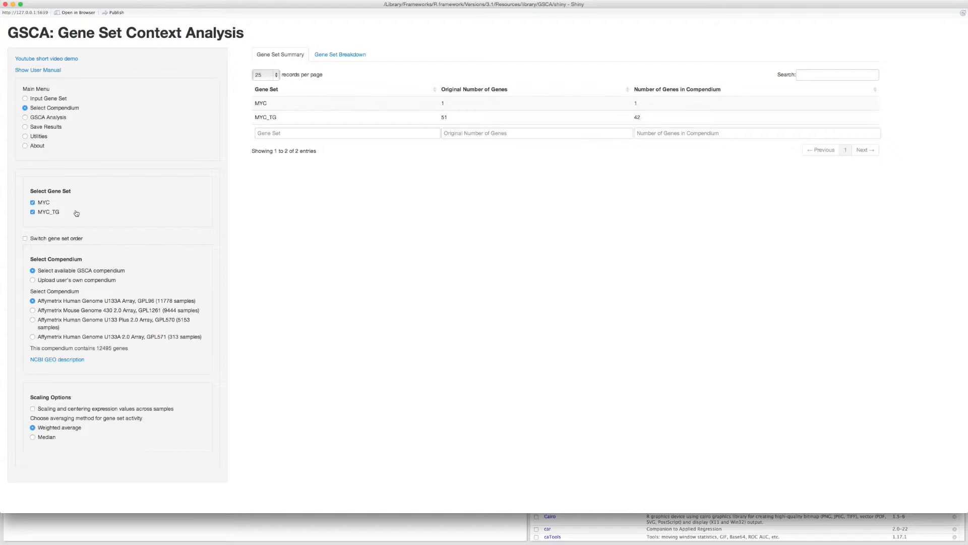
pyautogui.moveTo(129, 330)
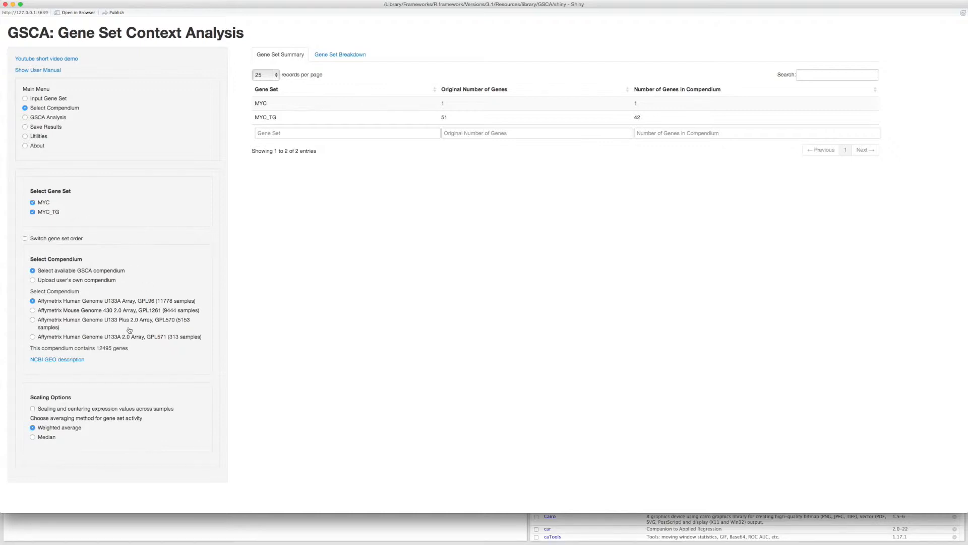
pyautogui.moveTo(106, 307)
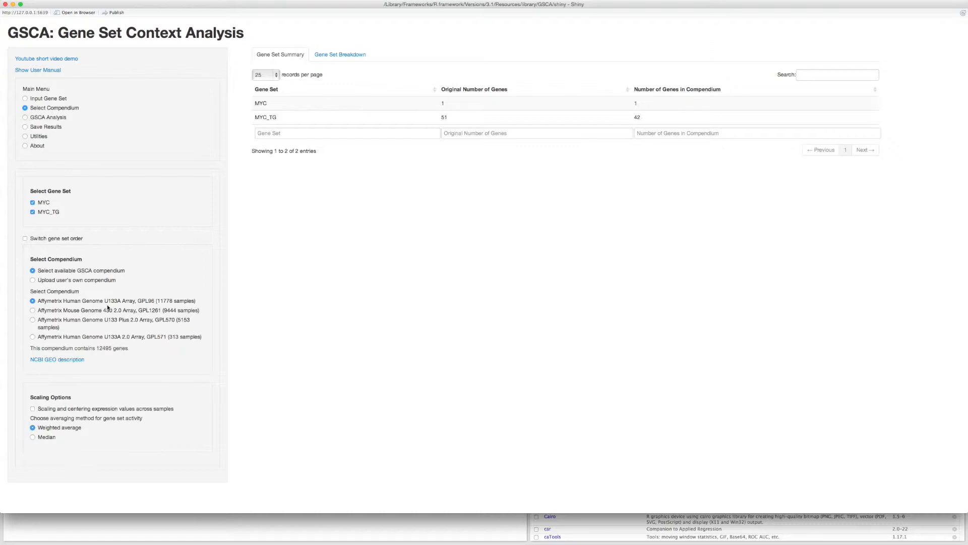
pyautogui.moveTo(169, 311)
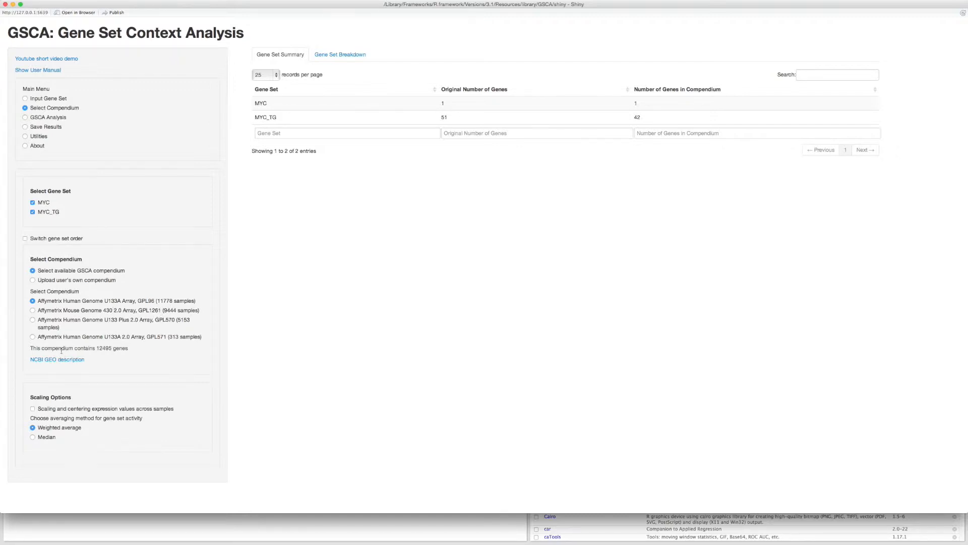
pyautogui.moveTo(60, 361)
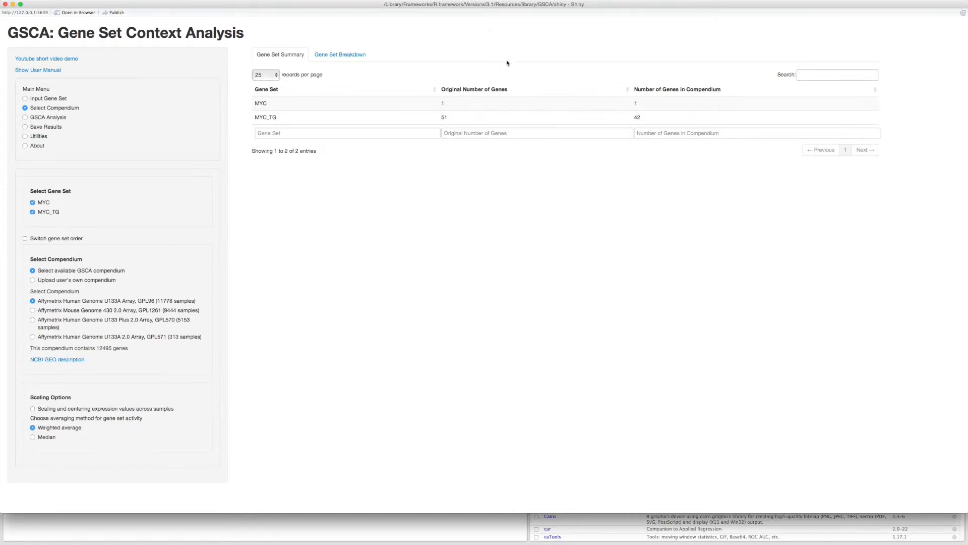
pyautogui.moveTo(467, 115)
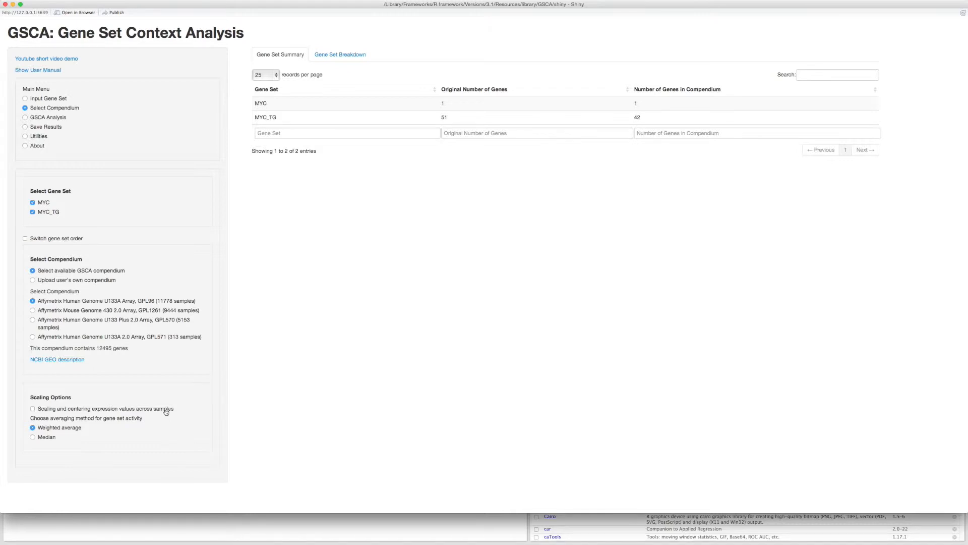
# Toggle expression scaling and centering on, then back off for the GPL96 compendium
pyautogui.click(29, 408)
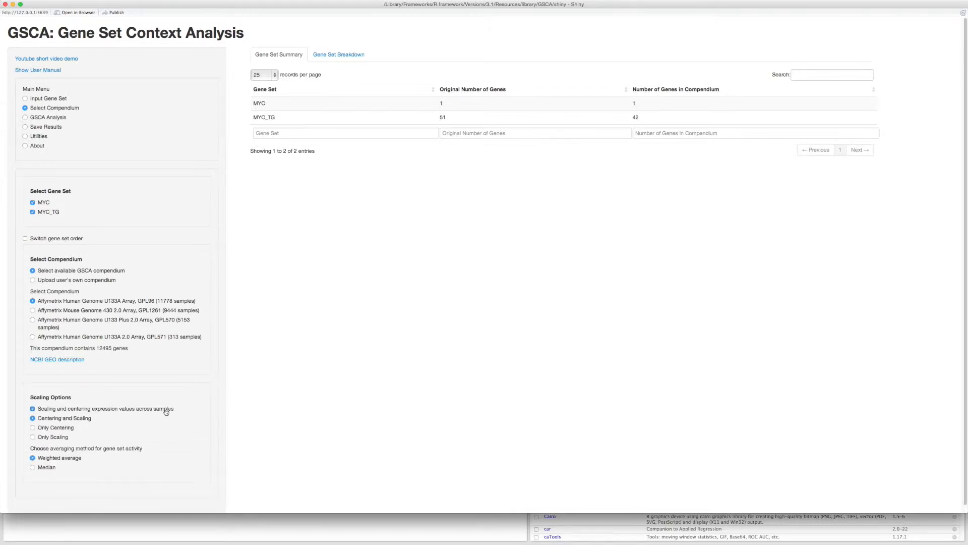
pyautogui.click(28, 408)
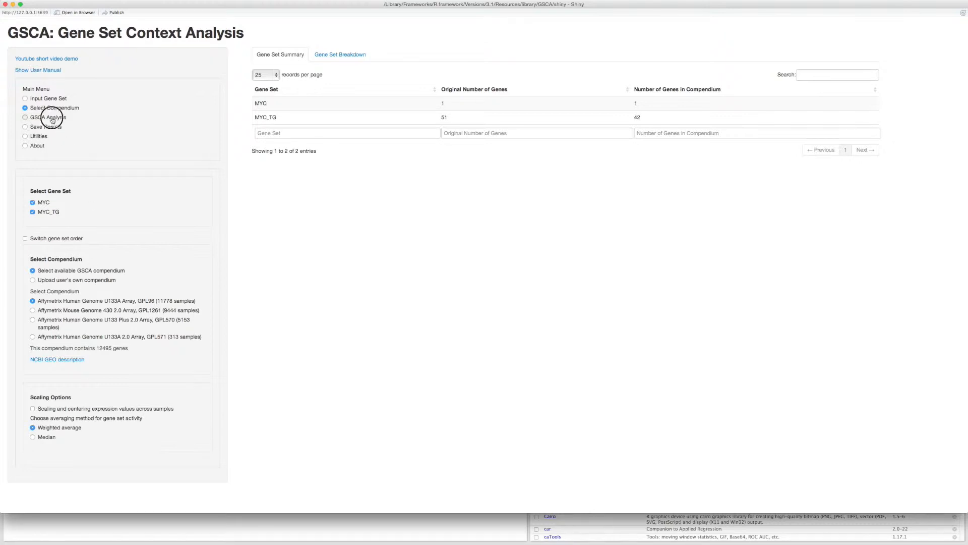
# Run GSCA Analysis and lower the MYC slider's cutoff to about the 0.761 quantile
pyautogui.click(24, 117)
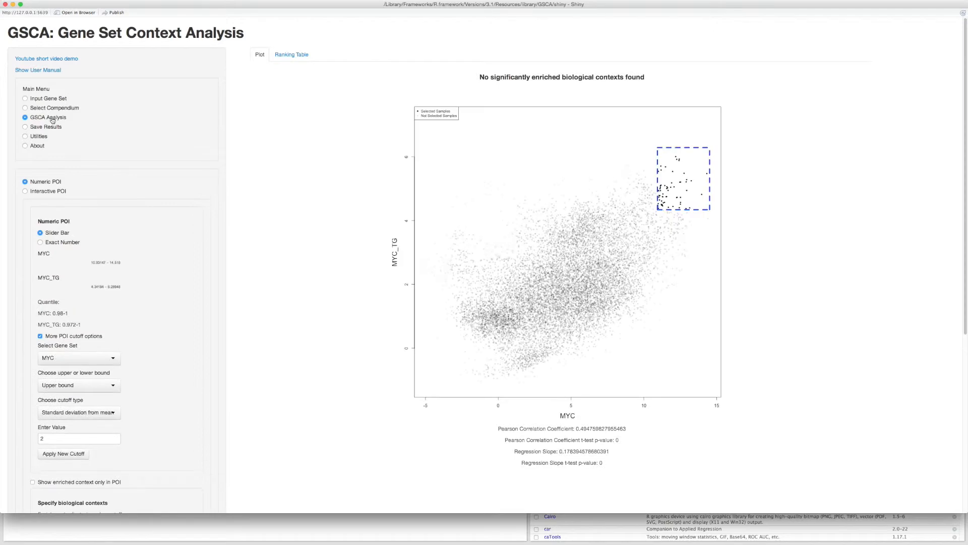
pyautogui.click(63, 454)
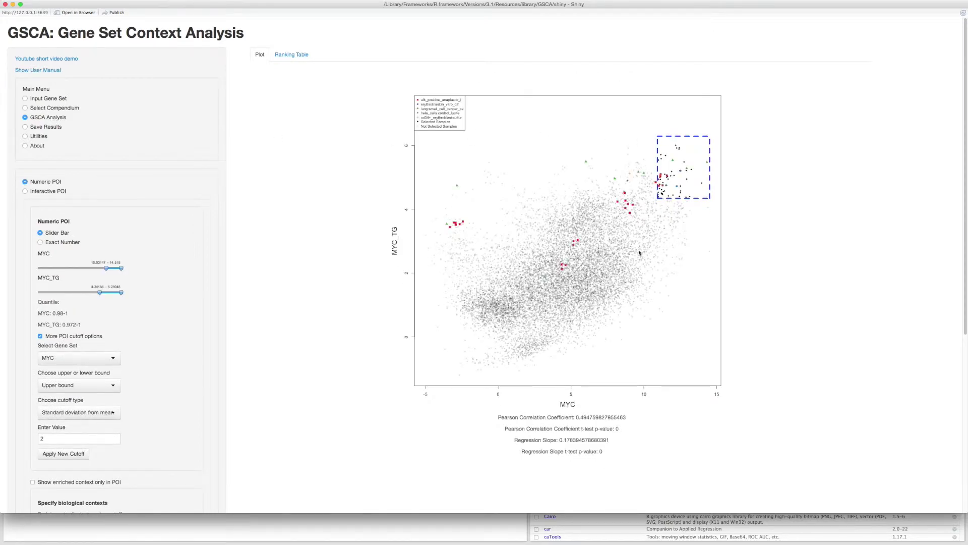
pyautogui.moveTo(526, 345)
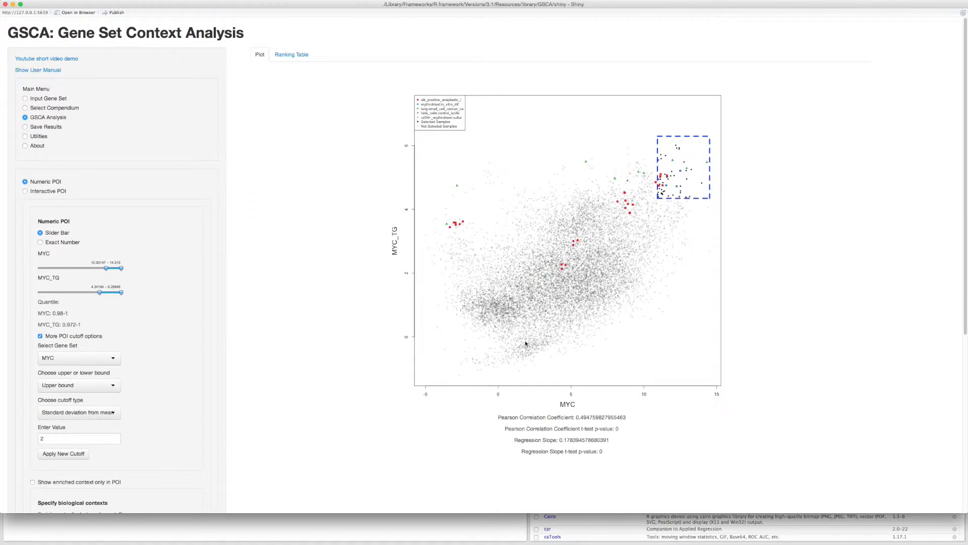
pyautogui.moveTo(585, 351)
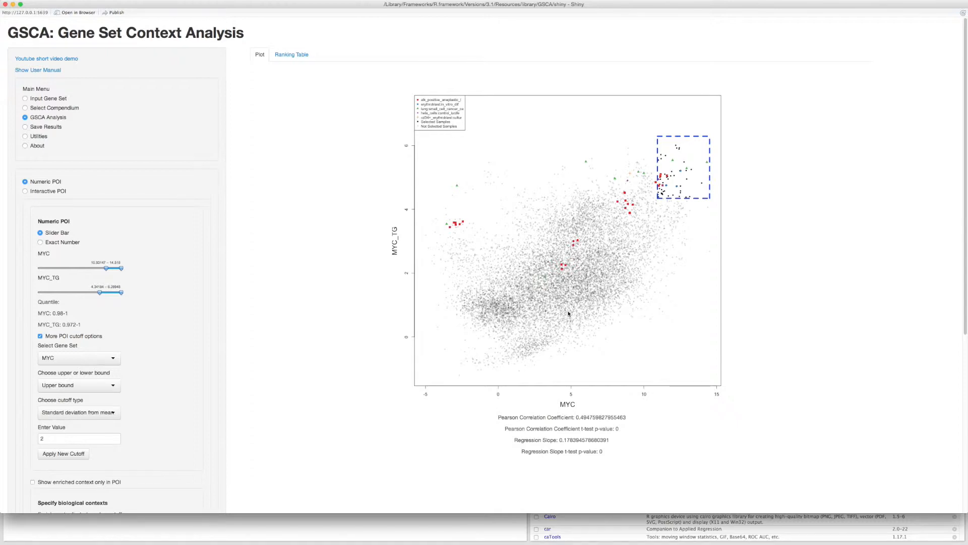
pyautogui.moveTo(568, 313)
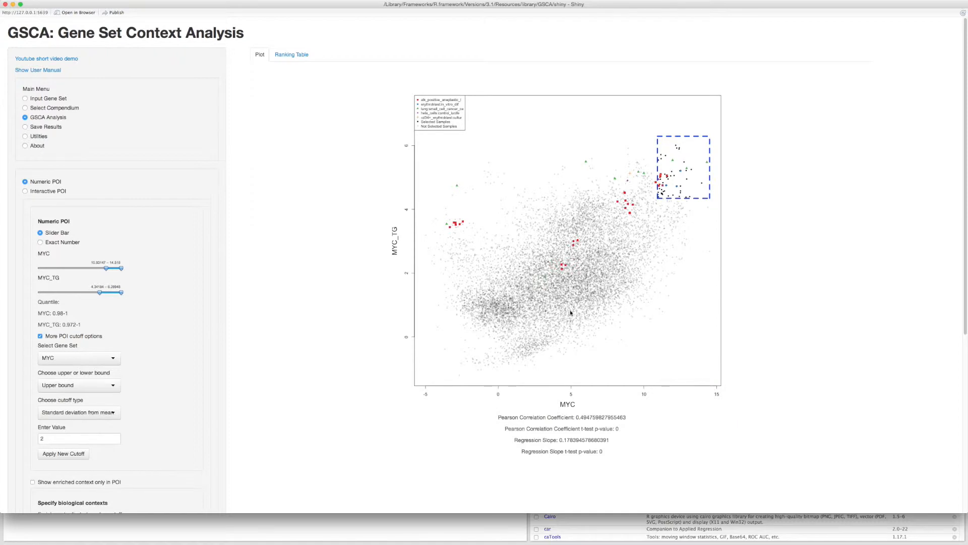
pyautogui.moveTo(643, 180)
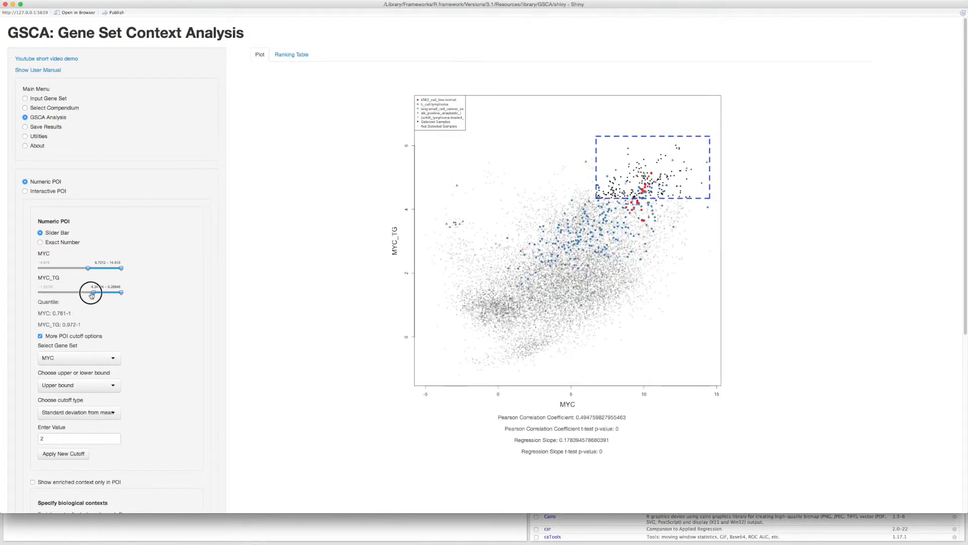
# Adjust the MYC_TG slider, then apply a 0.6 lower-bound quantile cutoff on MYC
pyautogui.moveTo(92, 293); pyautogui.dragTo(84, 292)
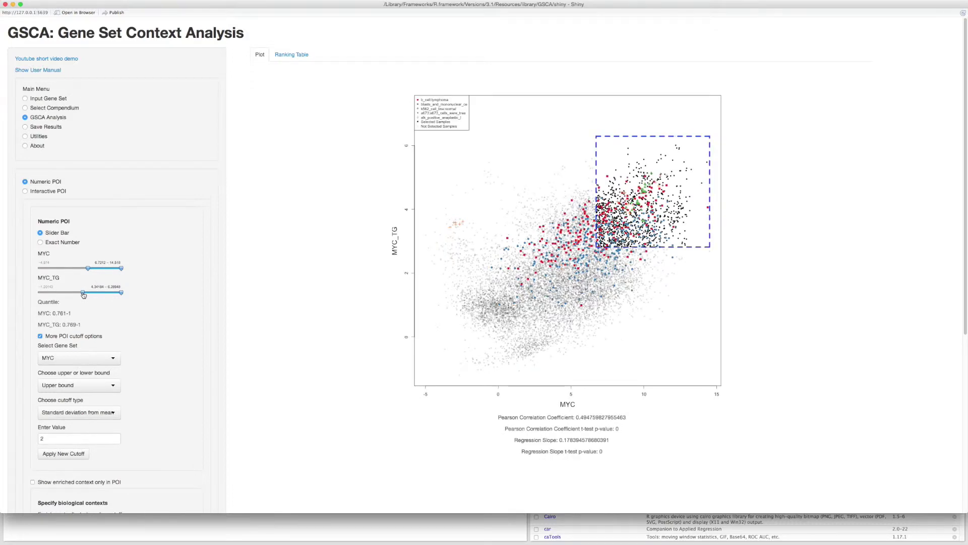
pyautogui.moveTo(83, 292); pyautogui.dragTo(91, 293)
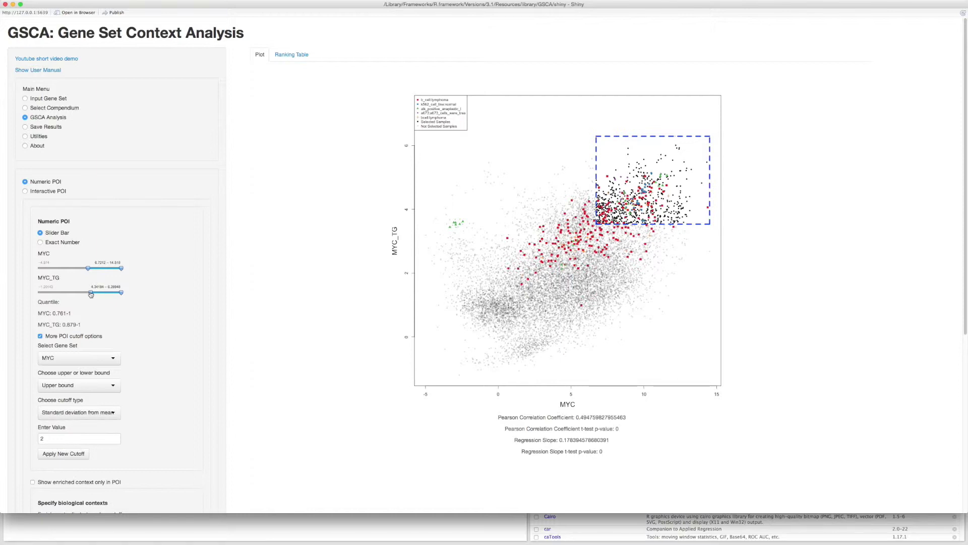
pyautogui.click(78, 386)
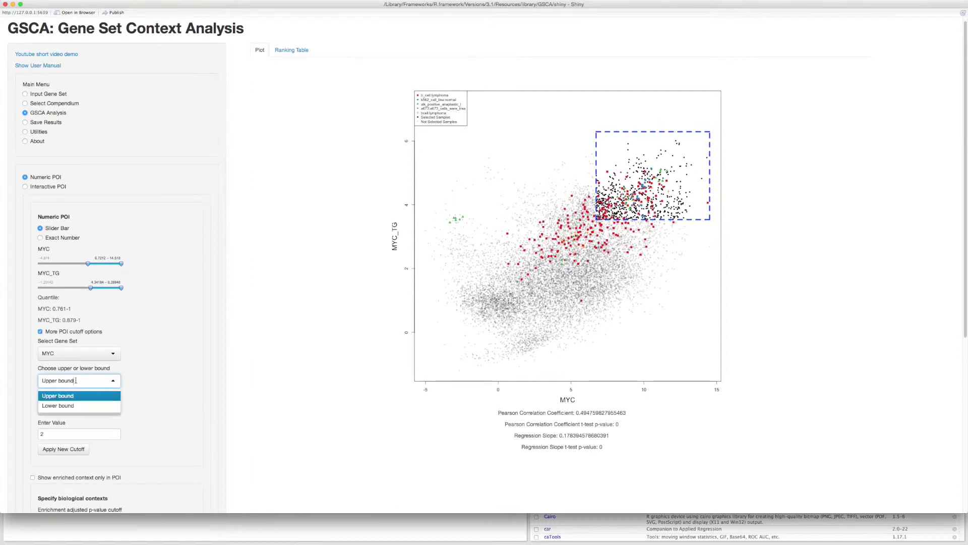
pyautogui.click(59, 406)
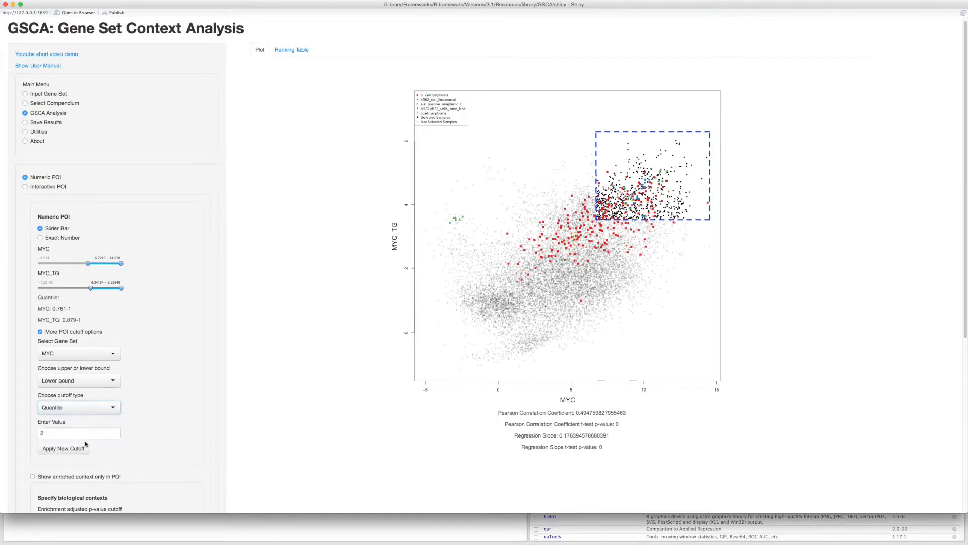
pyautogui.write('0.6')
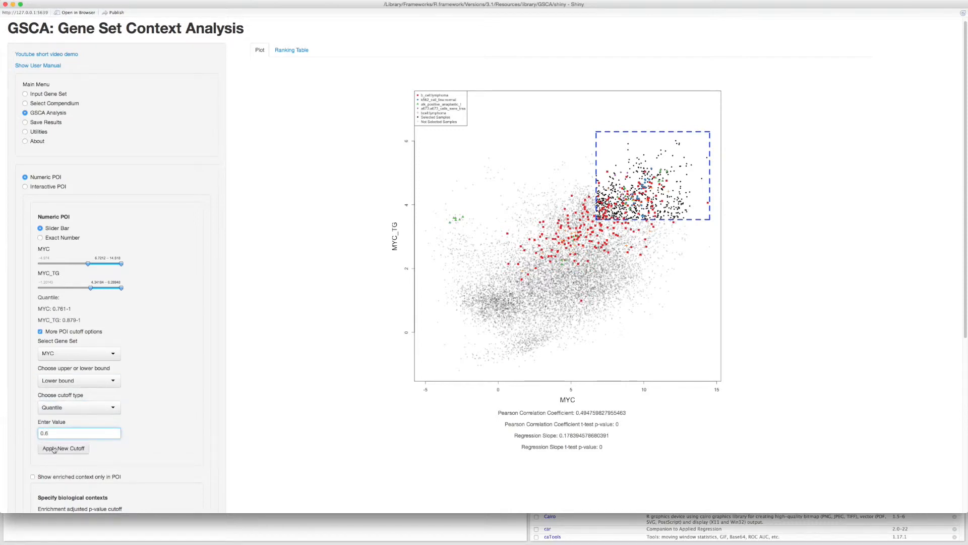
pyautogui.click(62, 448)
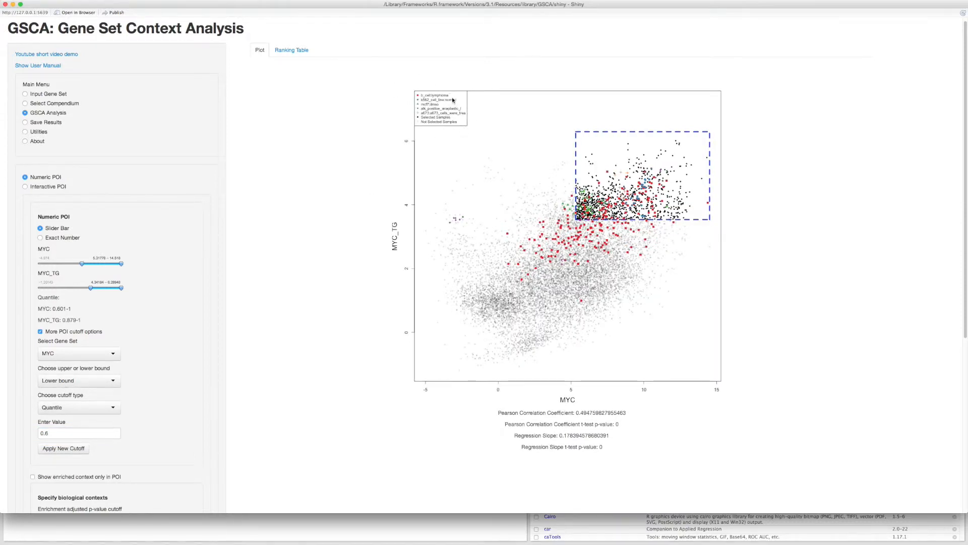
pyautogui.moveTo(408, 115)
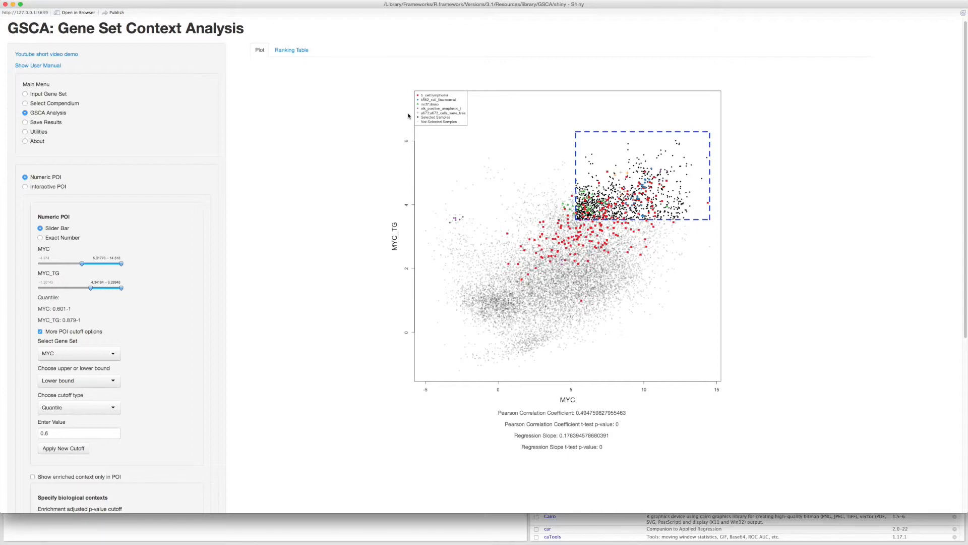
pyautogui.moveTo(196, 341)
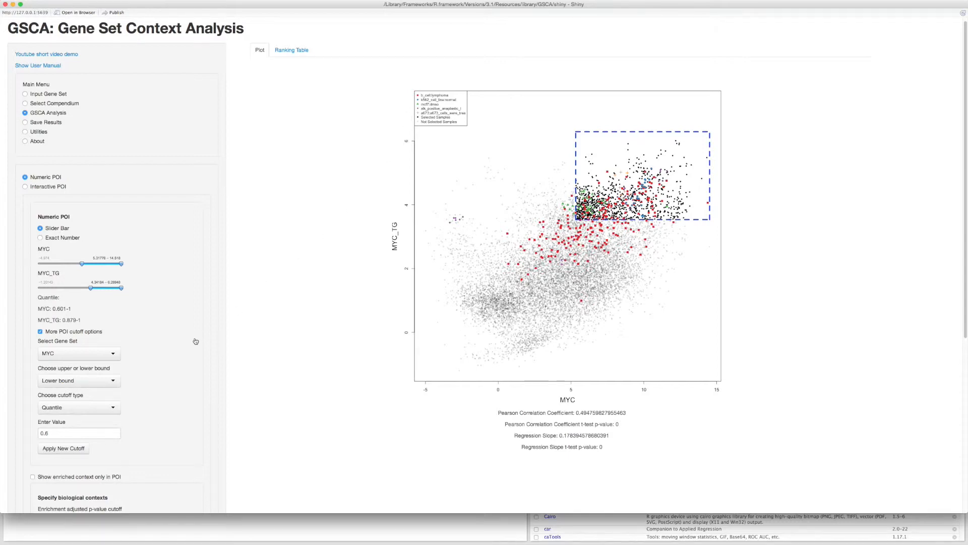
pyautogui.scroll(-3)
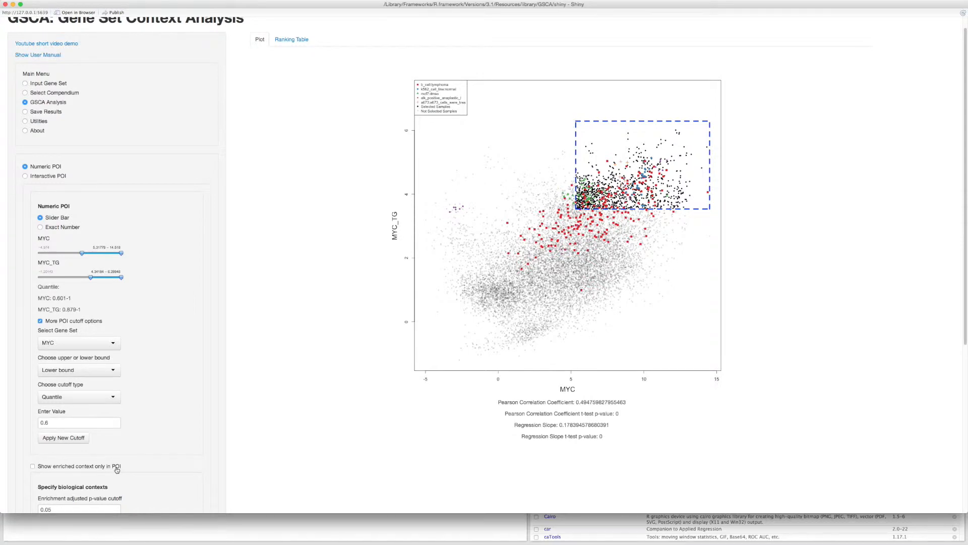
pyautogui.click(28, 466)
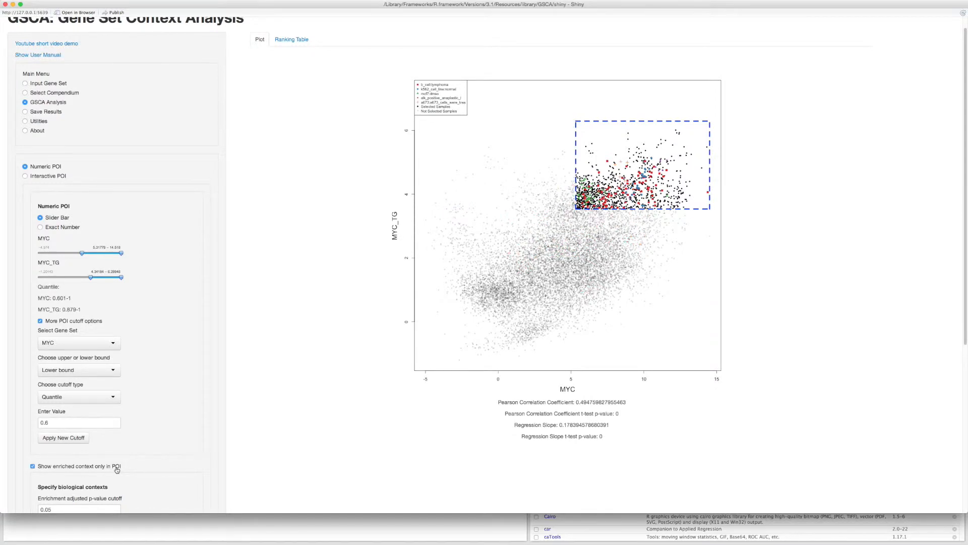
pyautogui.click(32, 466)
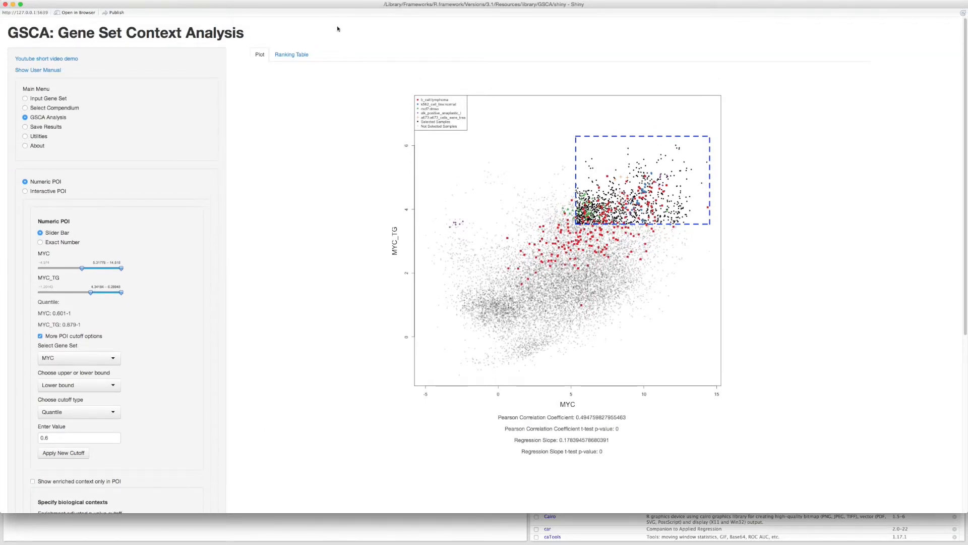
# Search the ranking table of enriched contexts for 'lung', then return to the scatterplot
pyautogui.click(292, 54)
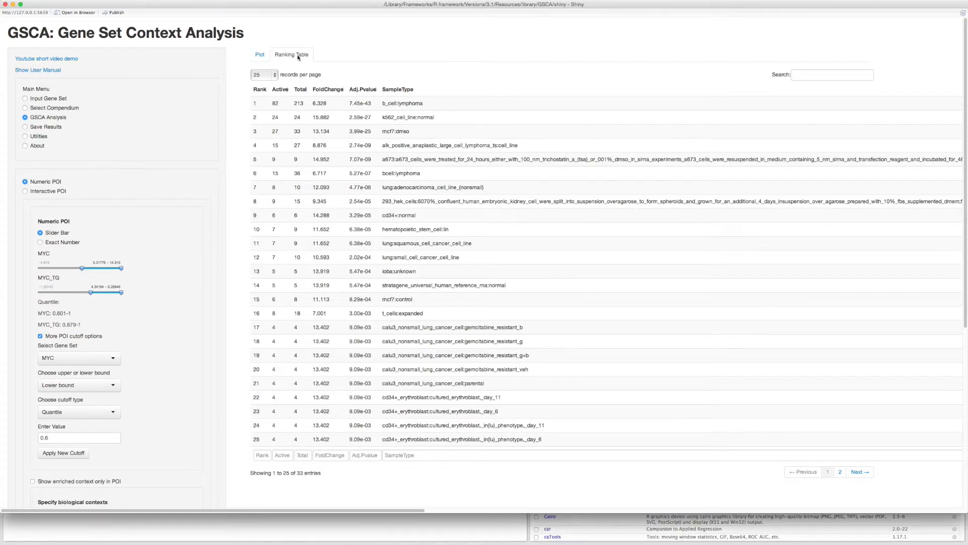
pyautogui.moveTo(804, 60)
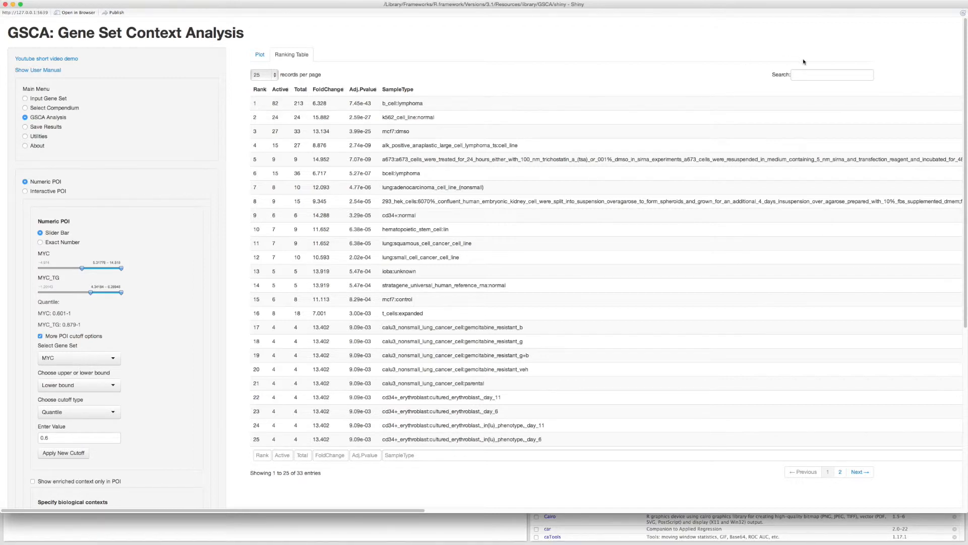
pyautogui.write('lung_cancer')
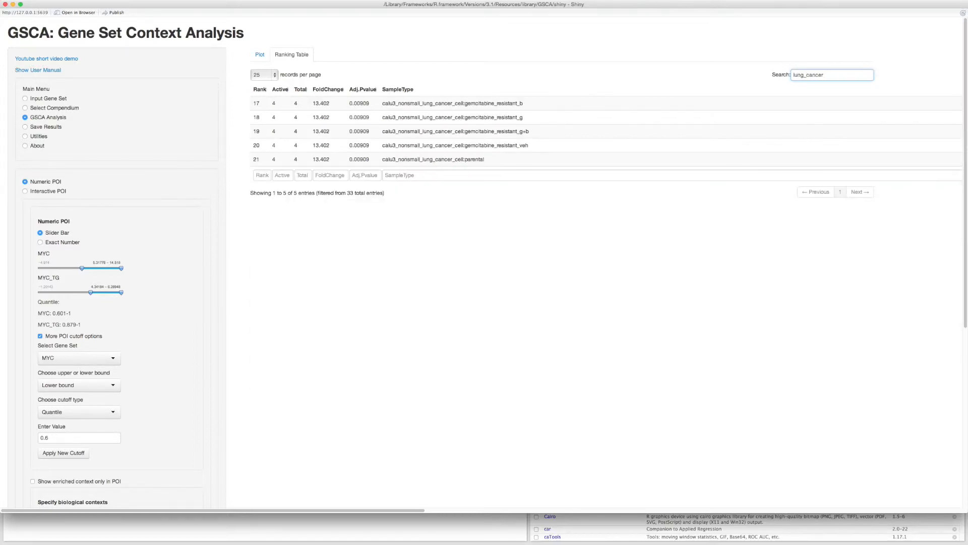
pyautogui.moveTo(816, 47)
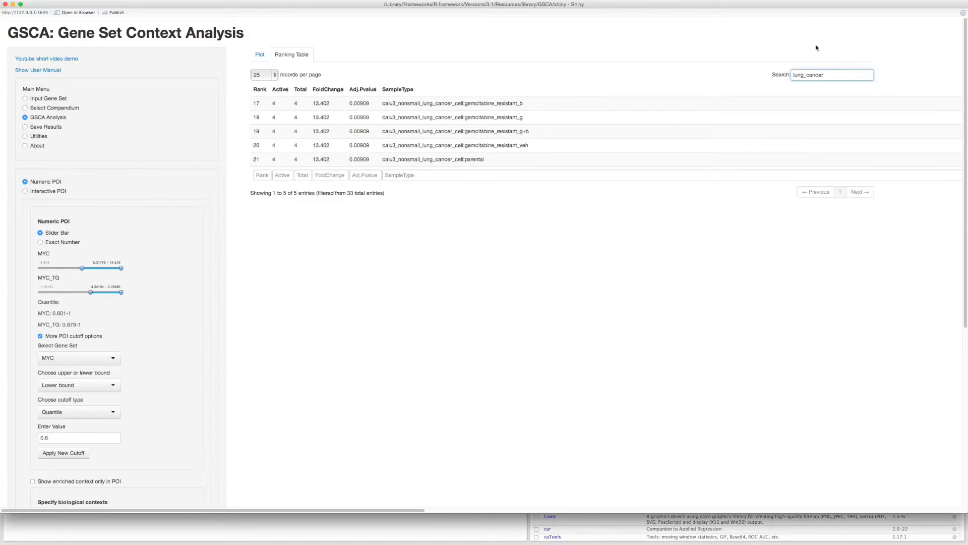
pyautogui.moveTo(439, 109)
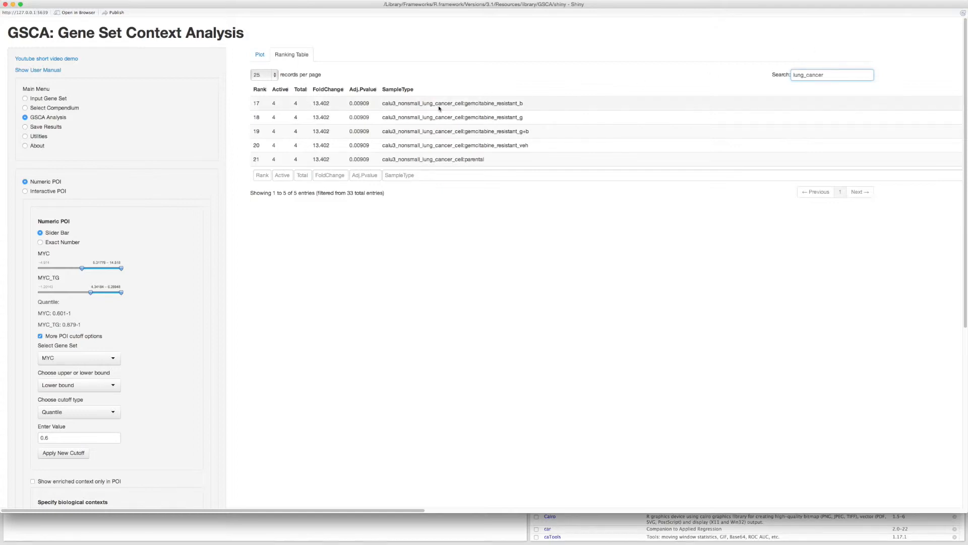
pyautogui.click(258, 54)
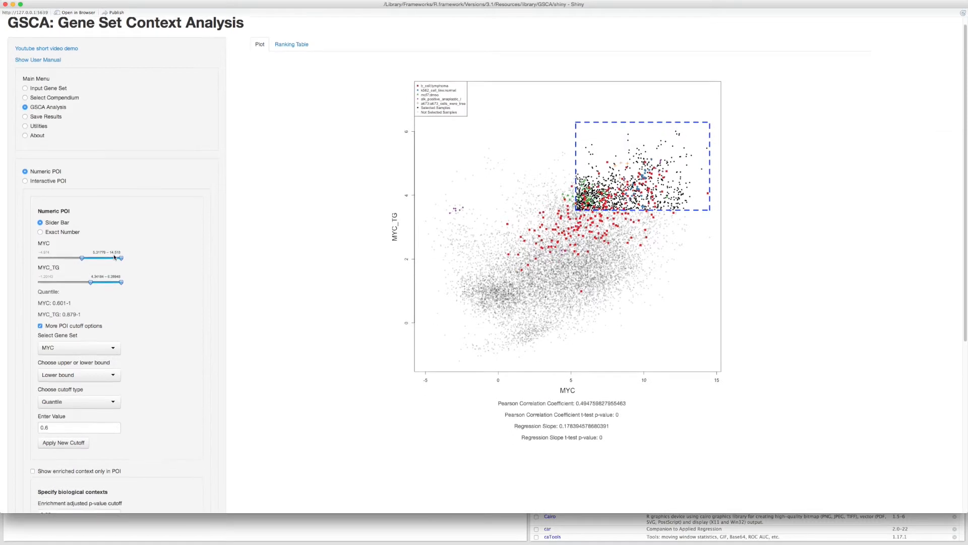
pyautogui.scroll(-3)
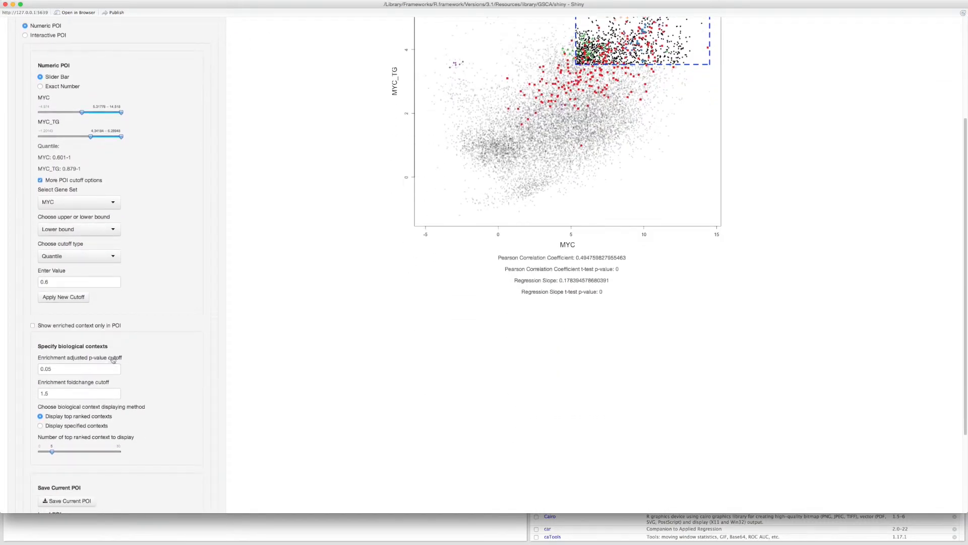
pyautogui.click(79, 369)
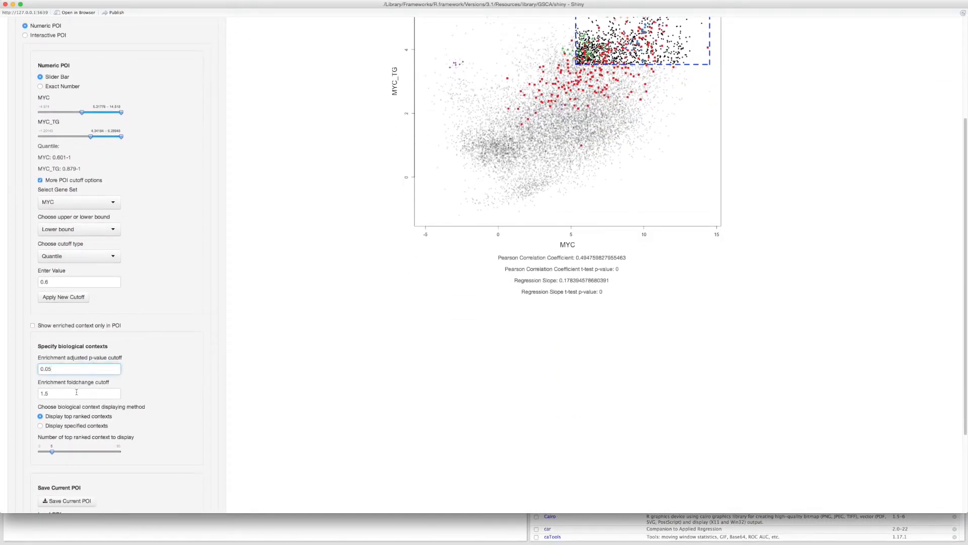
pyautogui.click(78, 393)
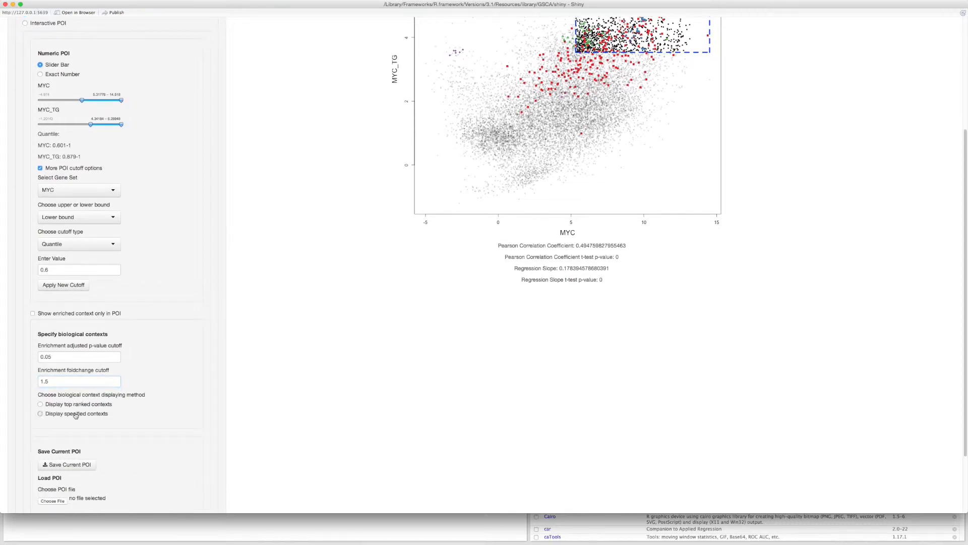
pyautogui.click(39, 413)
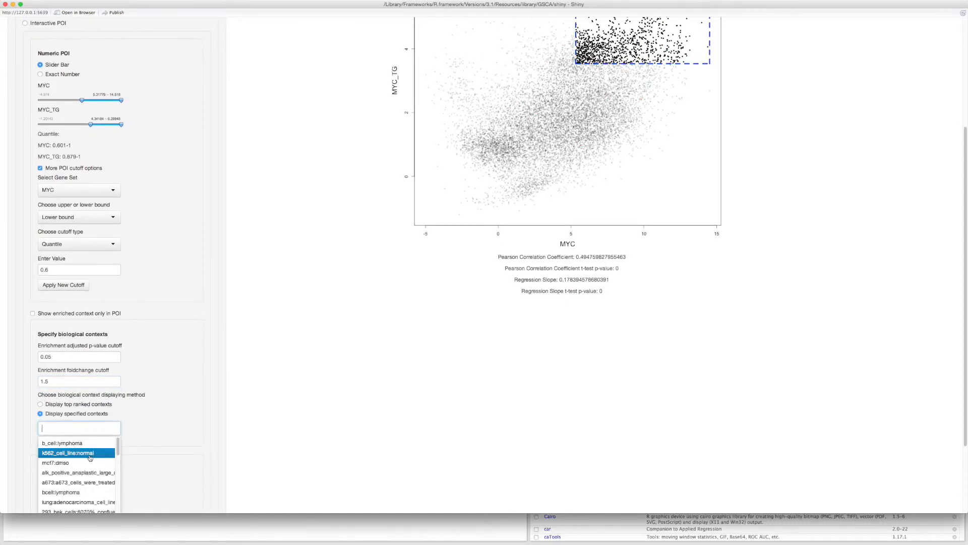
pyautogui.click(72, 452)
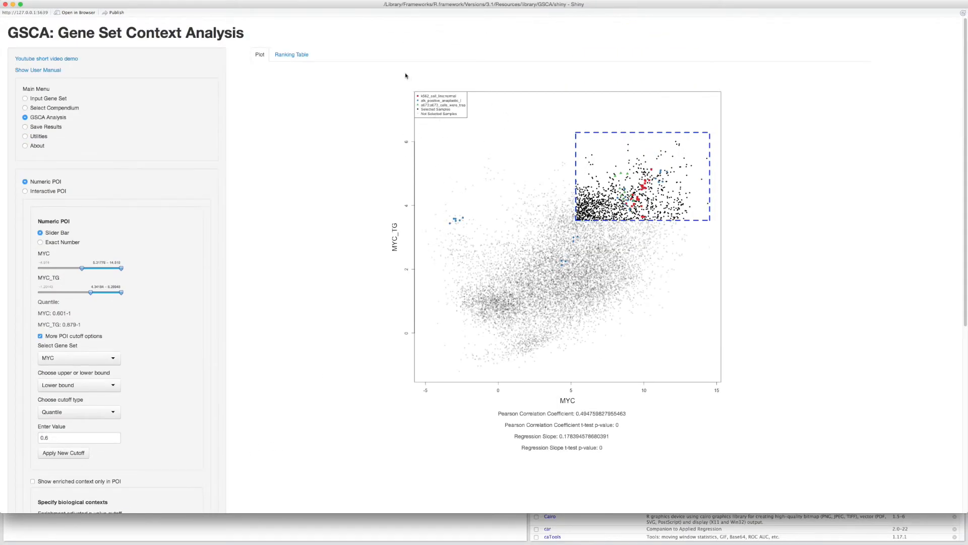
pyautogui.scroll(-3)
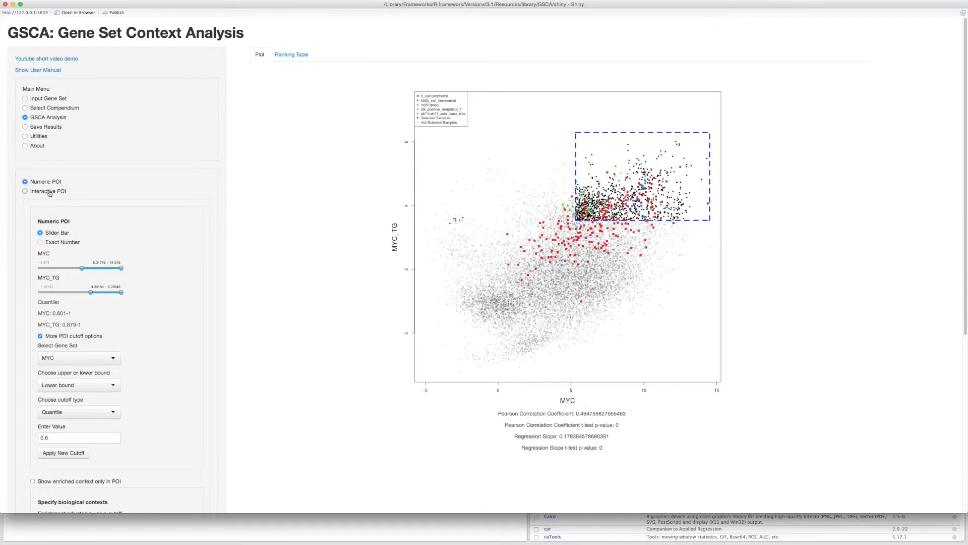
pyautogui.click(25, 192)
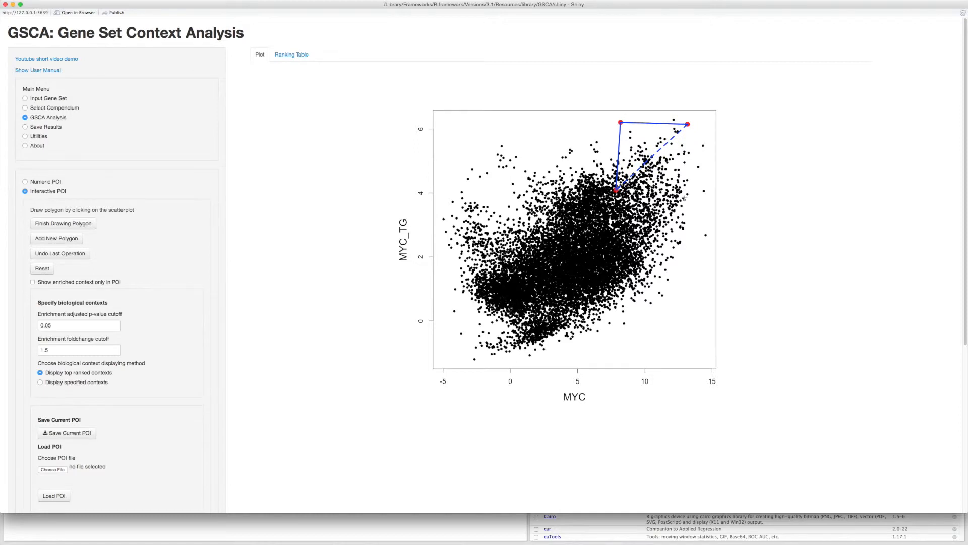
# Add polygon corners on the scatterplot, undo the second polygon's last operations, and reset all shapes
pyautogui.click(688, 195)
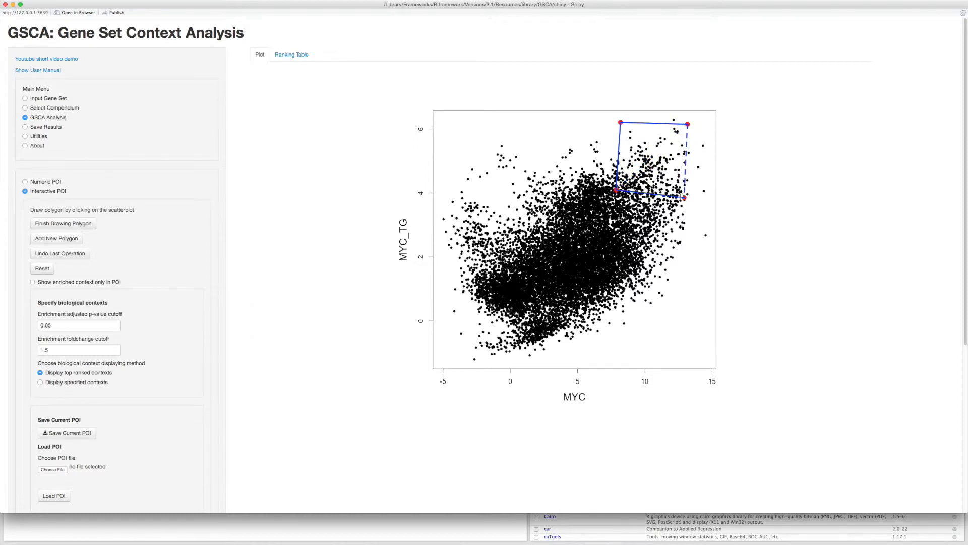
pyautogui.moveTo(70, 228)
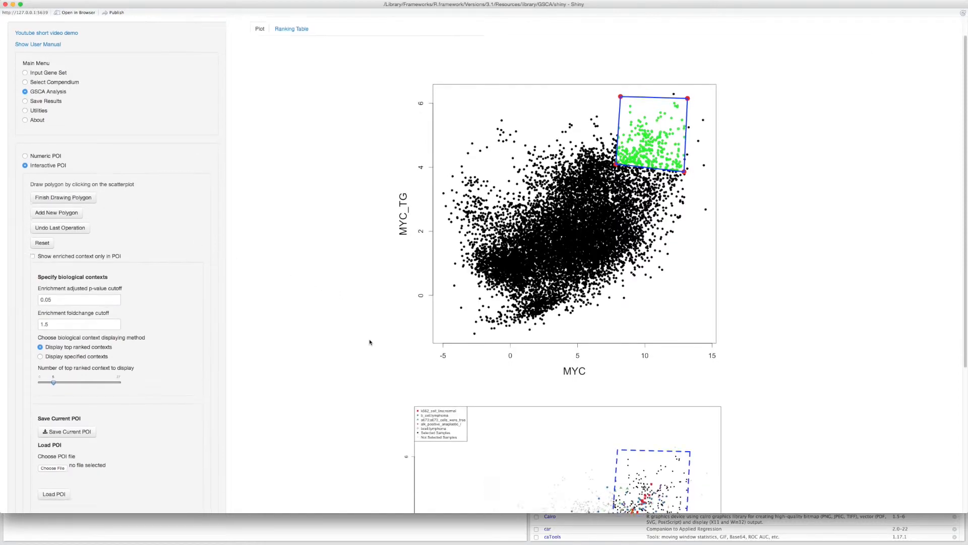
pyautogui.scroll(-3)
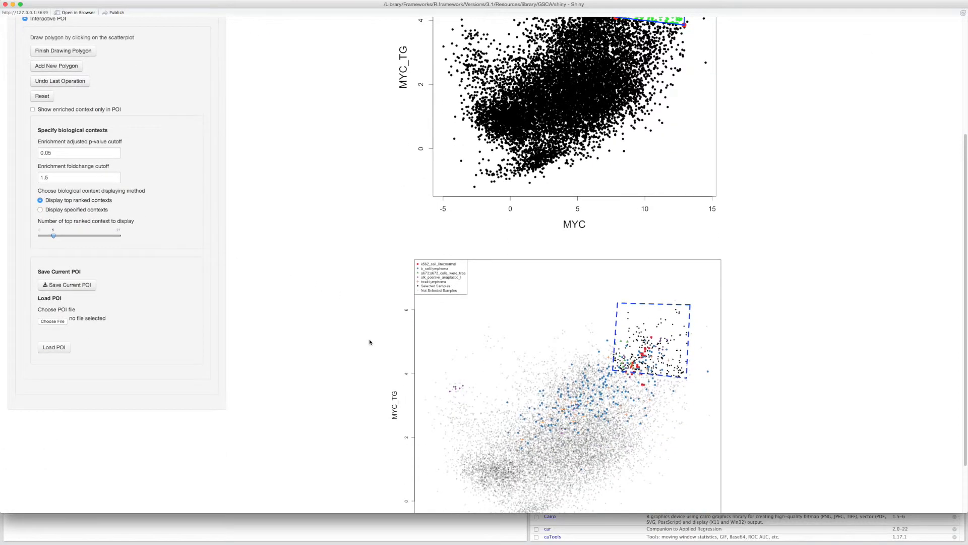
pyautogui.scroll(-3)
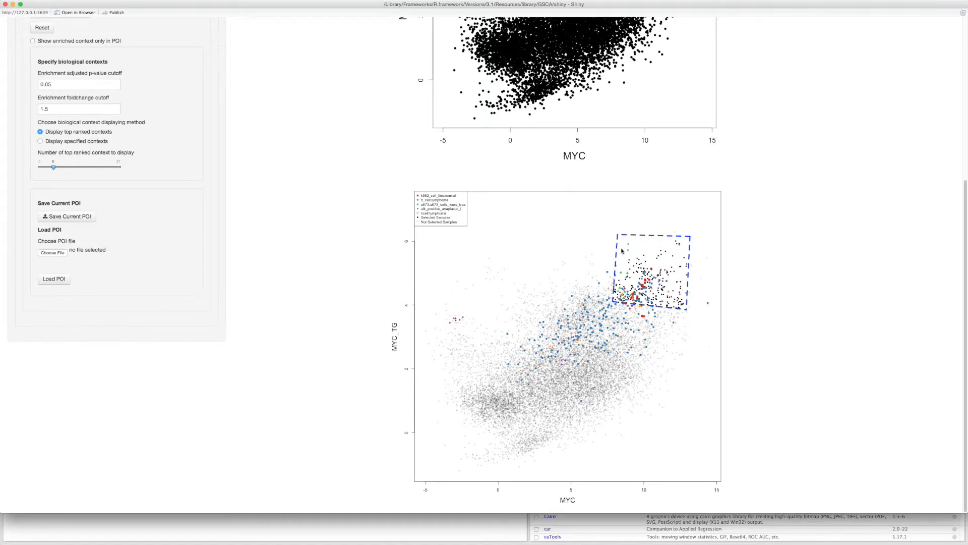
pyautogui.moveTo(657, 264)
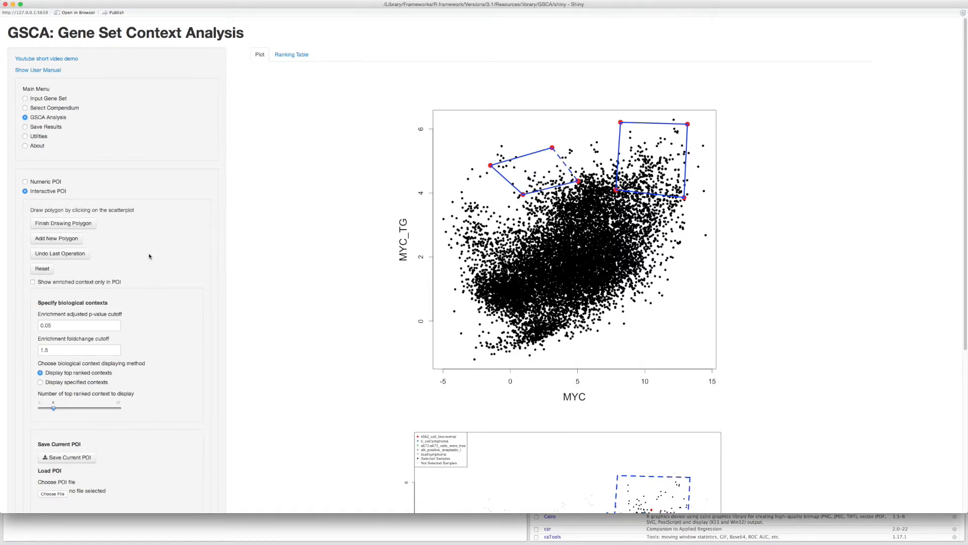
pyautogui.click(60, 254)
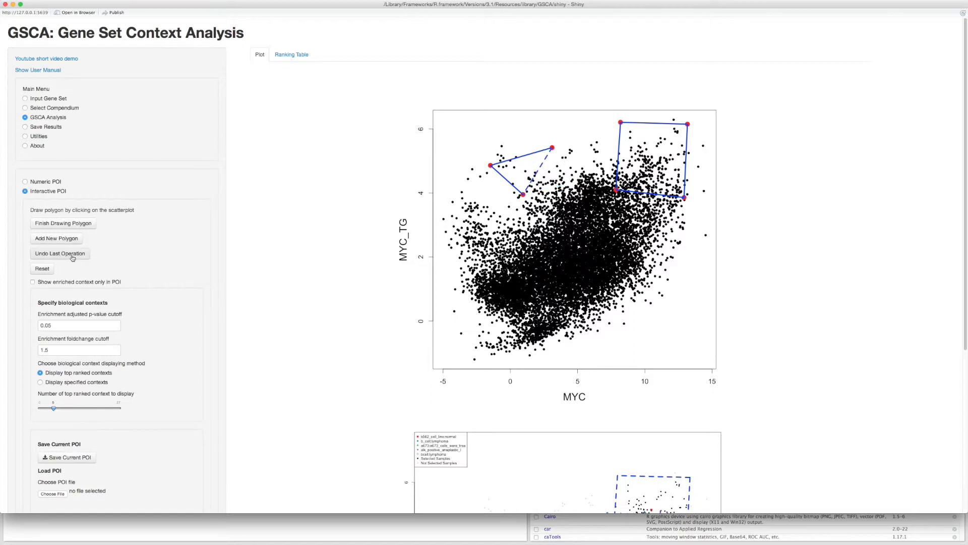
pyautogui.click(42, 268)
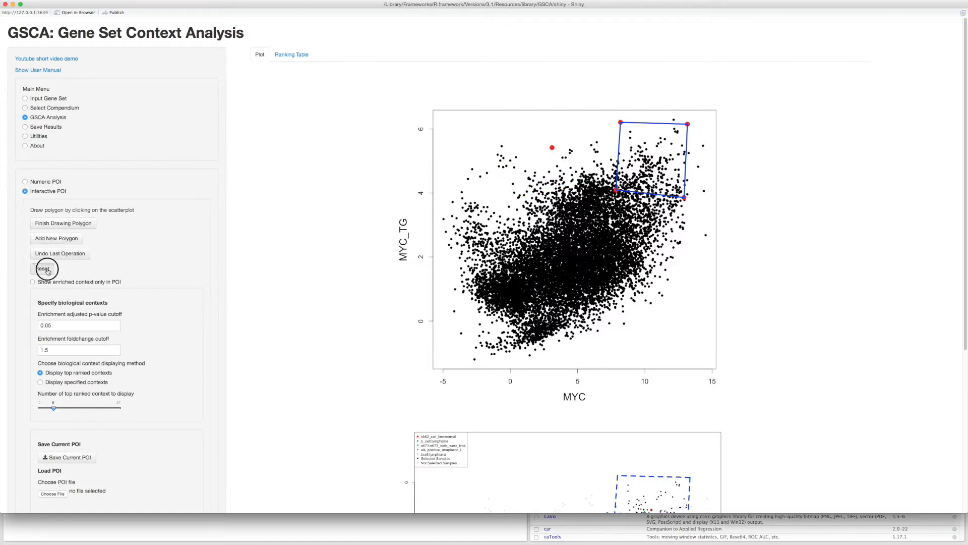
pyautogui.click(42, 268)
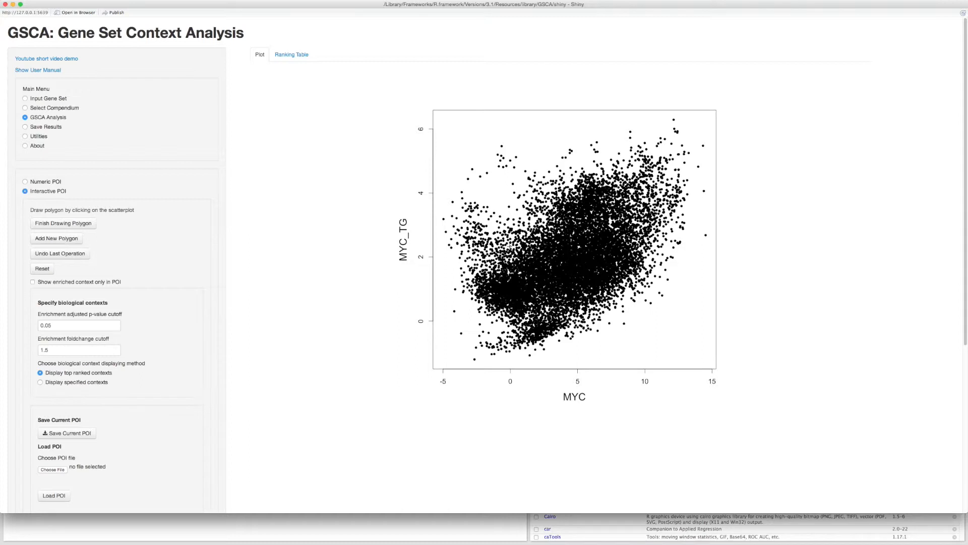
pyautogui.moveTo(619, 161)
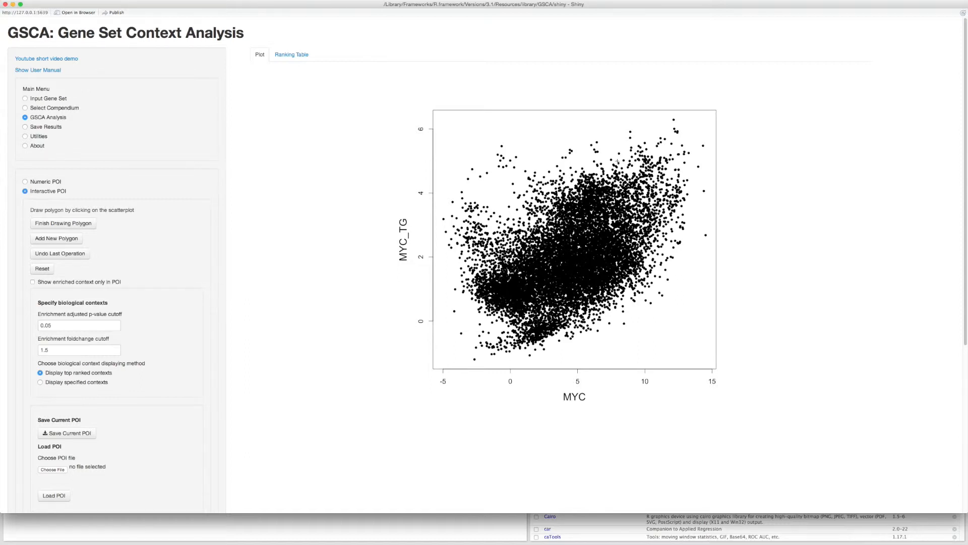
# Place the corners of a new polygon around the high-MYC, high-MYC_TG region
pyautogui.click(624, 119)
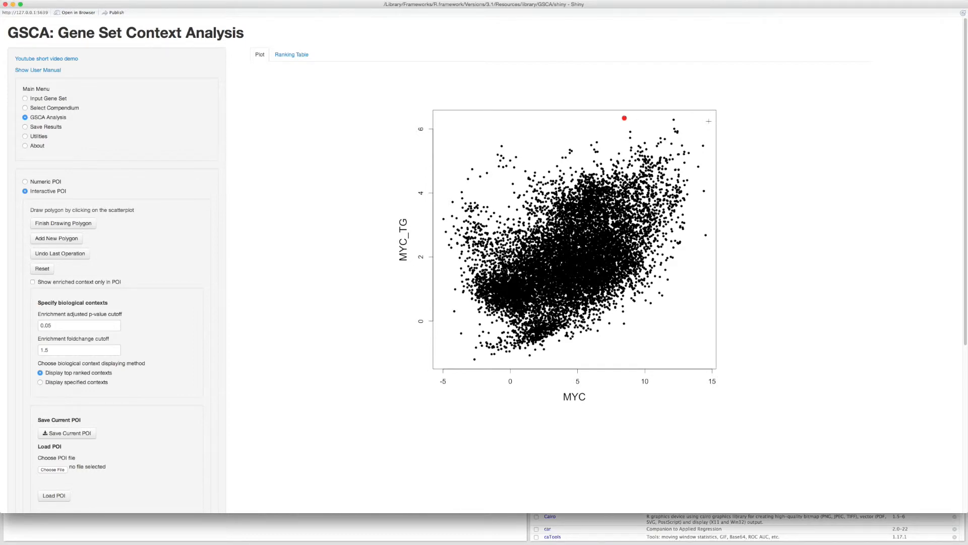
pyautogui.click(610, 215)
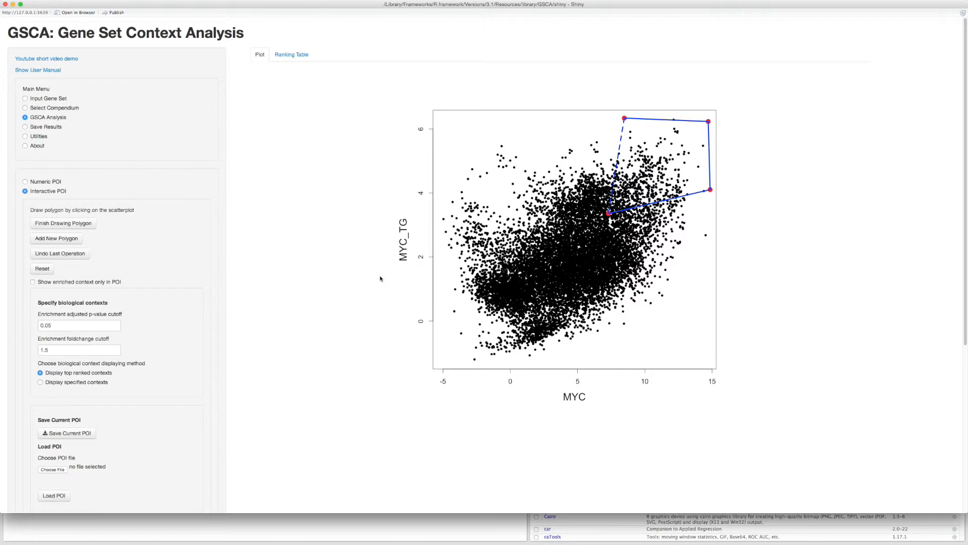
pyautogui.scroll(-3)
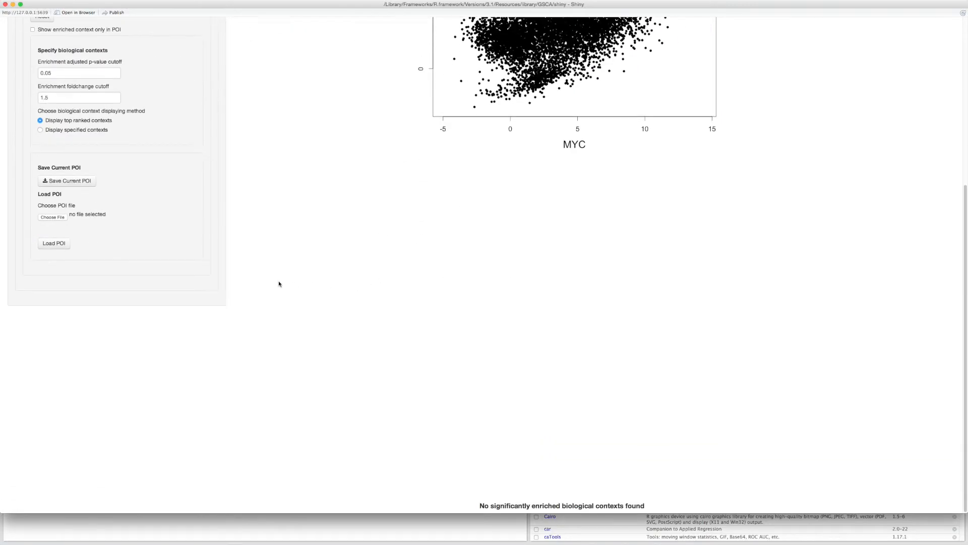
# Save the current polygon region of interest as POIfile.txt
pyautogui.click(66, 181)
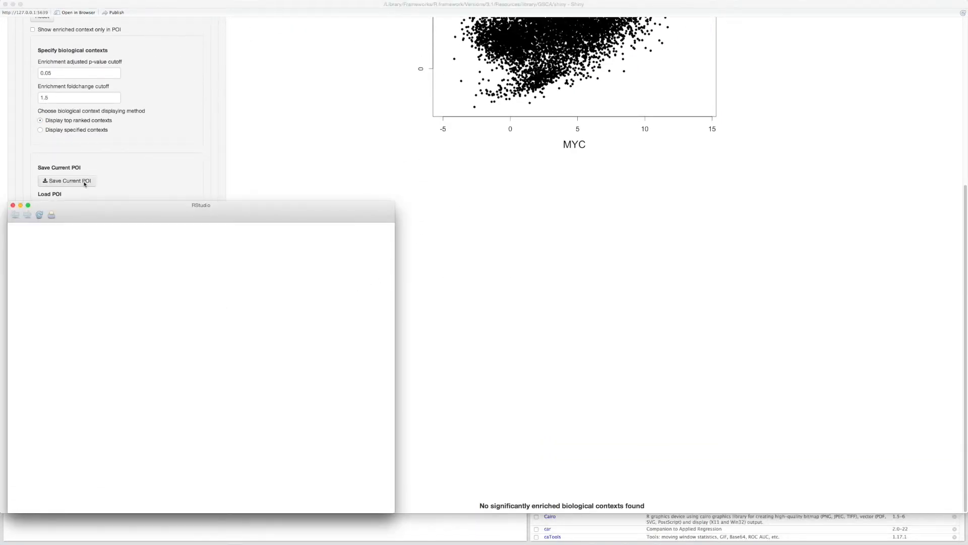
pyautogui.click(67, 180)
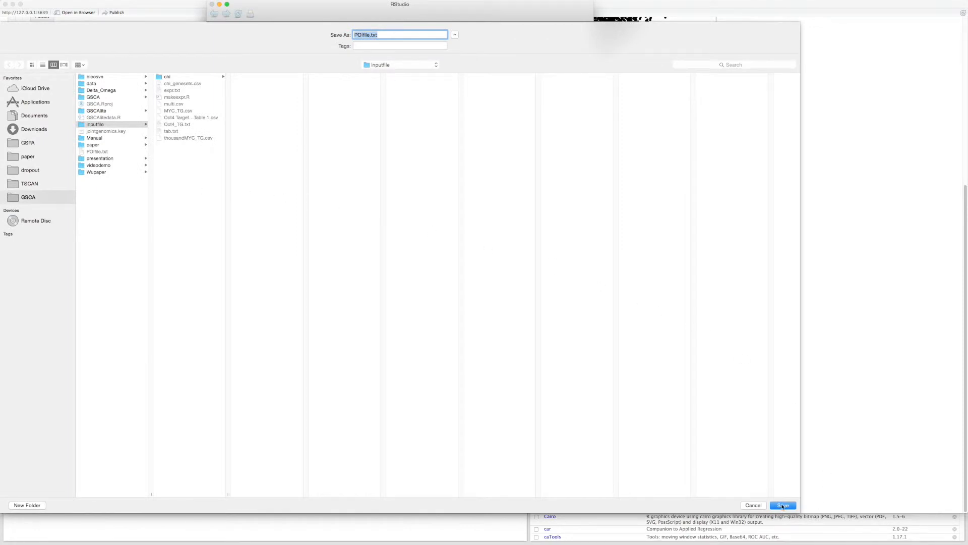
pyautogui.click(783, 505)
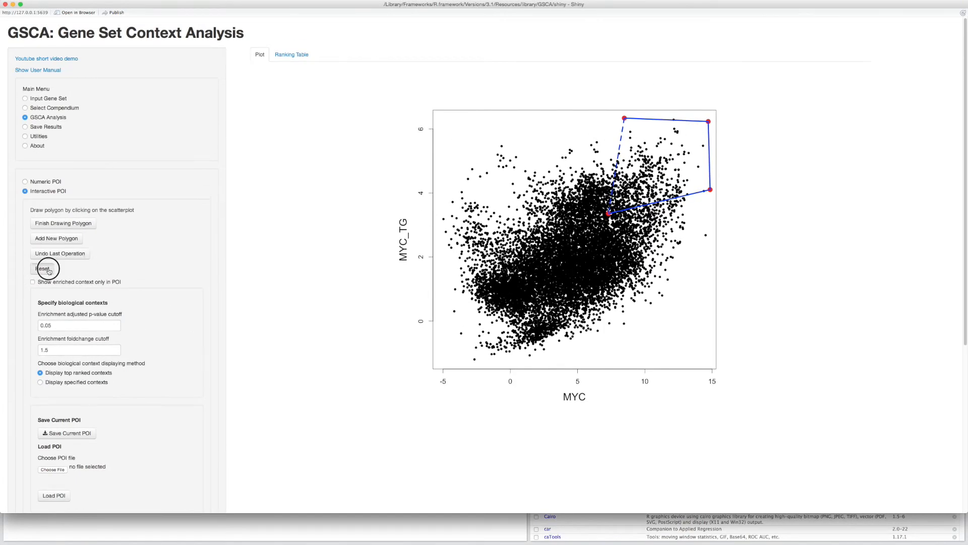
# Reset the polygon, reload it from POIfile.txt and finish it to select the enclosed samples
pyautogui.click(39, 268)
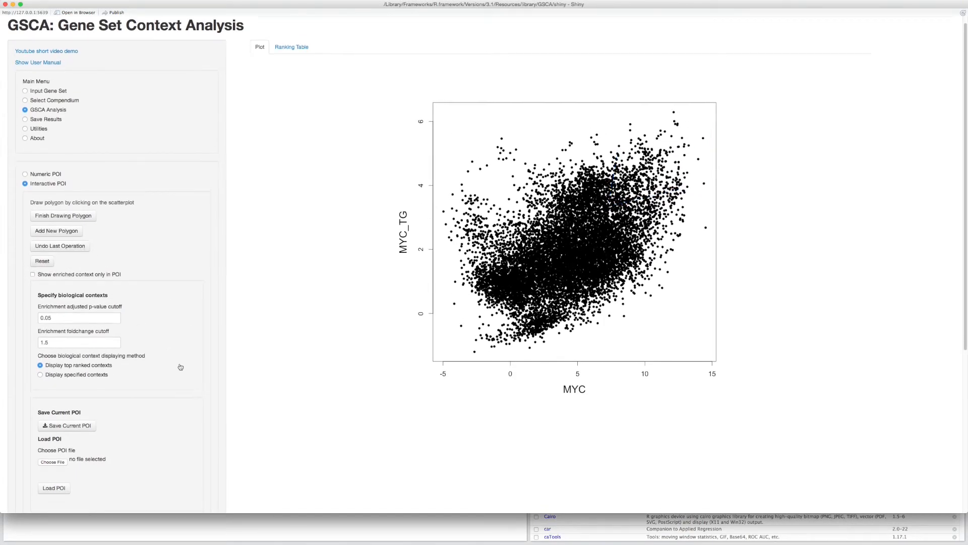
pyautogui.scroll(-3)
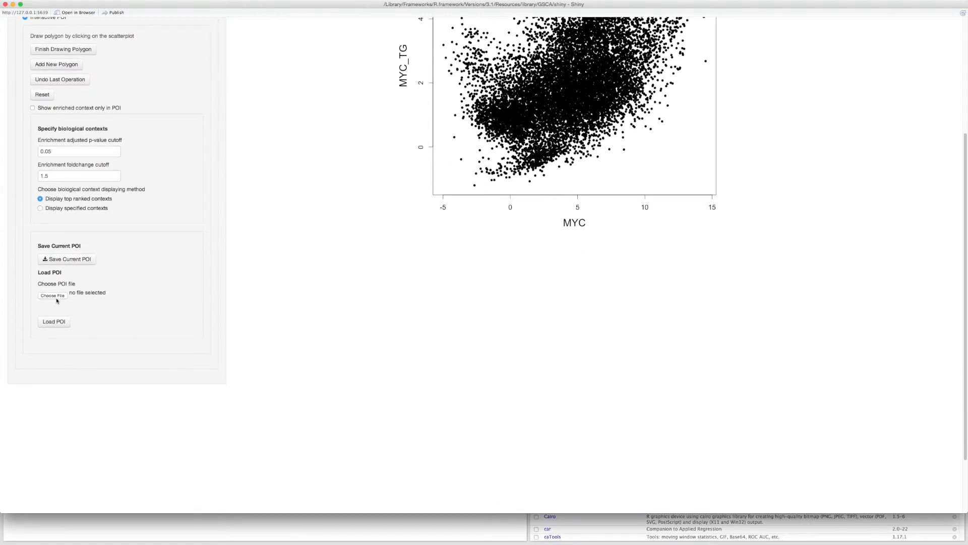
pyautogui.click(53, 296)
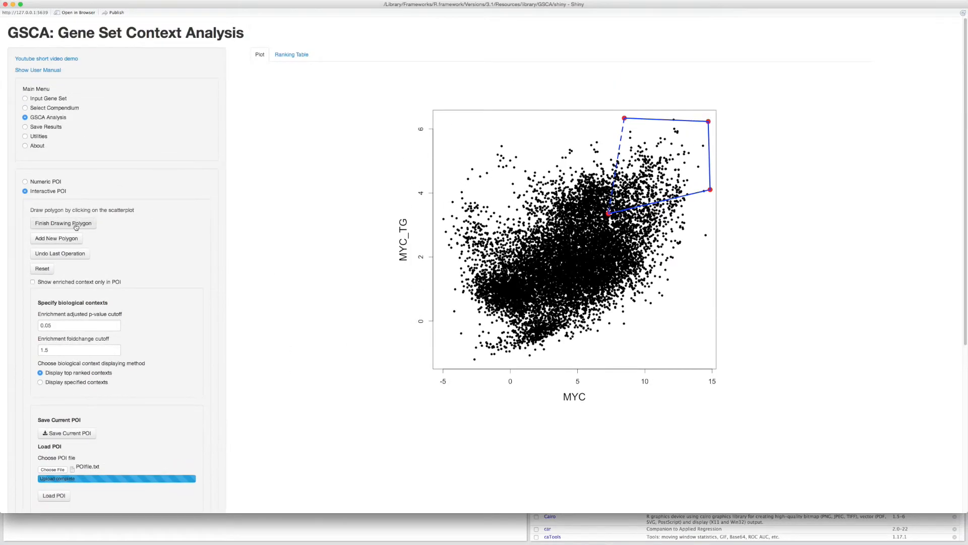
pyautogui.click(62, 223)
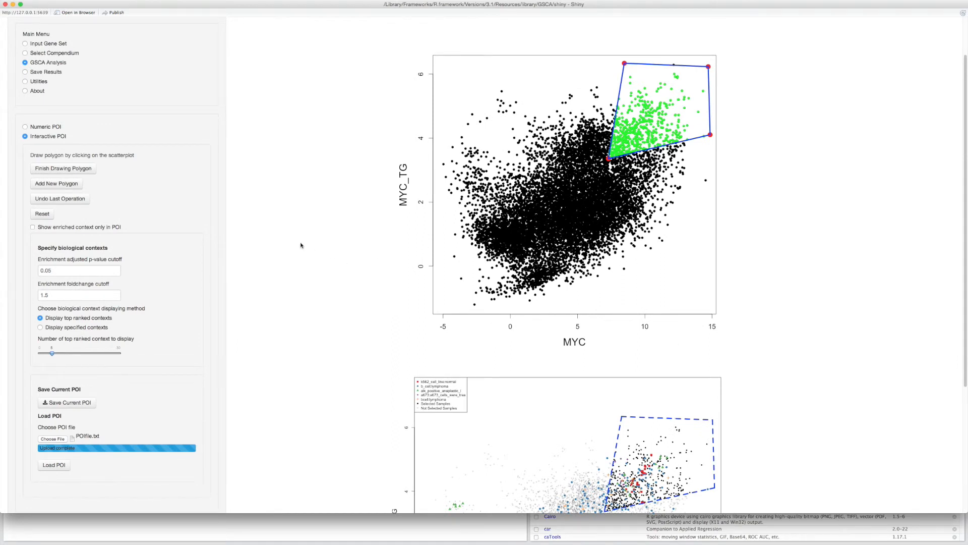
pyautogui.moveTo(58, 75)
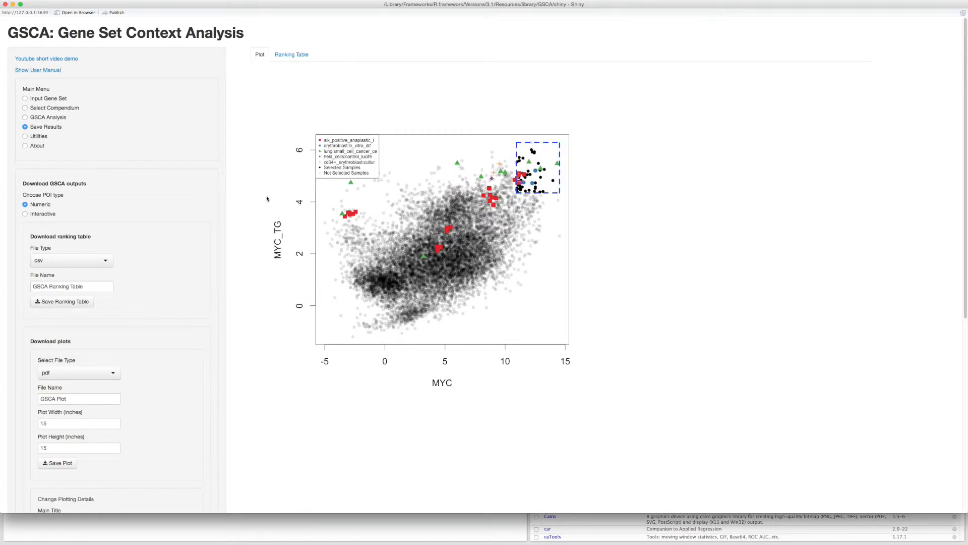
pyautogui.moveTo(418, 288)
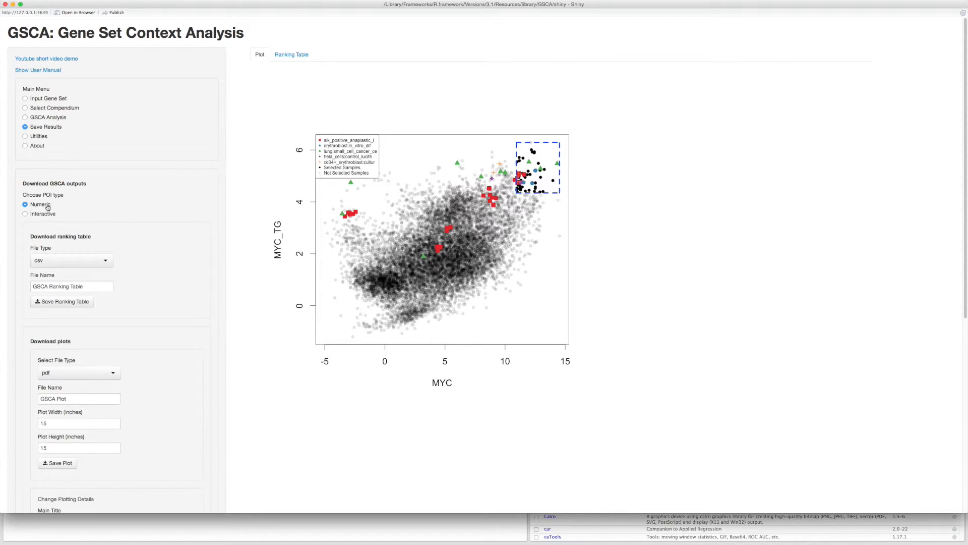
pyautogui.moveTo(73, 274)
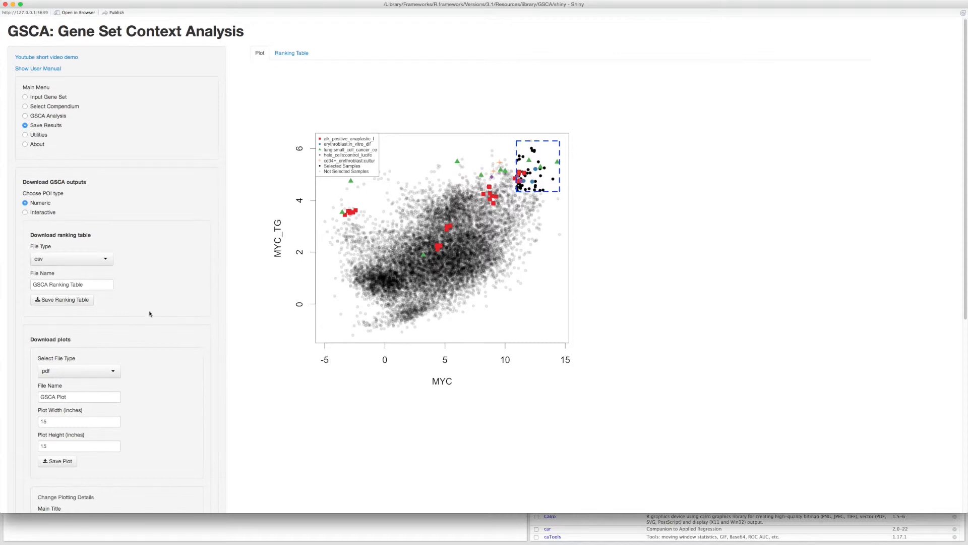
pyautogui.scroll(-3)
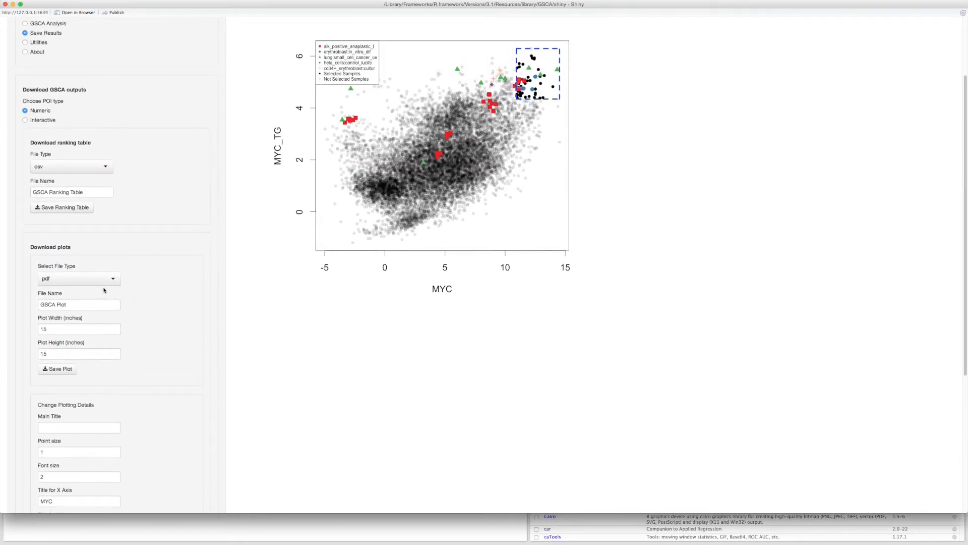
pyautogui.click(77, 278)
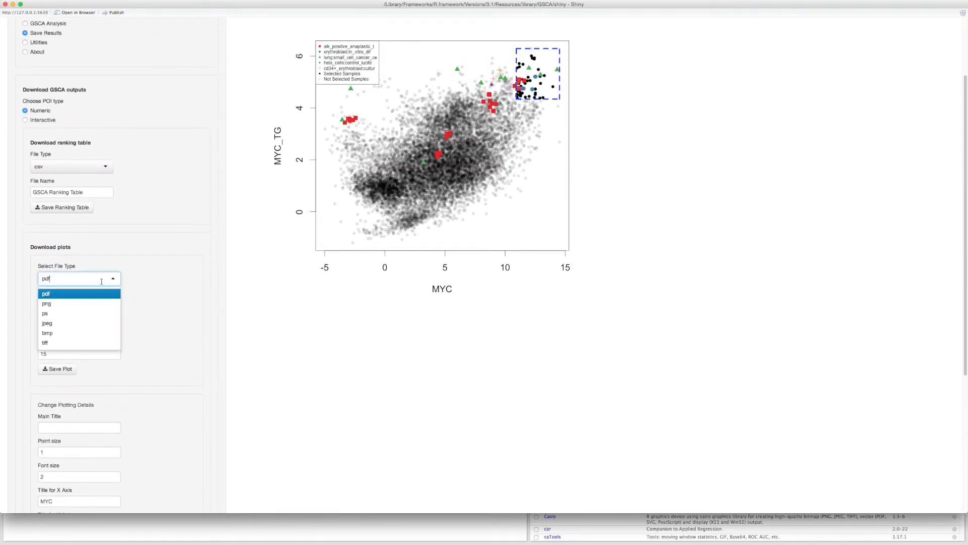
pyautogui.click(47, 293)
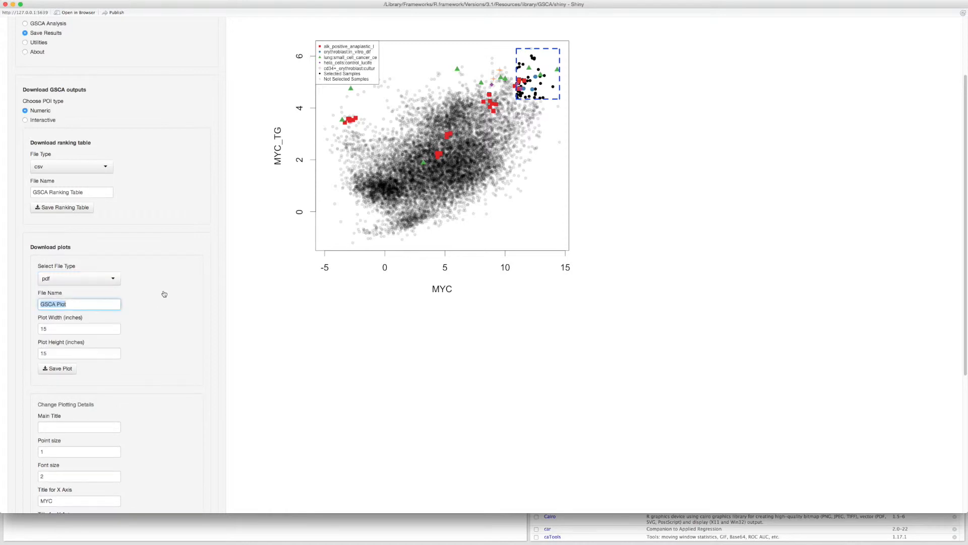
pyautogui.moveTo(80, 321)
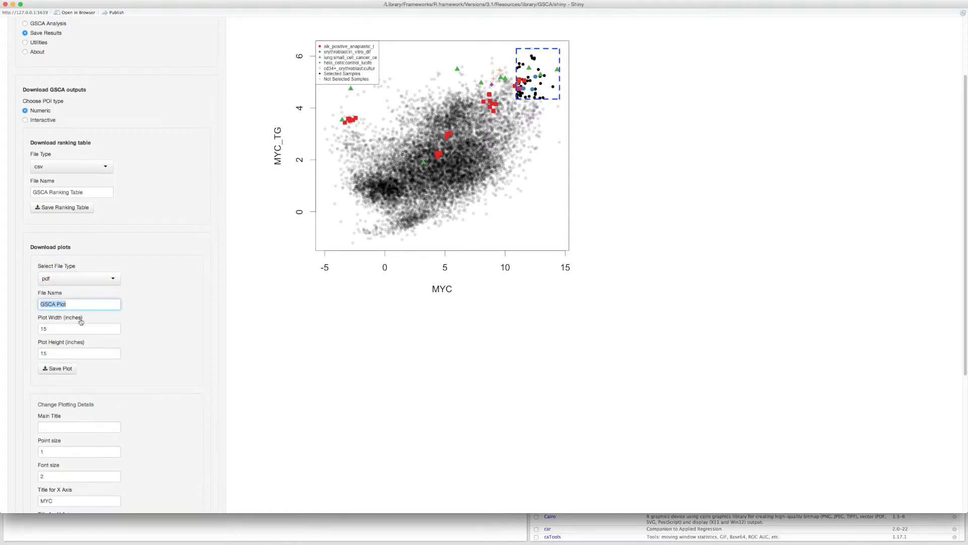
pyautogui.click(79, 353)
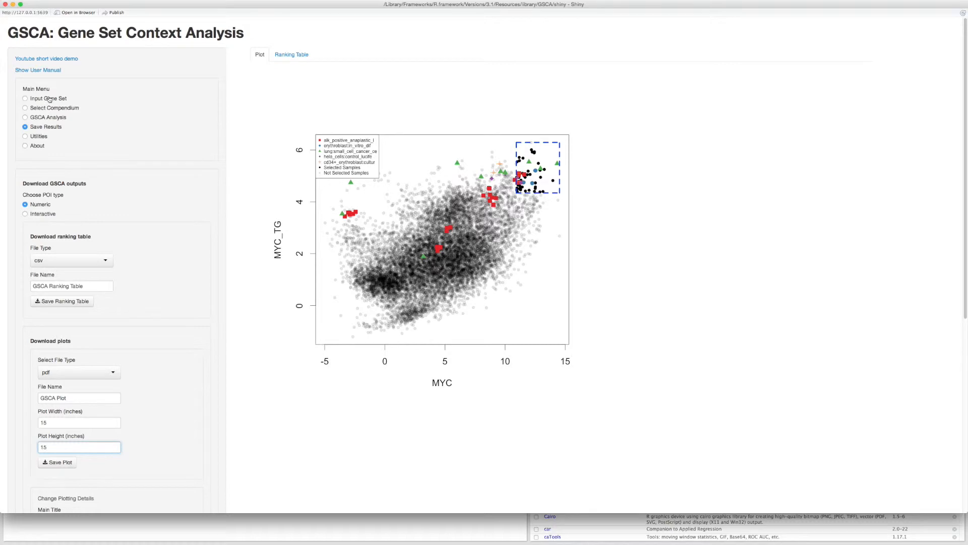
# Go to Input Gene Set and choose the Specify Gene ID option for direct Entrez ID entry
pyautogui.click(22, 98)
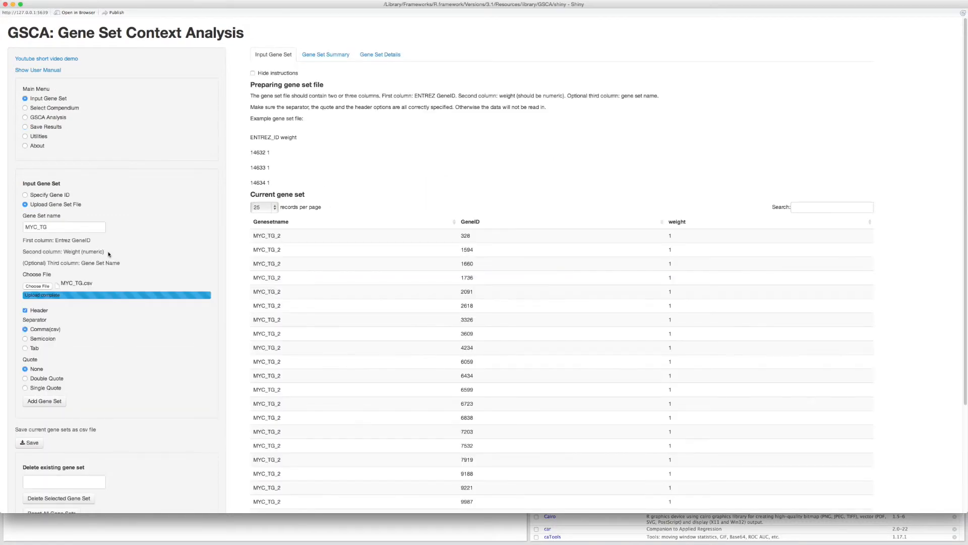
pyautogui.scroll(-3)
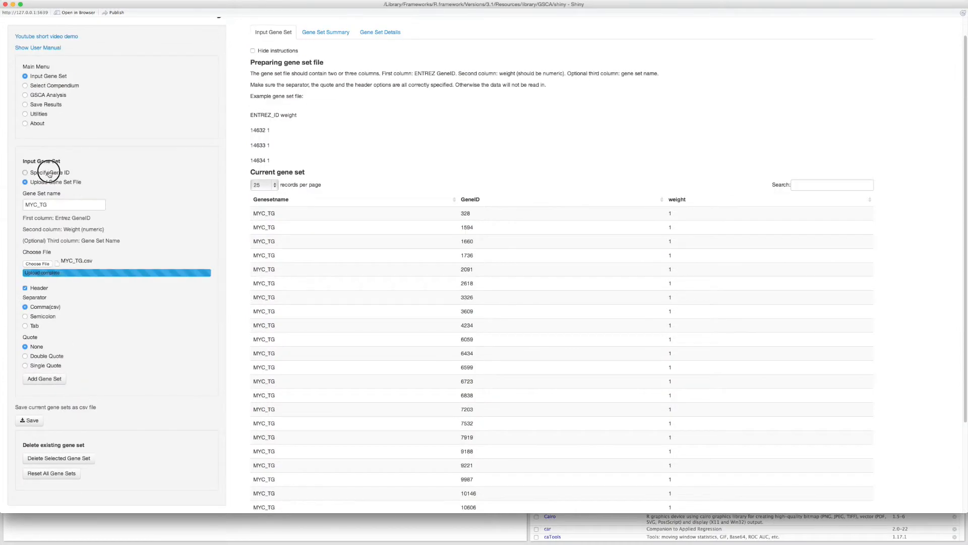
pyautogui.click(24, 172)
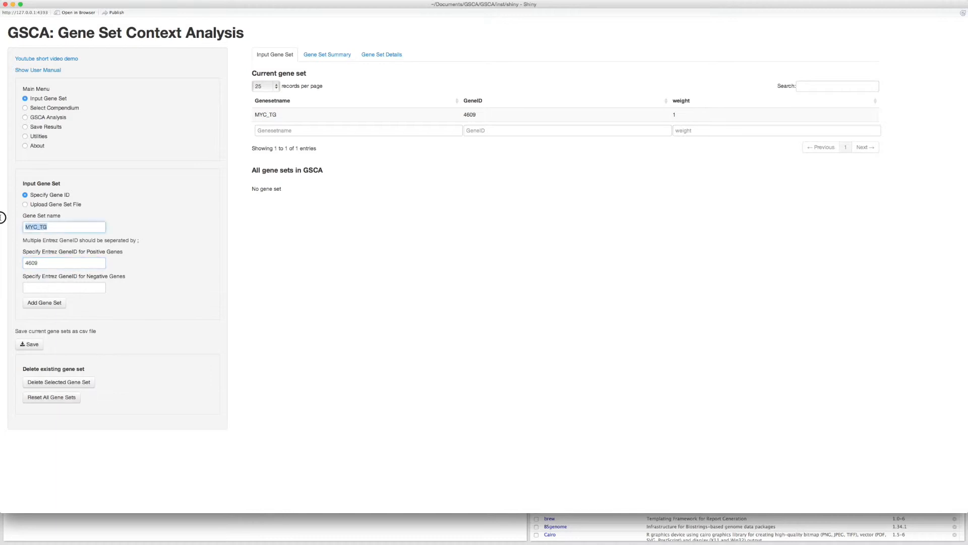
# Enter gene sets Gli1 (14632) and Gli2 with their positive Entrez IDs
pyautogui.write('Gli1')
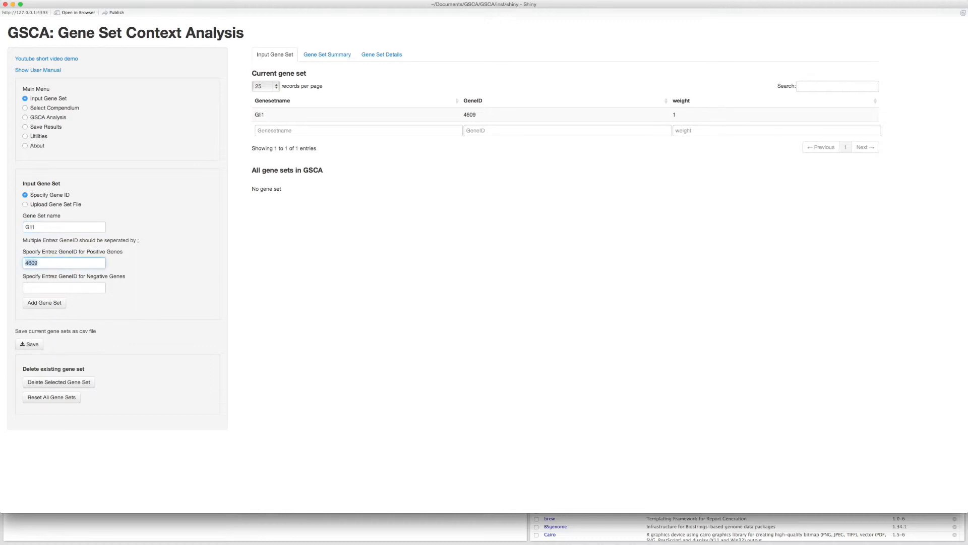
pyautogui.write('14632')
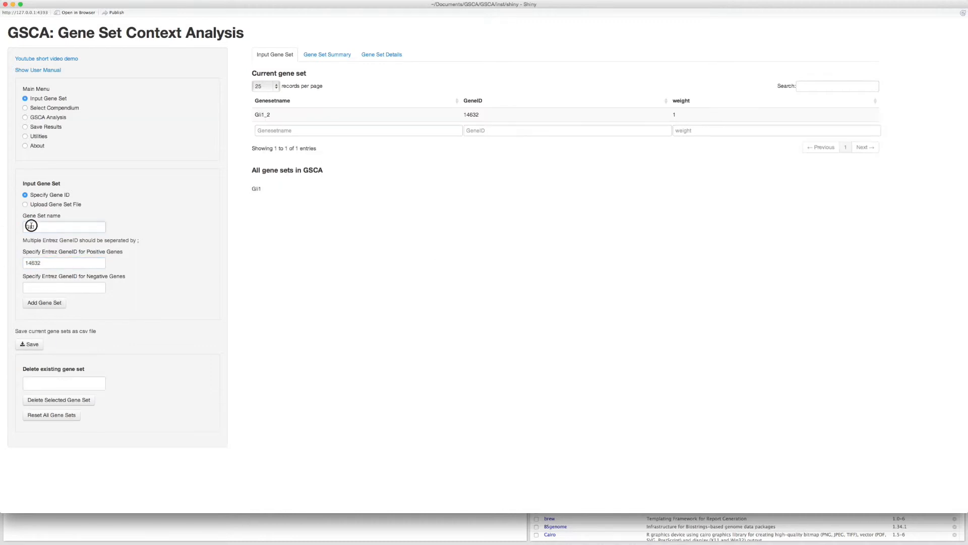
pyautogui.write('Gli2')
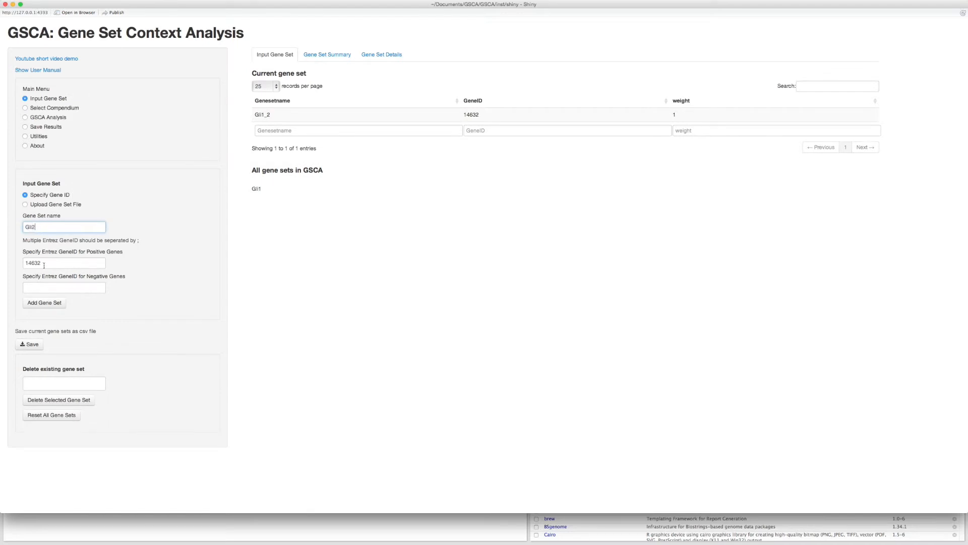
pyautogui.click(44, 302)
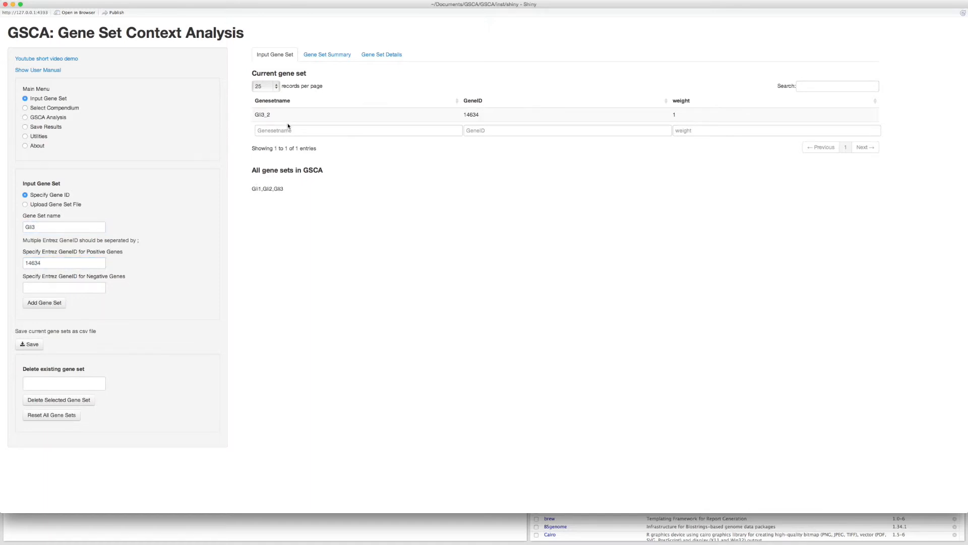
# Review the Gene Set Summary and Gene Set Details, then return to the current gene set view
pyautogui.click(327, 53)
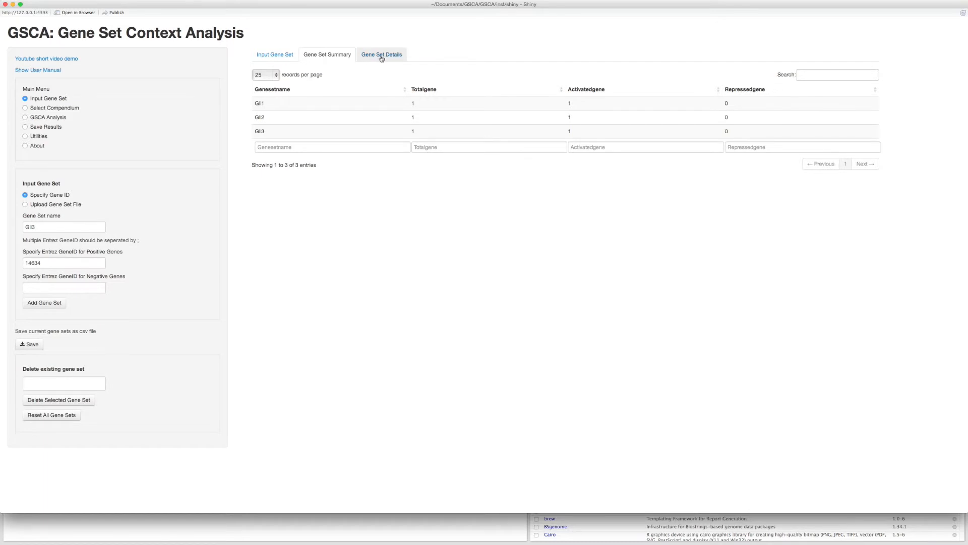
pyautogui.click(382, 54)
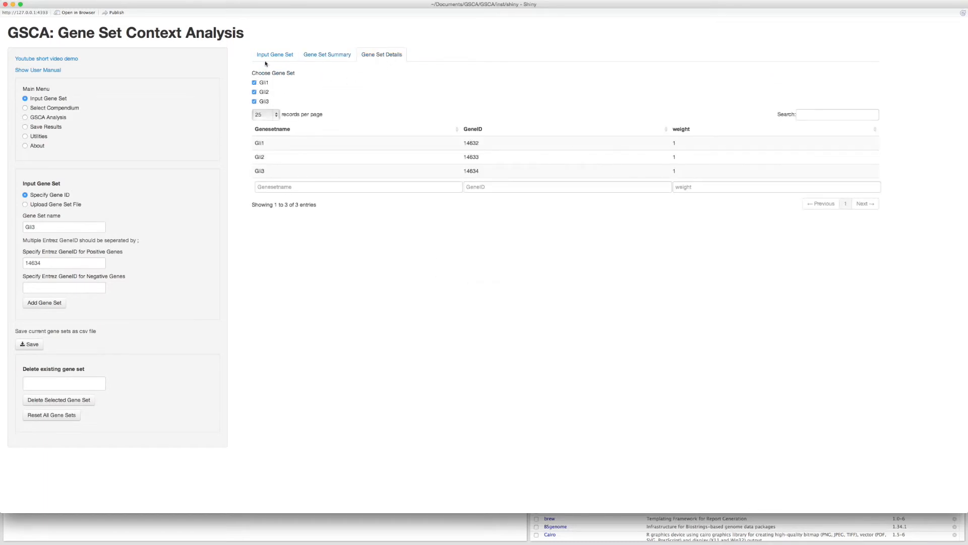
pyautogui.click(274, 54)
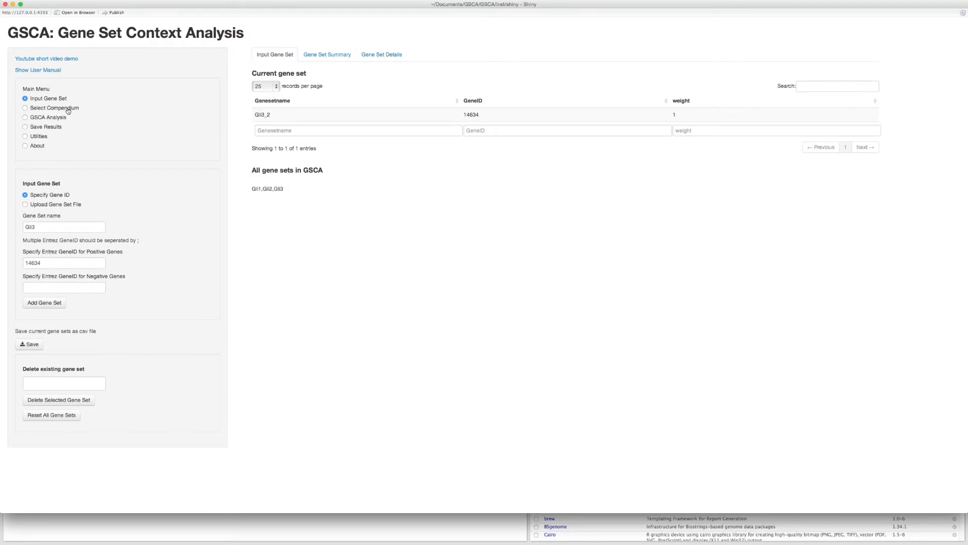
# Select the Affymetrix Mouse Genome 430 2.0 Array (GPL1261) compendium for the Gli sets
pyautogui.click(23, 108)
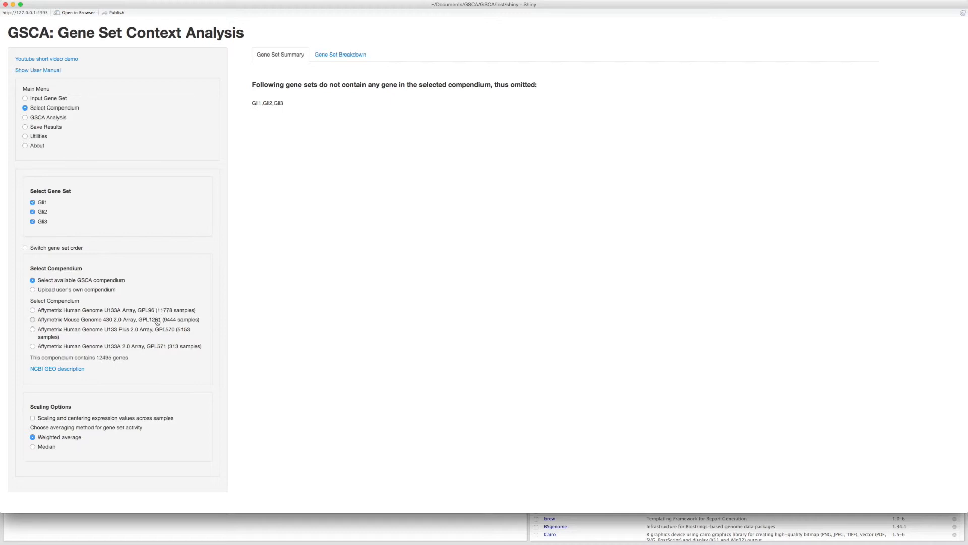
pyautogui.click(29, 319)
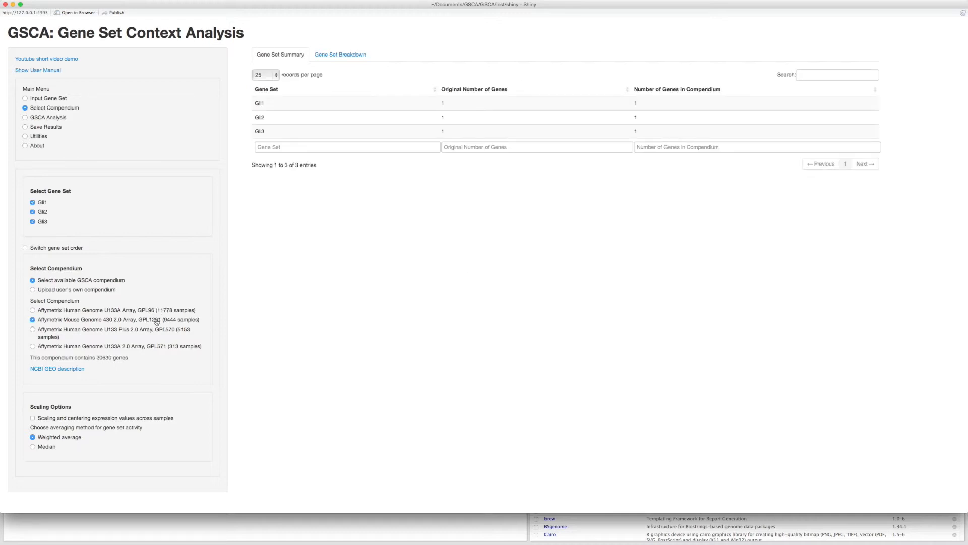
pyautogui.moveTo(50, 117)
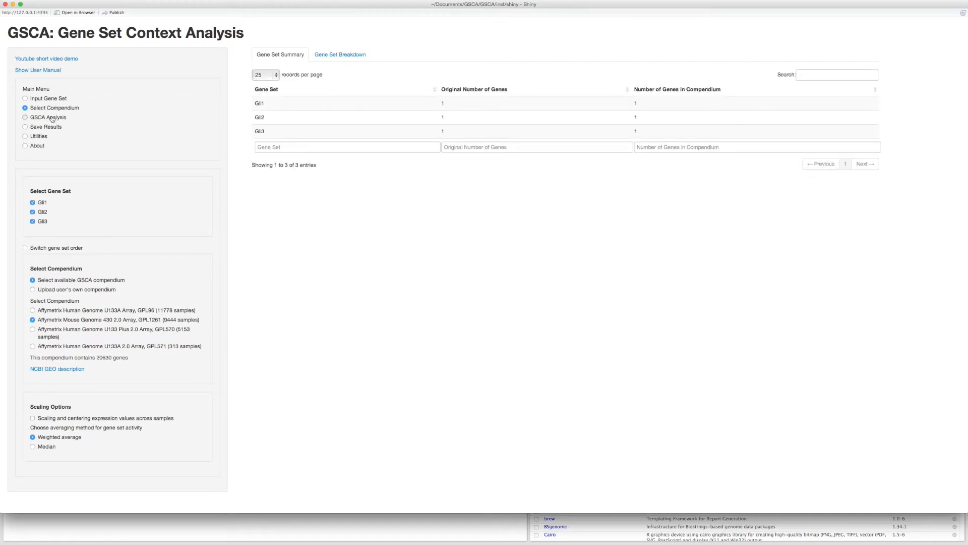
# Run the analysis and drag the Gli1 and Gli3 lower cutoff handles to tighten the numeric POI
pyautogui.click(24, 117)
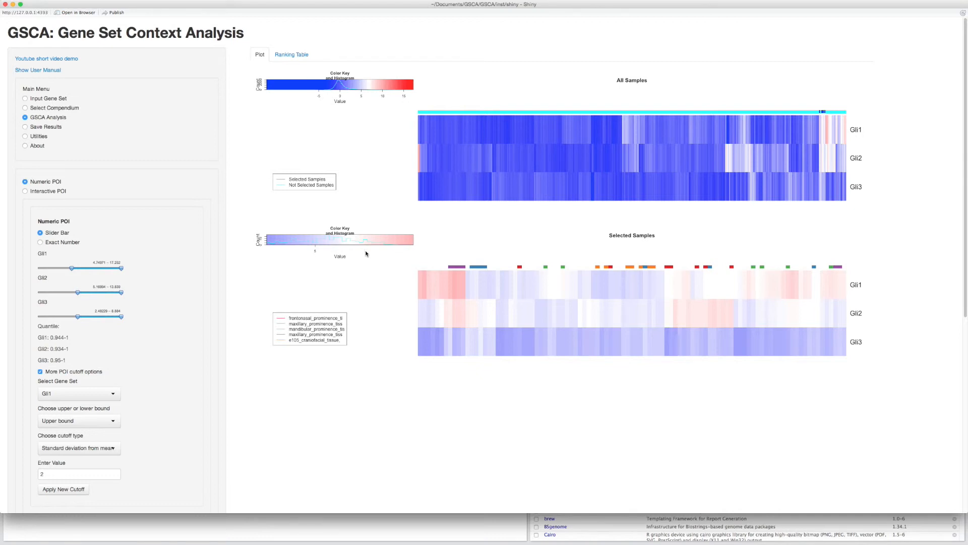
pyautogui.moveTo(816, 102)
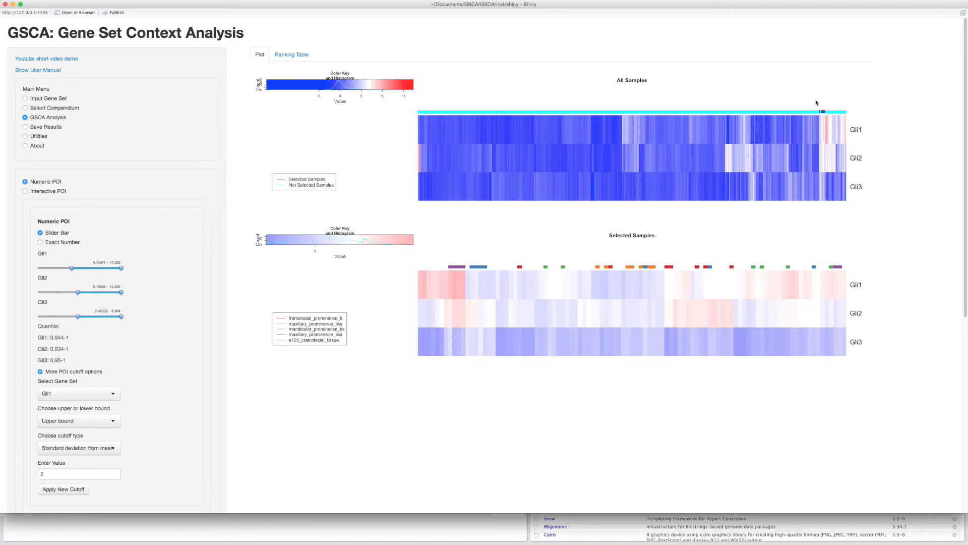
pyautogui.moveTo(822, 109)
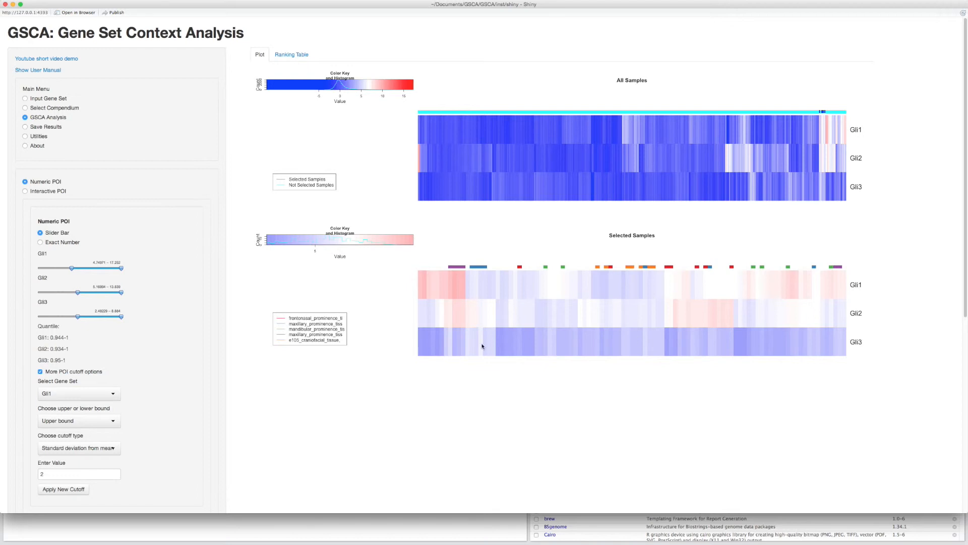
pyautogui.moveTo(331, 343)
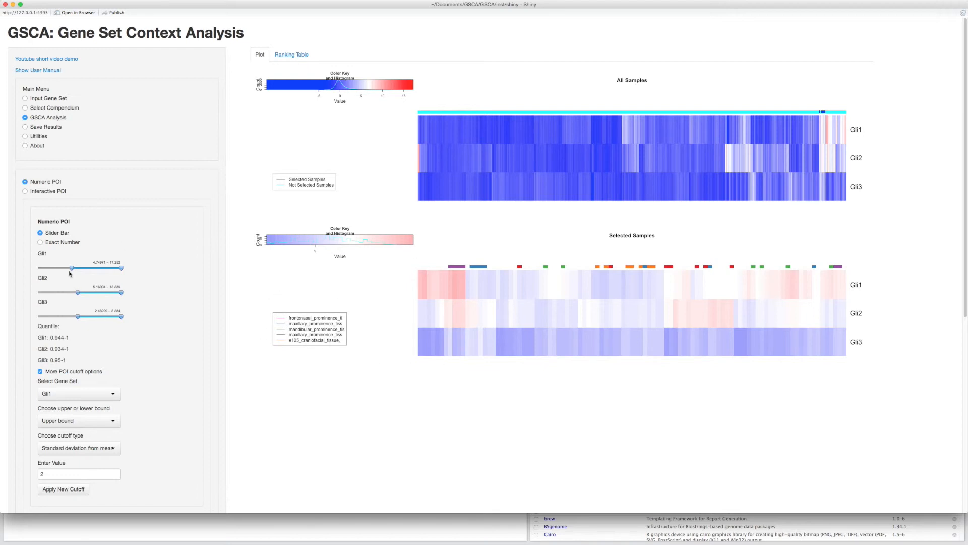
pyautogui.moveTo(71, 268); pyautogui.dragTo(79, 268)
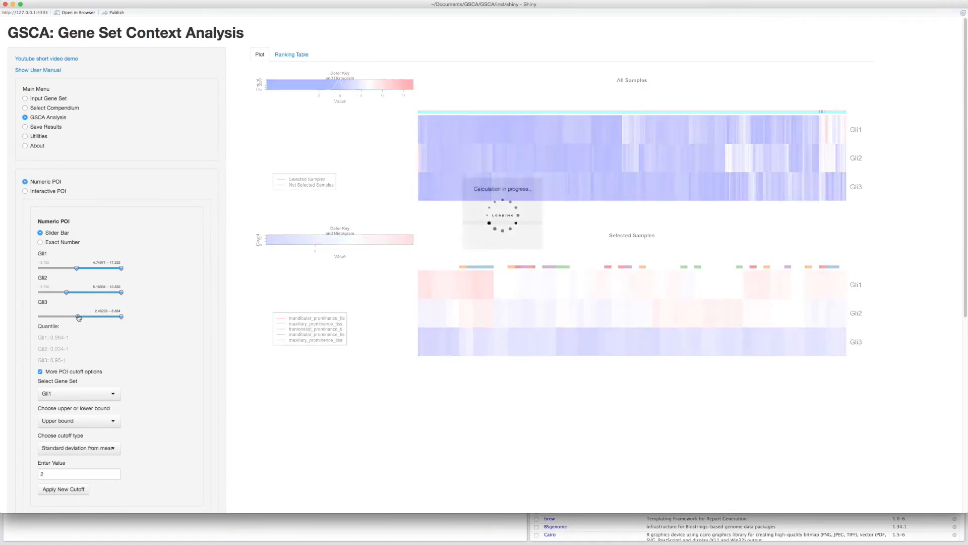
pyautogui.moveTo(78, 316); pyautogui.dragTo(69, 315)
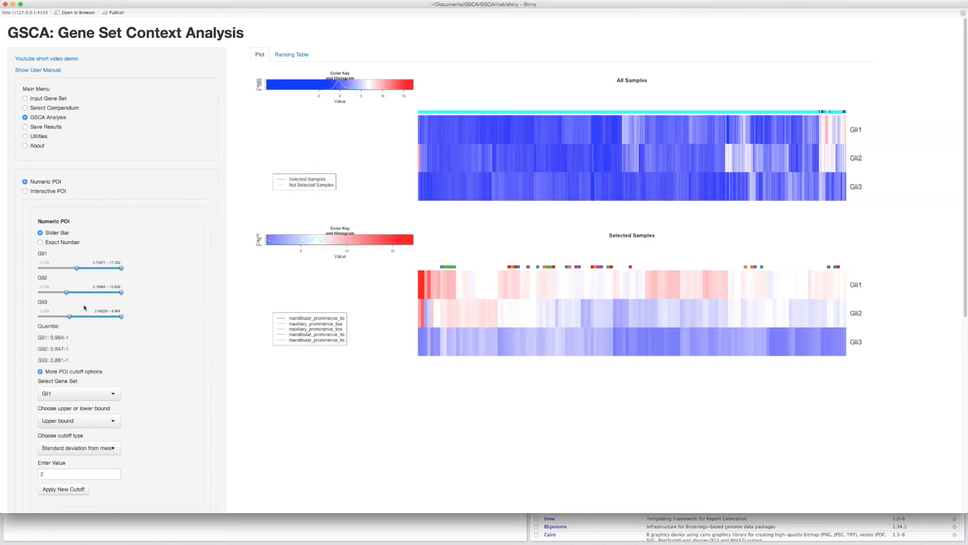
pyautogui.click(291, 53)
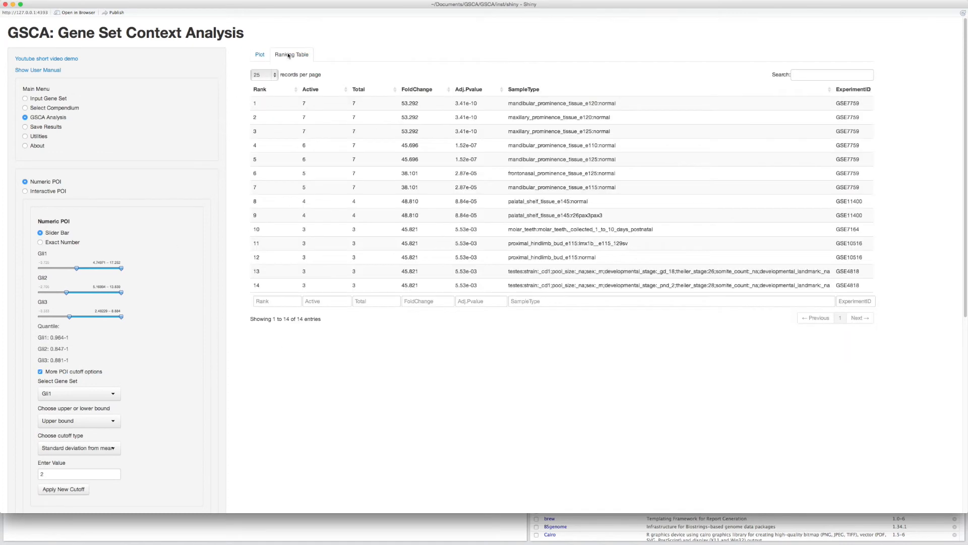
pyautogui.click(258, 55)
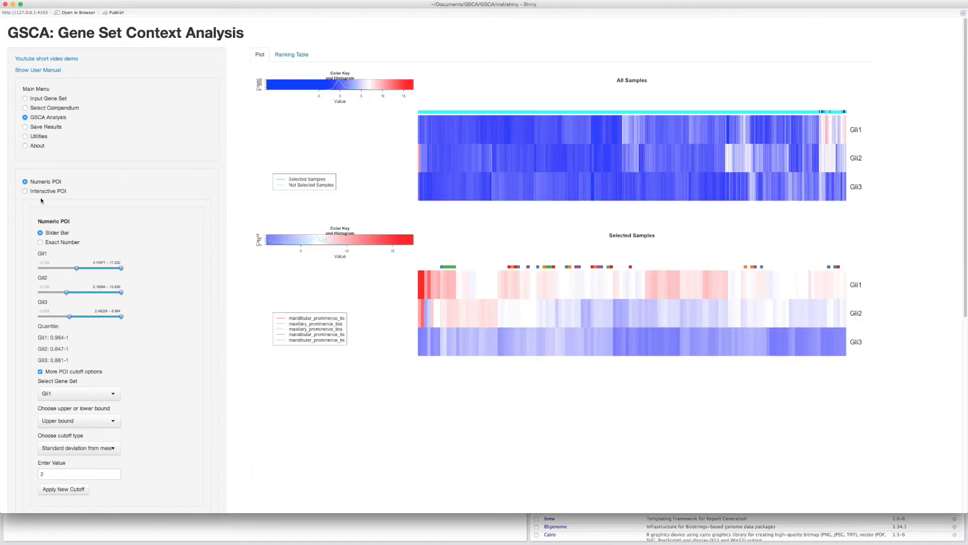
# Switch to Interactive POI and restrict the first range to the rightmost samples
pyautogui.click(24, 192)
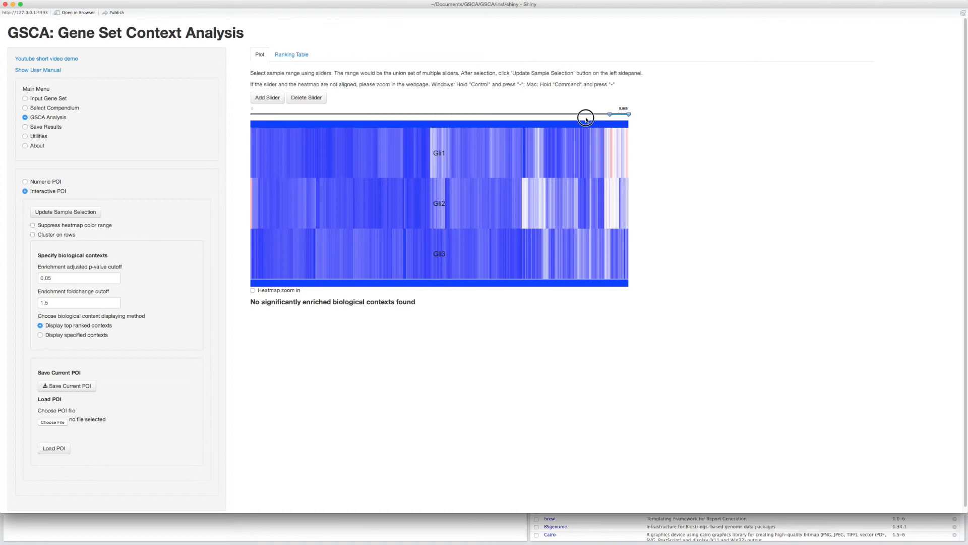
pyautogui.moveTo(585, 114); pyautogui.dragTo(607, 115)
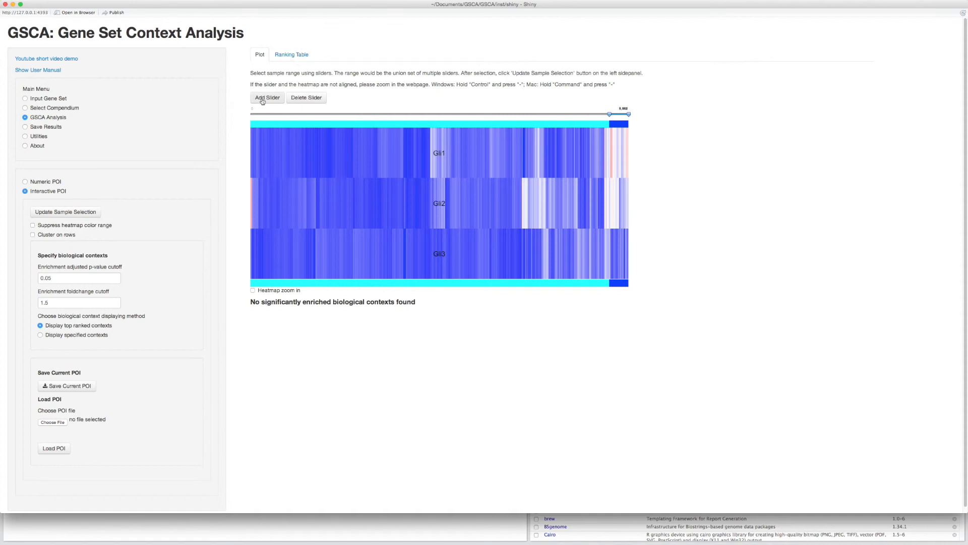
# Add two more sliders and set their ranges on sample blocks near the right end
pyautogui.click(267, 98)
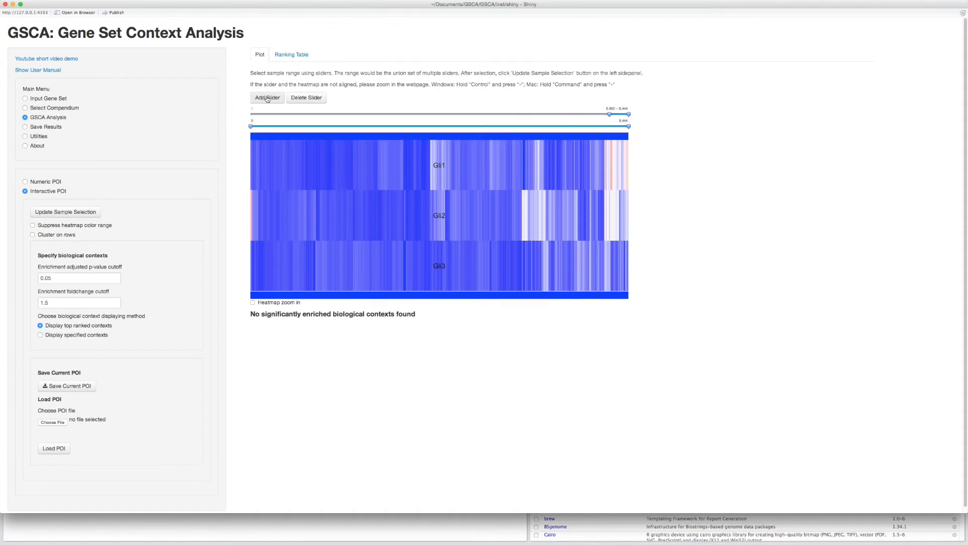
pyautogui.click(267, 98)
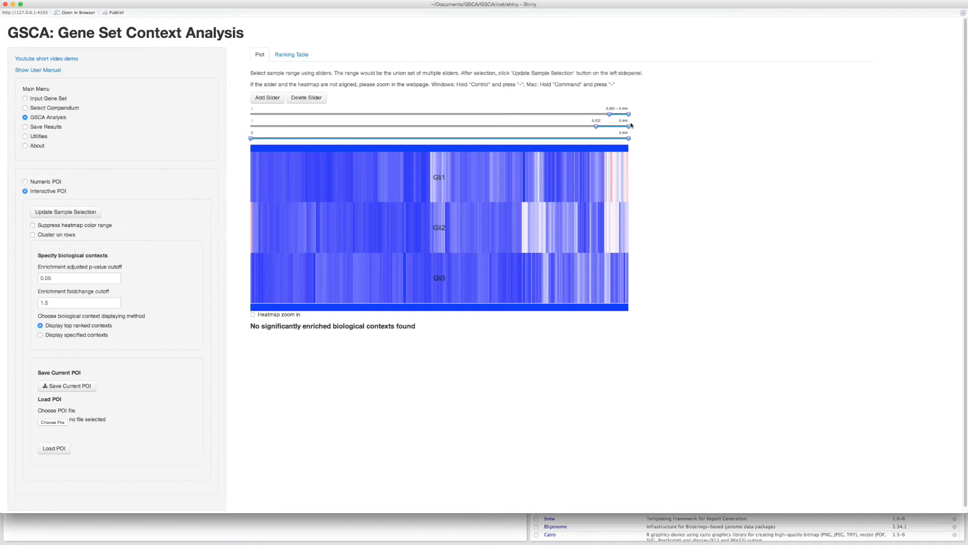
pyautogui.moveTo(624, 121); pyautogui.dragTo(597, 125)
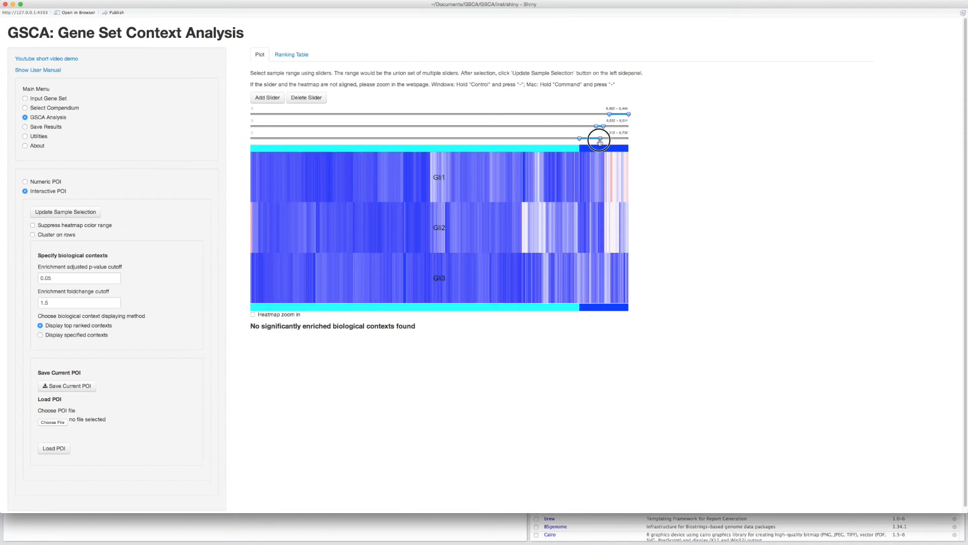
pyautogui.moveTo(599, 138); pyautogui.dragTo(587, 138)
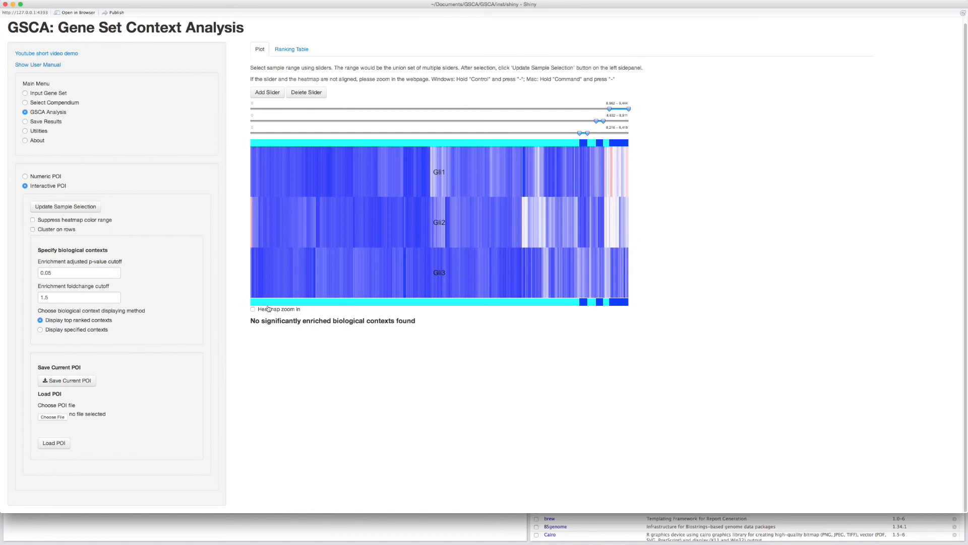
# With Heatmap zoom in, widen the first range, update the sample selection, then hide the zoom panels
pyautogui.click(252, 309)
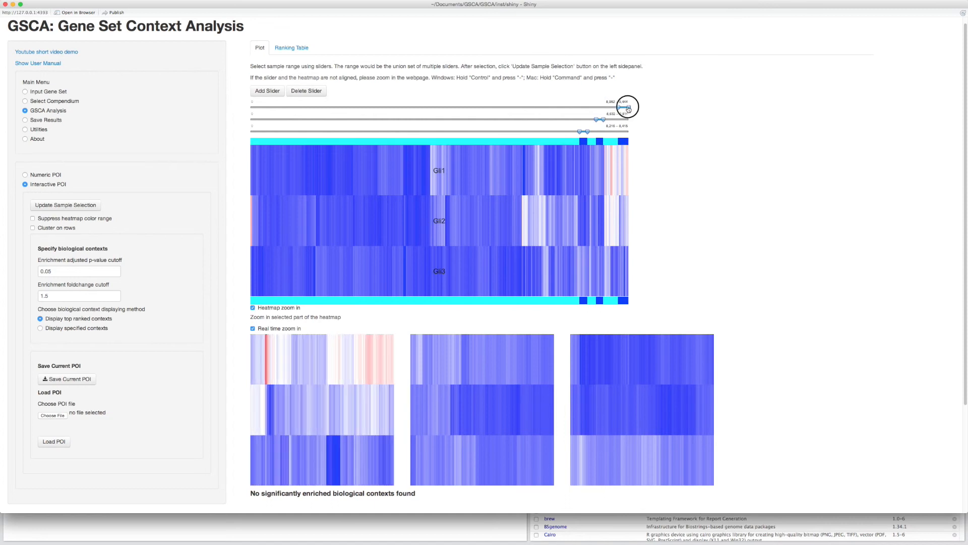
pyautogui.moveTo(621, 100); pyautogui.dragTo(626, 101)
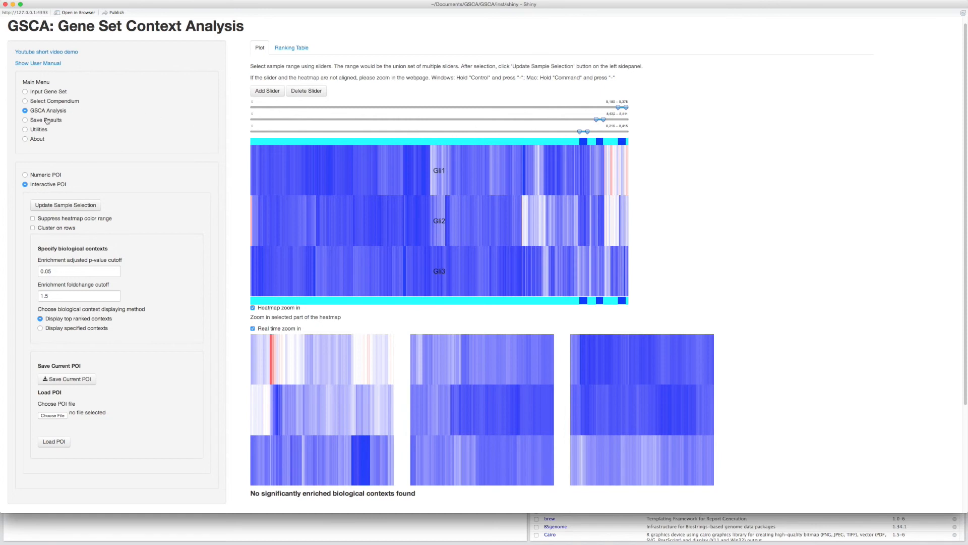
pyautogui.click(253, 329)
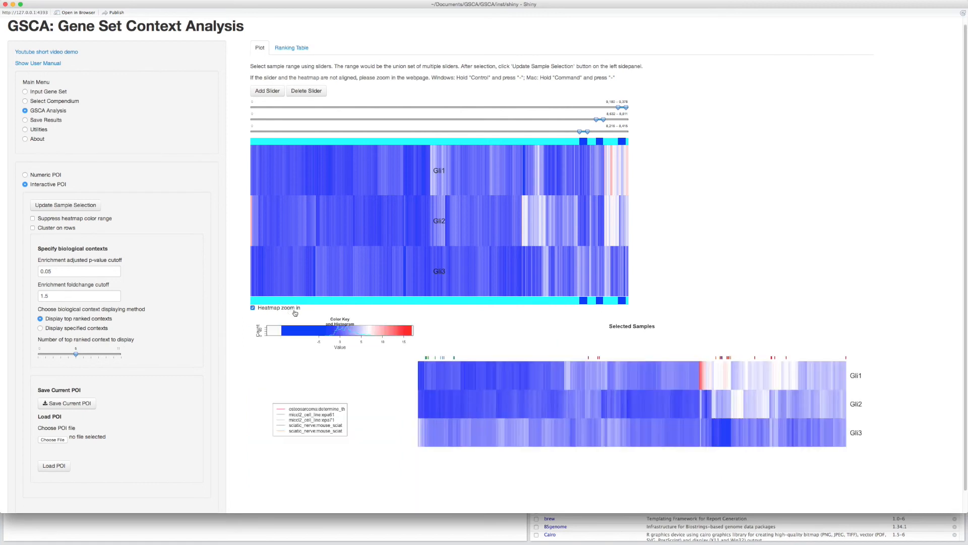
pyautogui.click(252, 307)
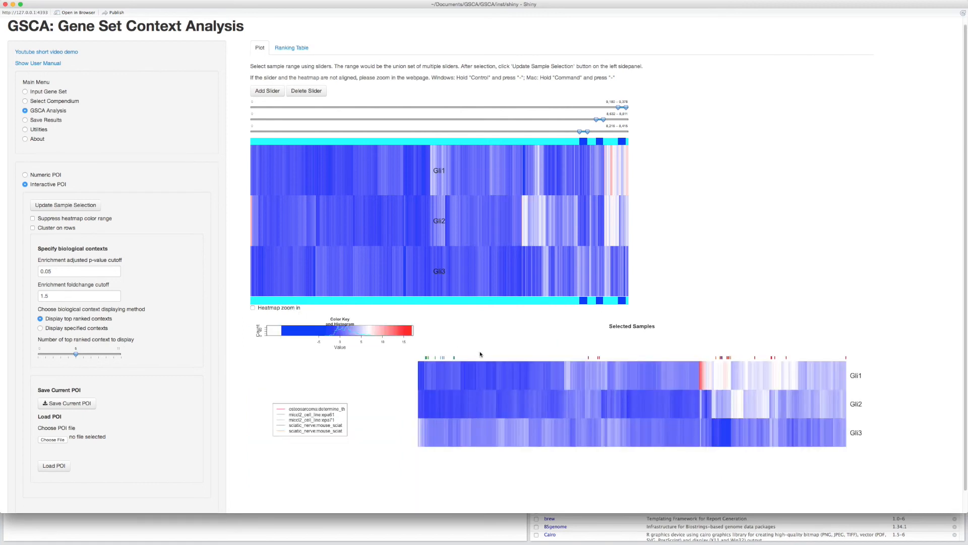
pyautogui.moveTo(498, 360)
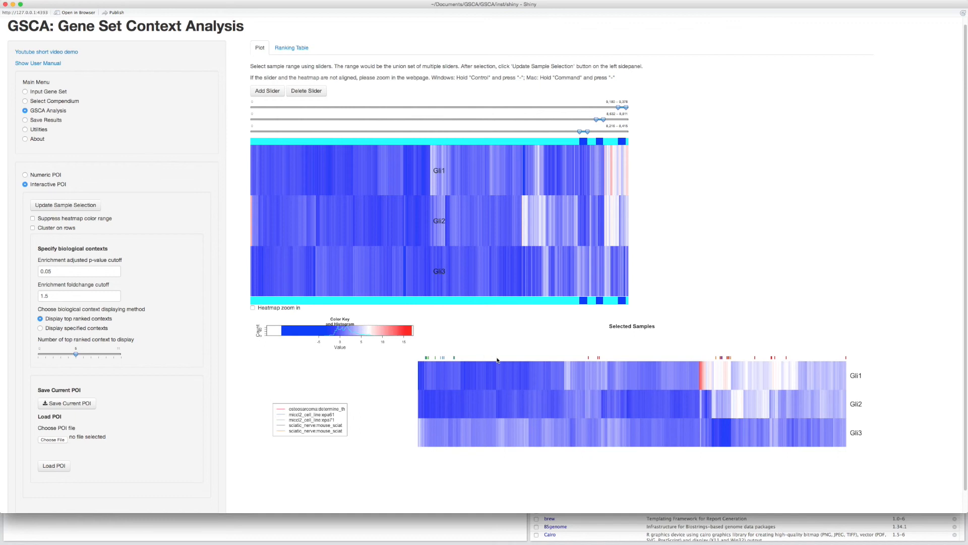
pyautogui.moveTo(458, 393)
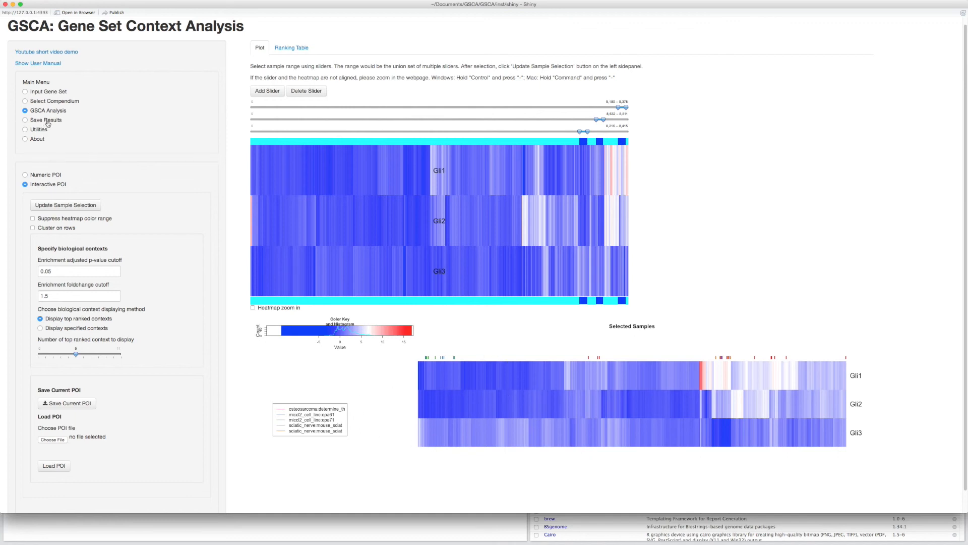
# Review the Save Results heatmaps and download options, then go to the Utilities Entrez ID converter
pyautogui.click(25, 120)
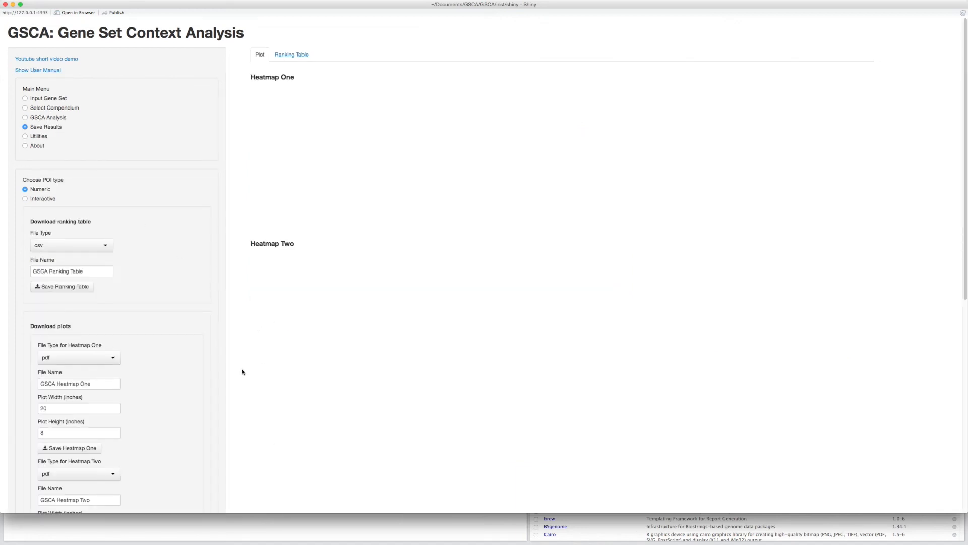
pyautogui.scroll(-3)
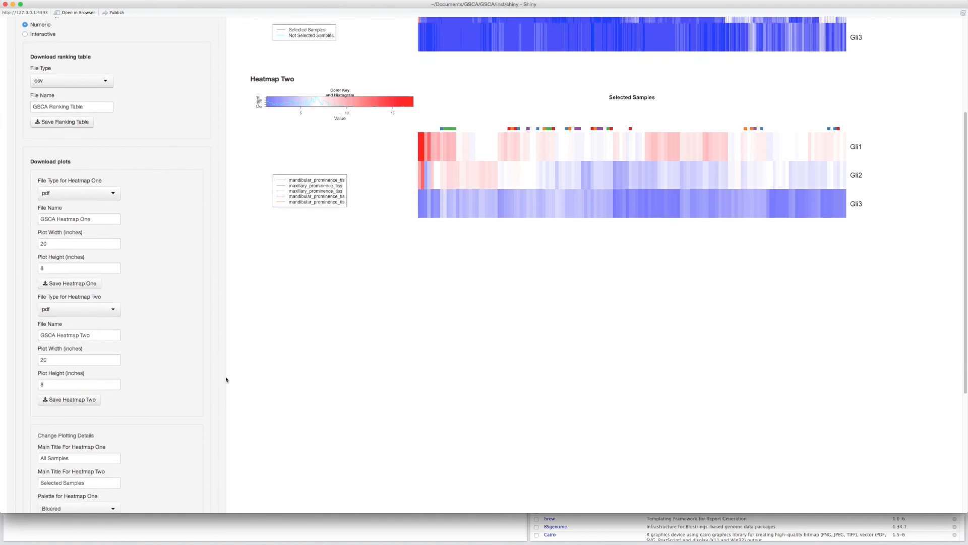
pyautogui.scroll(-3)
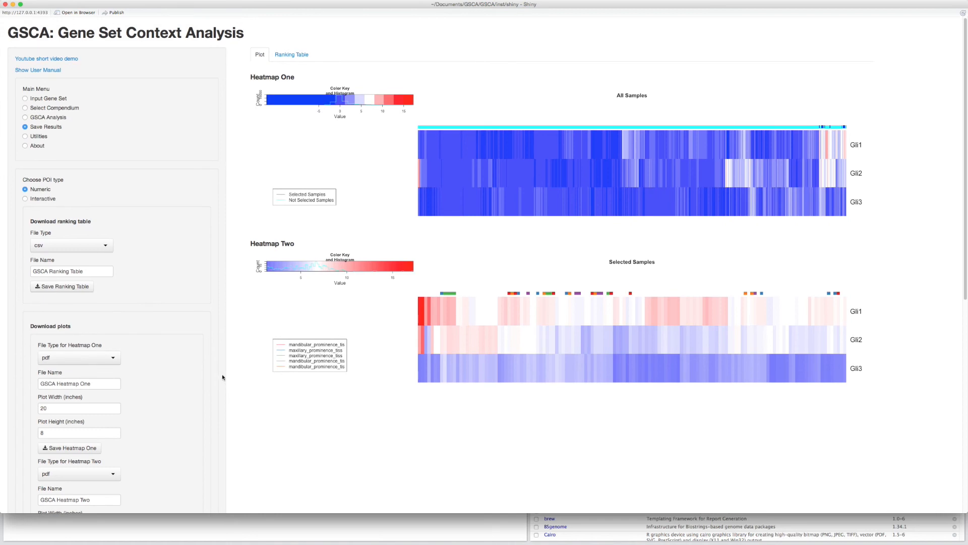
pyautogui.click(22, 136)
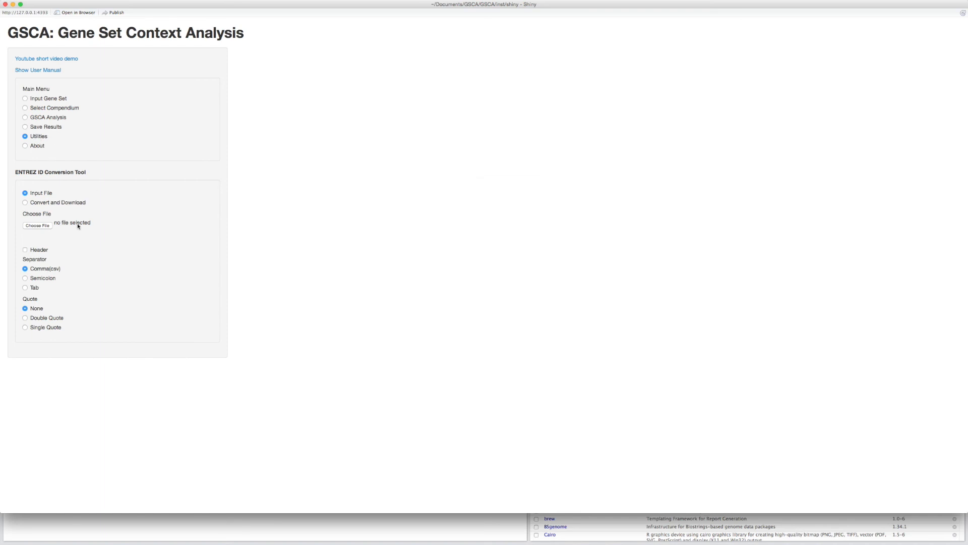
# Load the mouse gene list file and move to Convert and Download
pyautogui.click(36, 226)
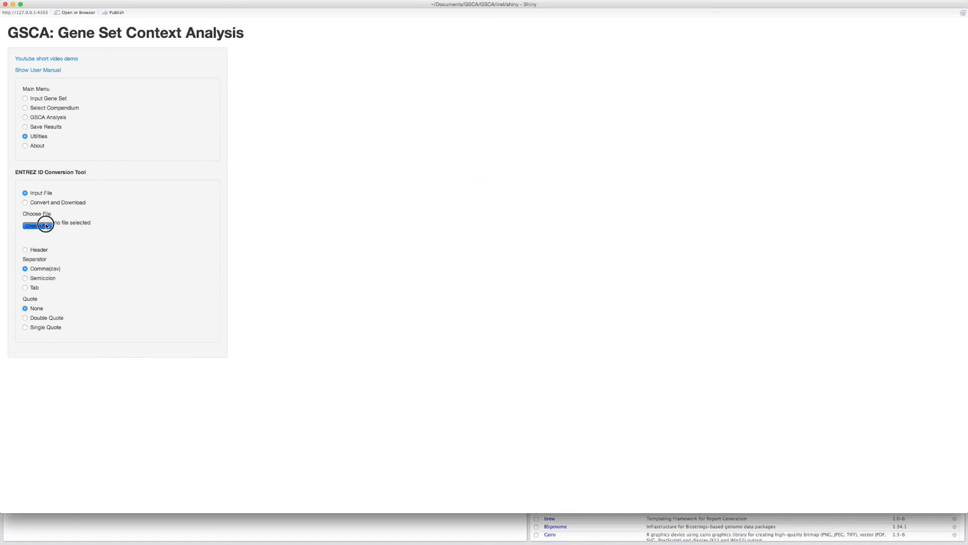
pyautogui.click(36, 226)
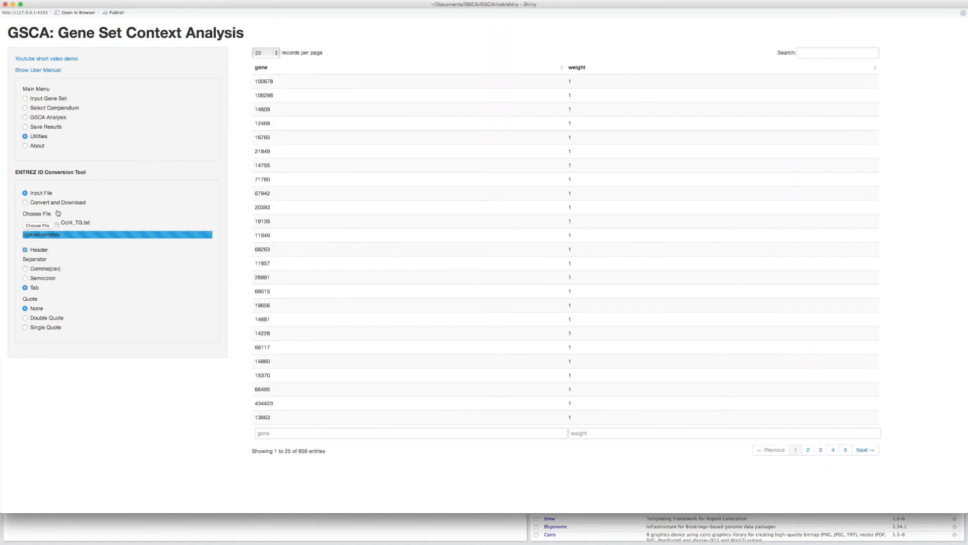
pyautogui.click(24, 202)
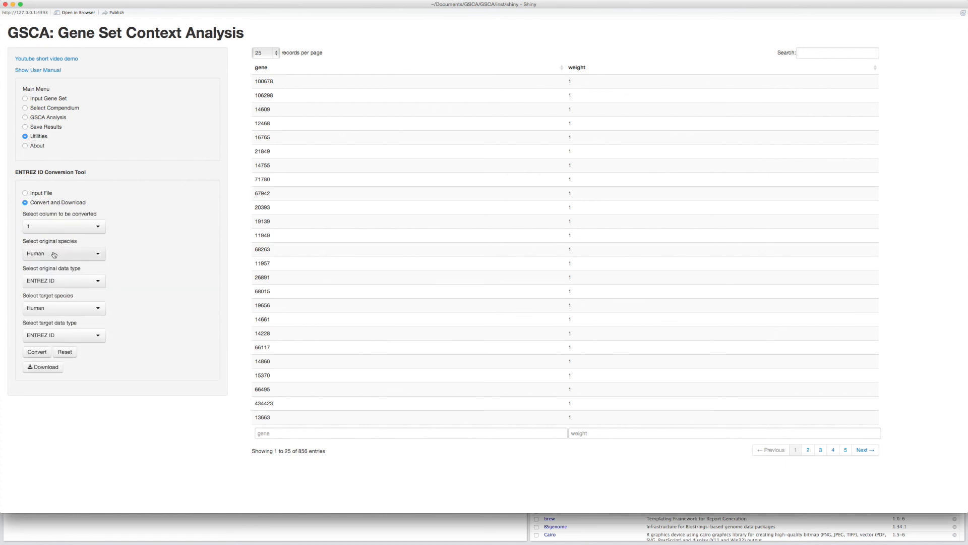
# Convert the Mouse ENTREZ IDs to Human Entrez IDs, then show the About page
pyautogui.click(63, 280)
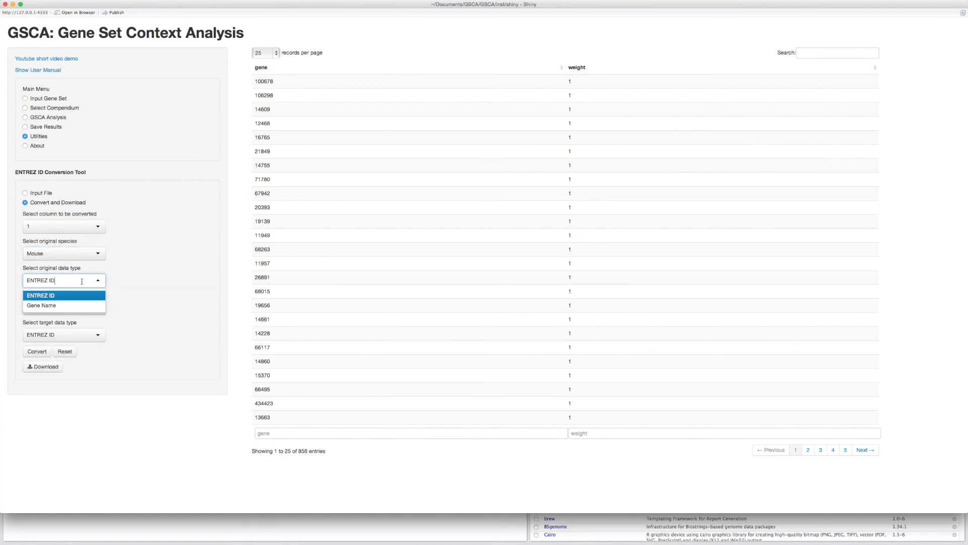
pyautogui.click(41, 295)
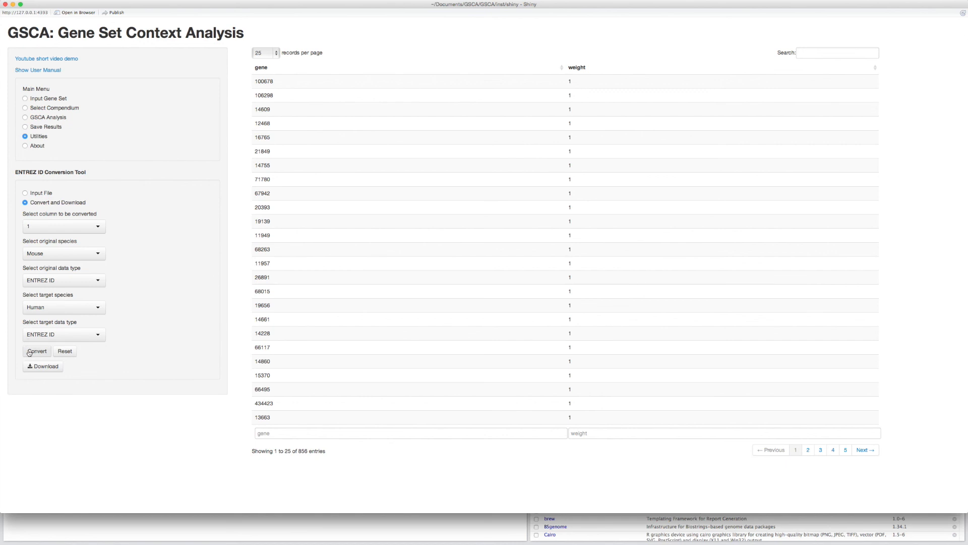
pyautogui.click(32, 351)
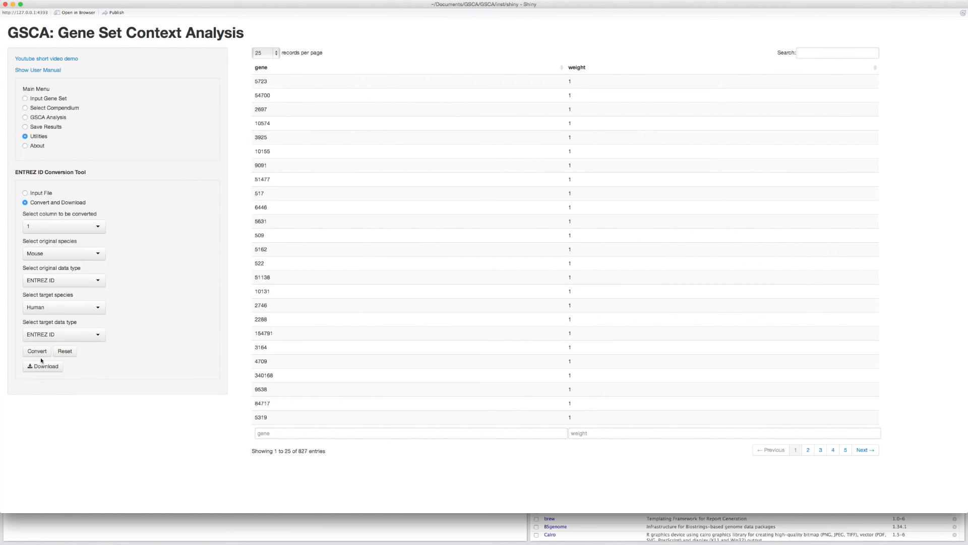
pyautogui.moveTo(117, 197)
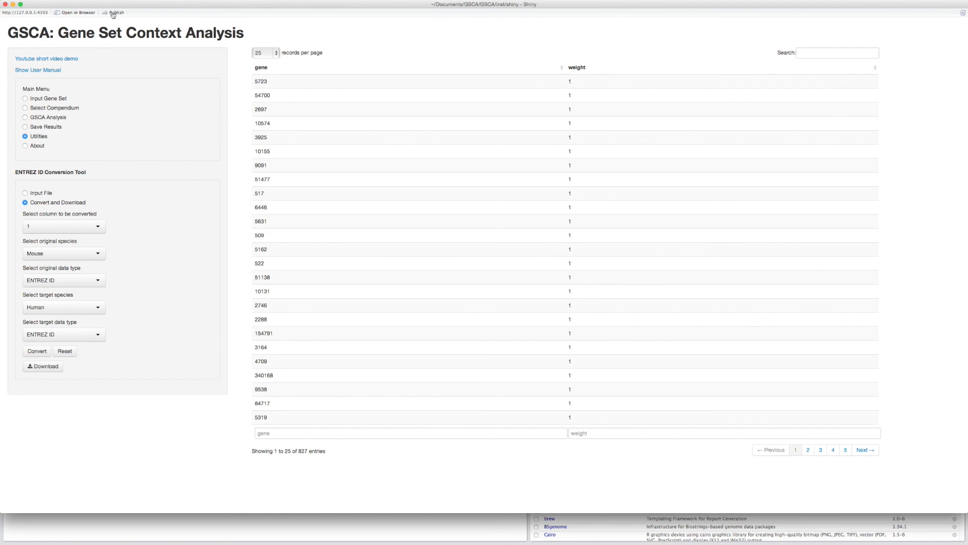
pyautogui.click(24, 145)
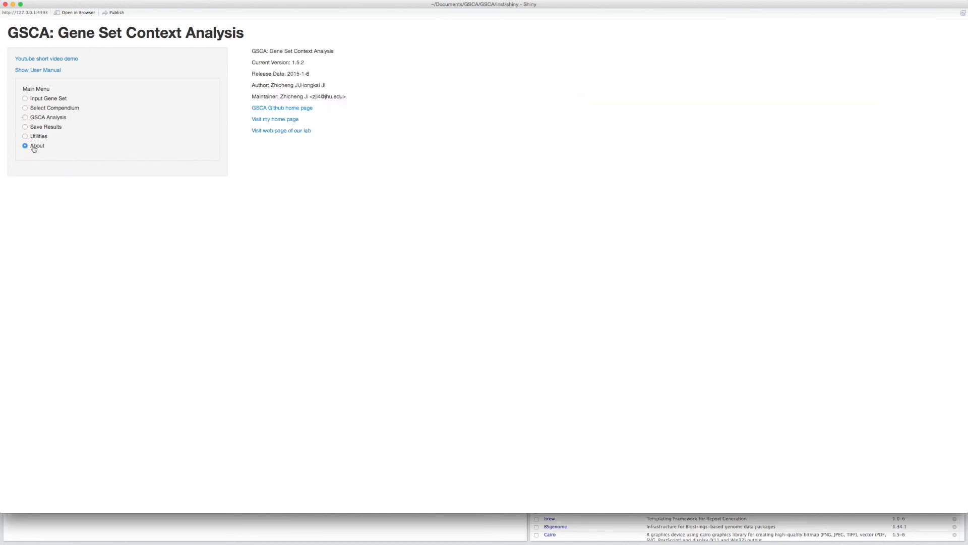